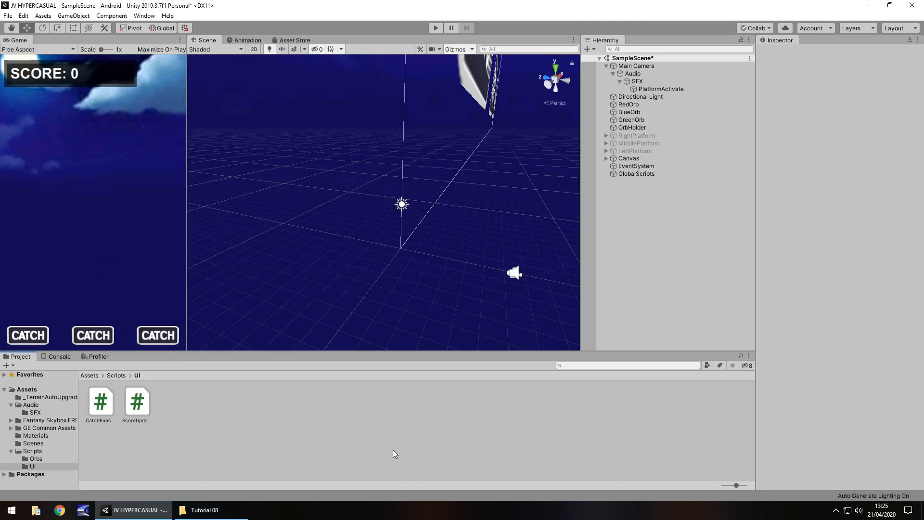
mouse_move(344, 431)
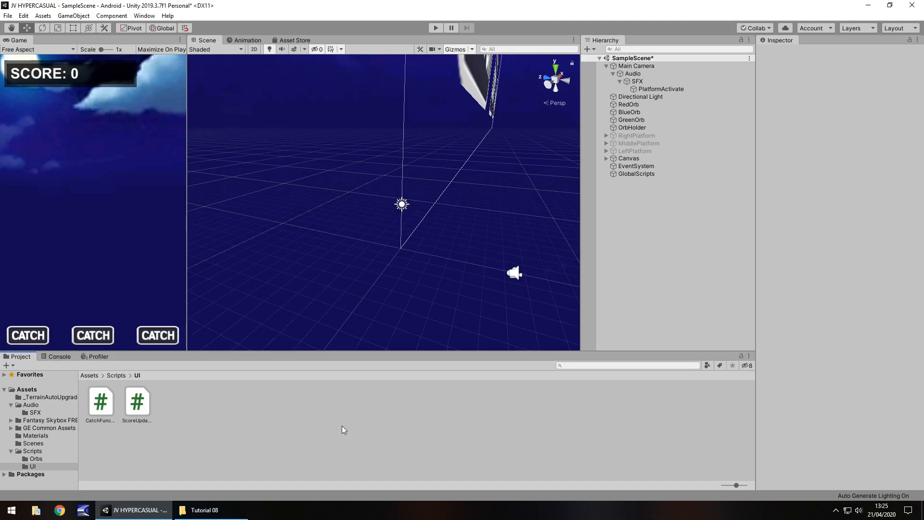
mouse_move(373, 433)
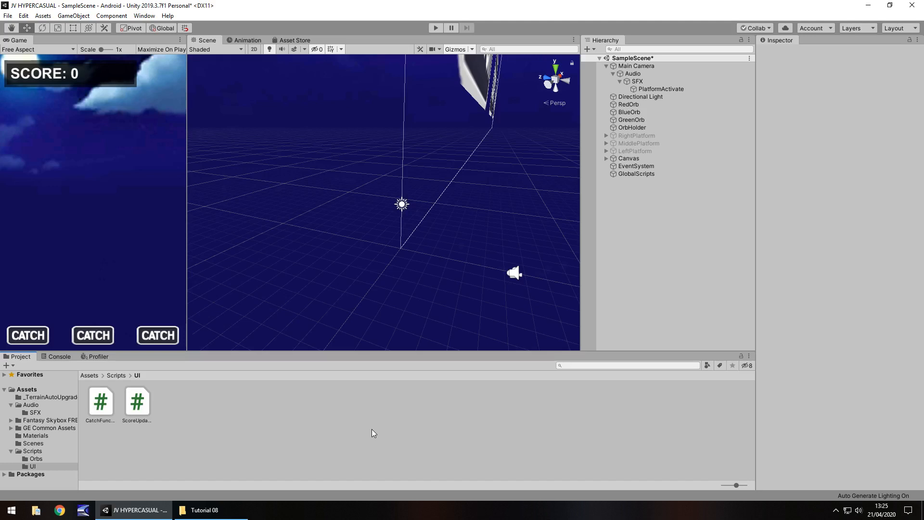
mouse_move(345, 422)
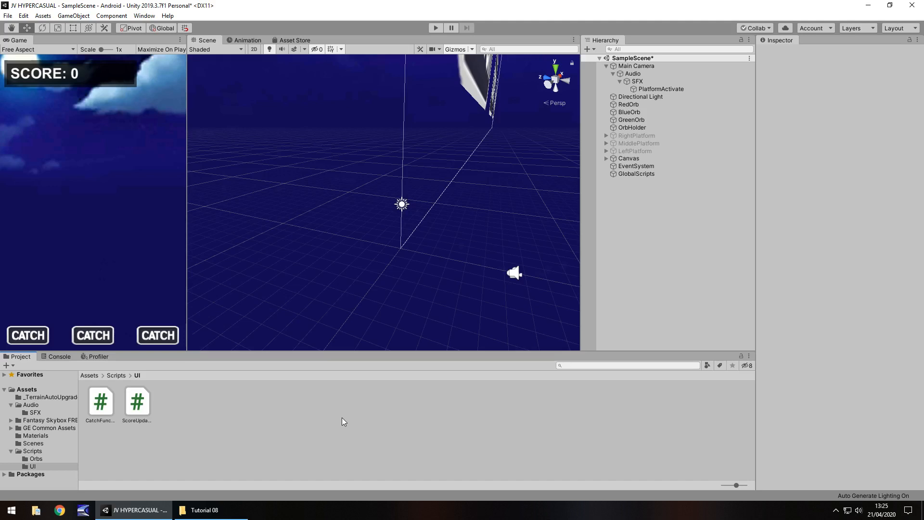
mouse_move(348, 421)
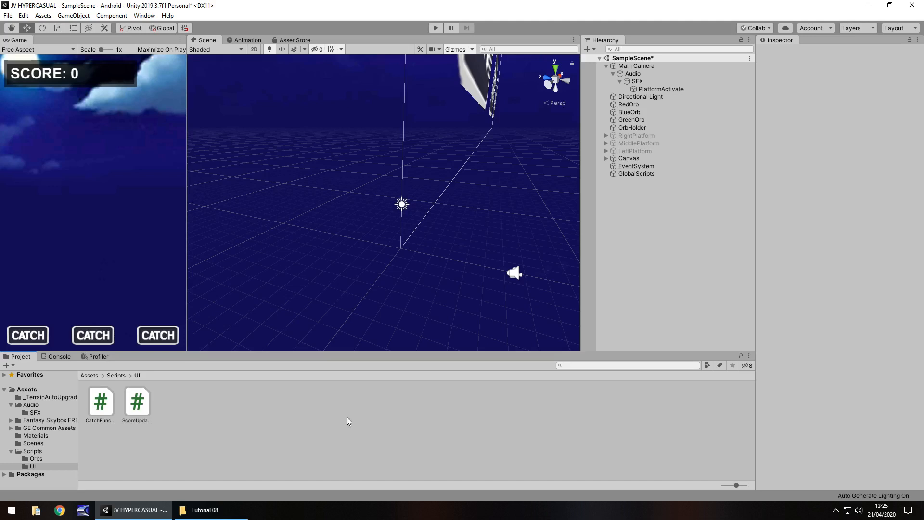
mouse_move(323, 419)
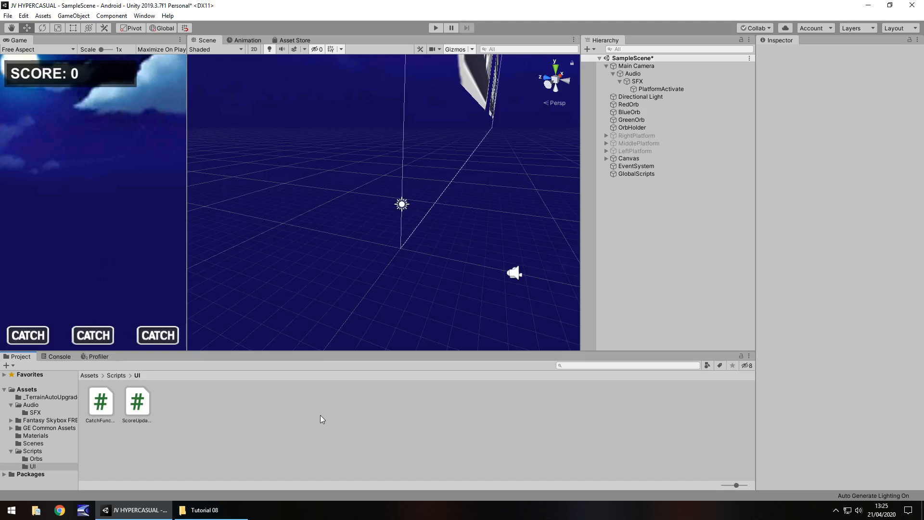
mouse_move(256, 427)
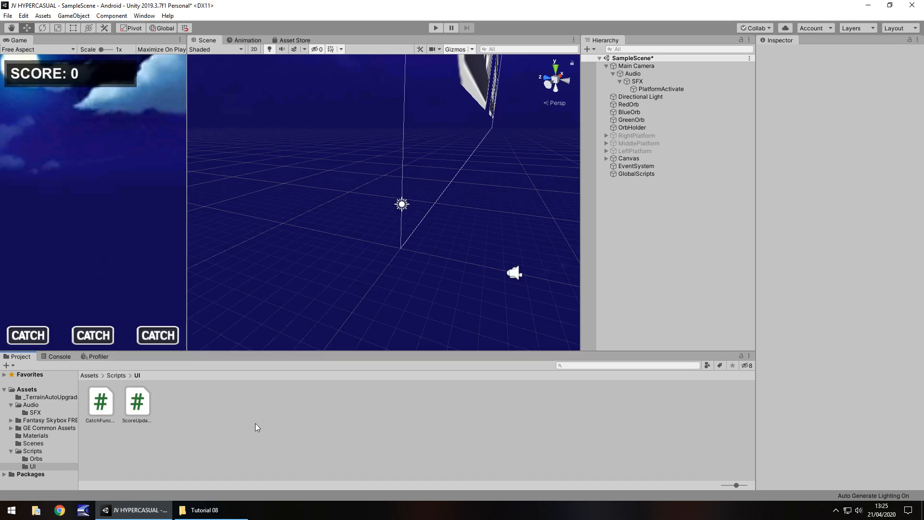
mouse_move(348, 432)
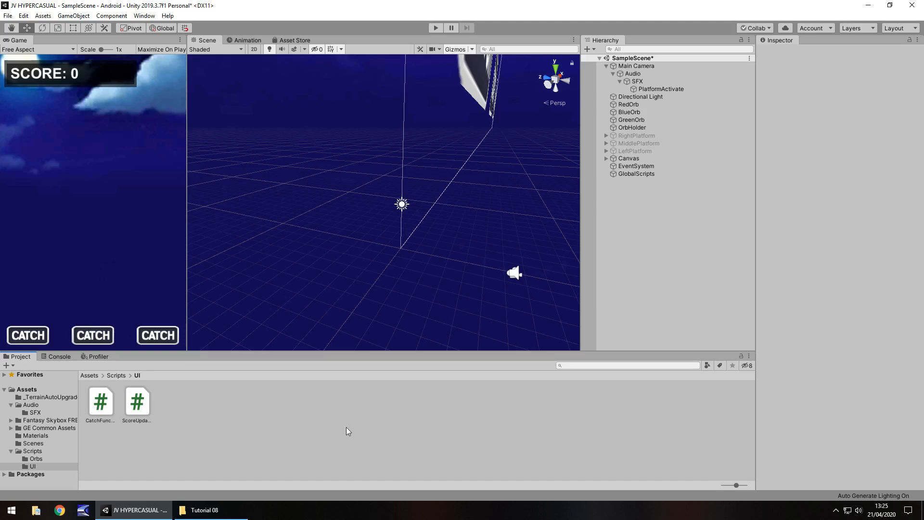
mouse_move(342, 436)
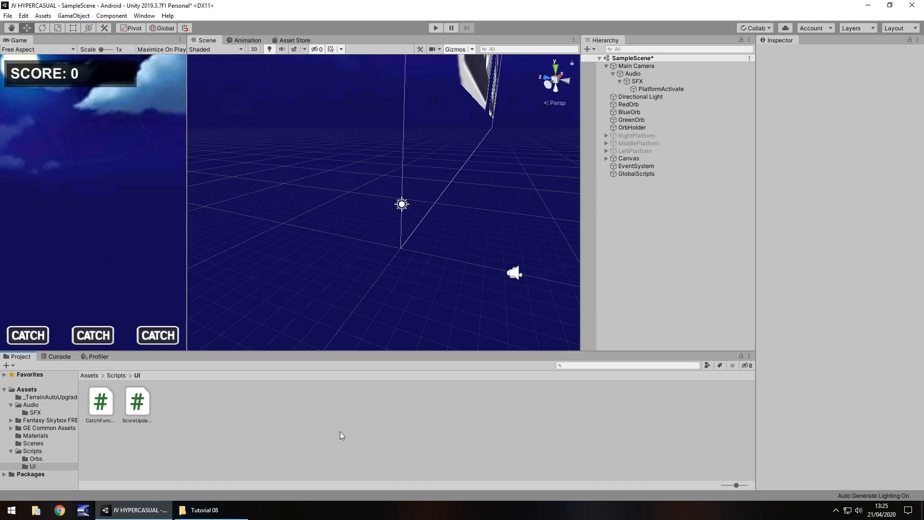
mouse_move(574, 273)
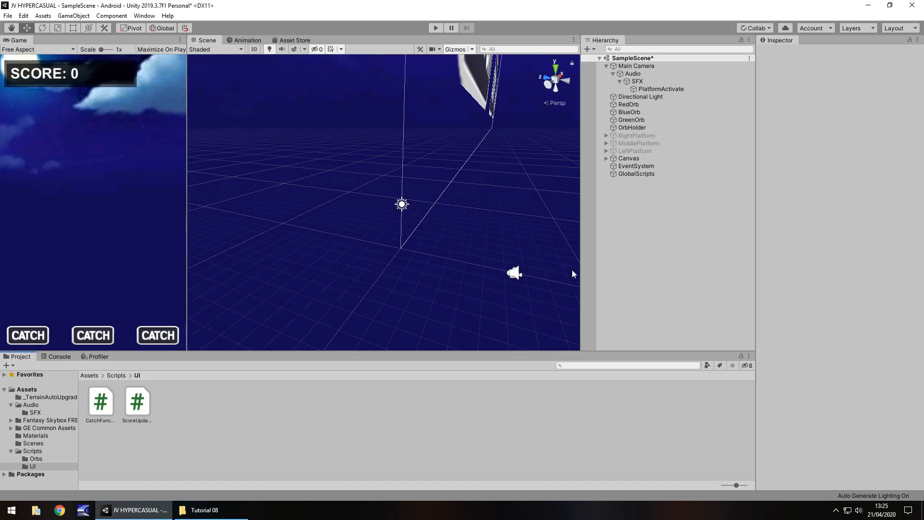
From RedOrb's tag list, add RedOrb as a new project tag.
left_click(629, 104)
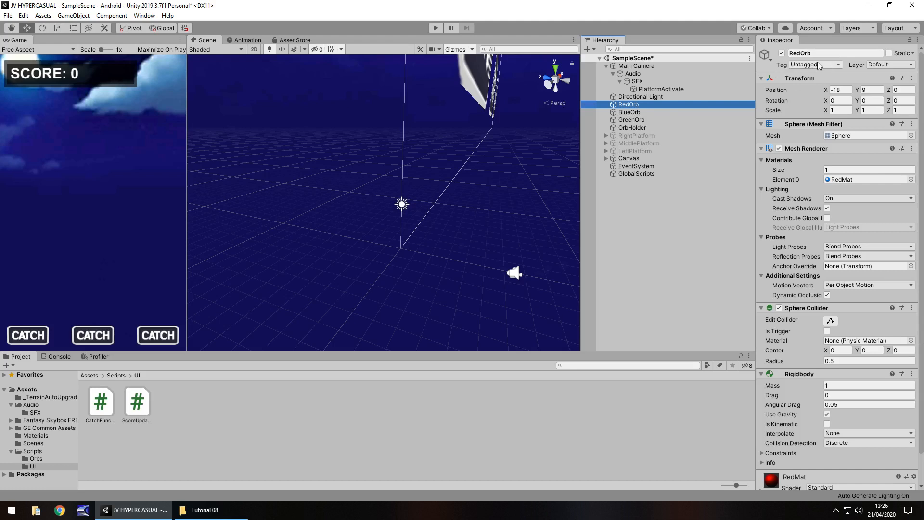
mouse_move(838, 69)
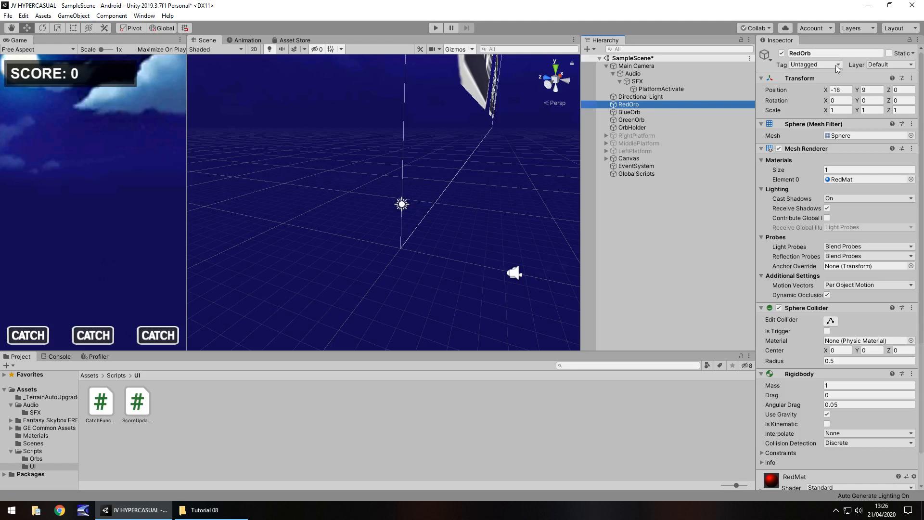
left_click(816, 64)
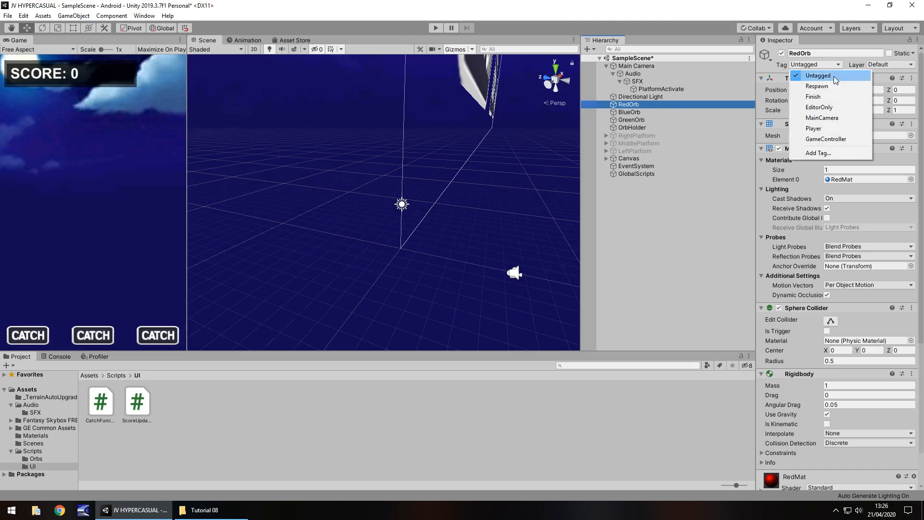
left_click(819, 153)
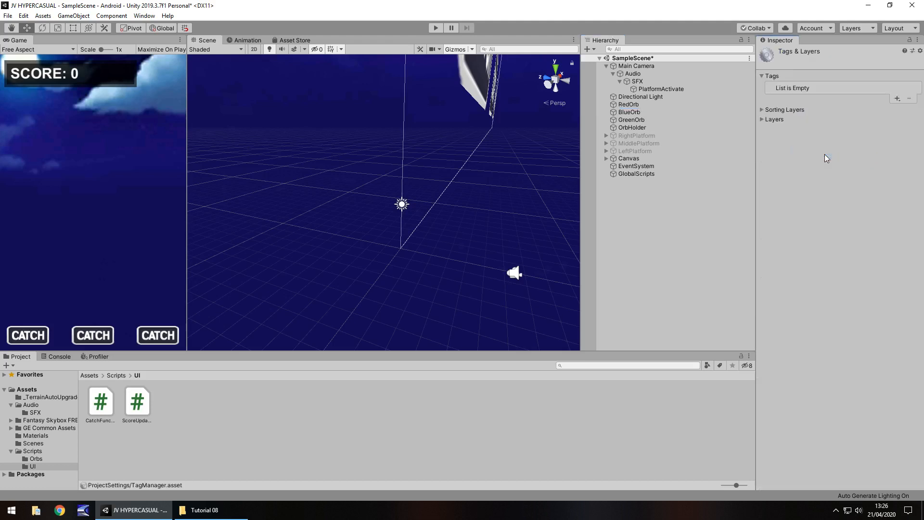
left_click(897, 98)
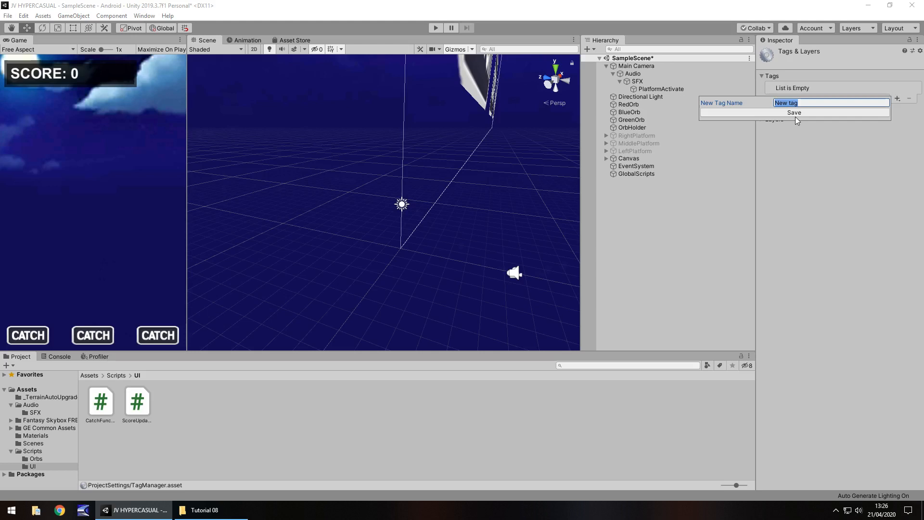
type("Re")
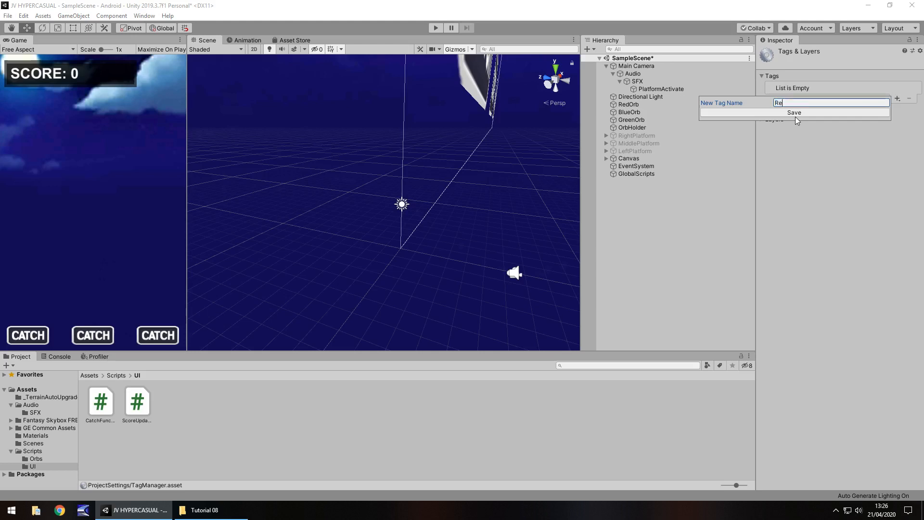
type("dOrb")
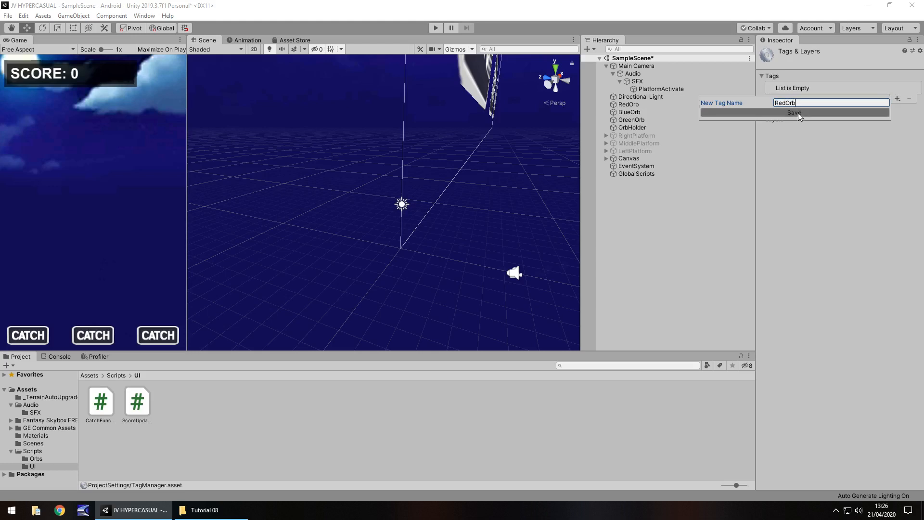
left_click(629, 111)
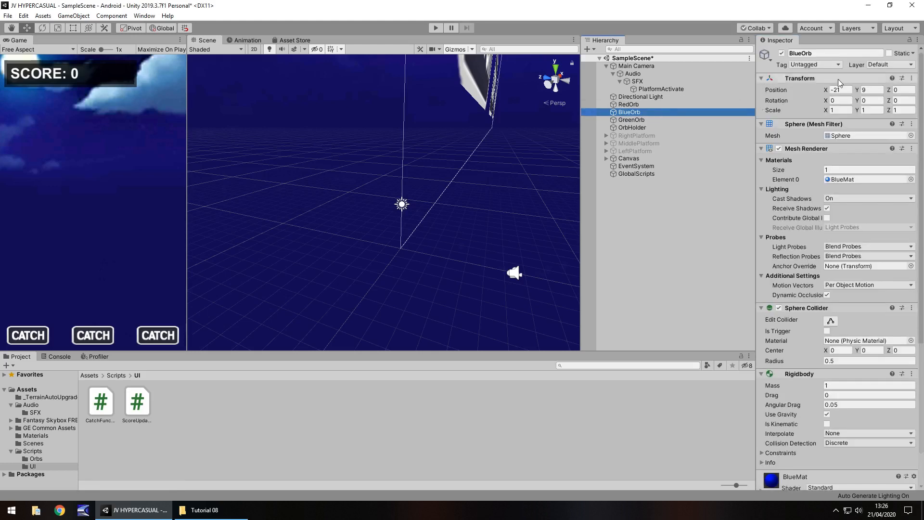
Add BlueOrb and GreenOrb as further project tags.
left_click(816, 64)
type("Blue")
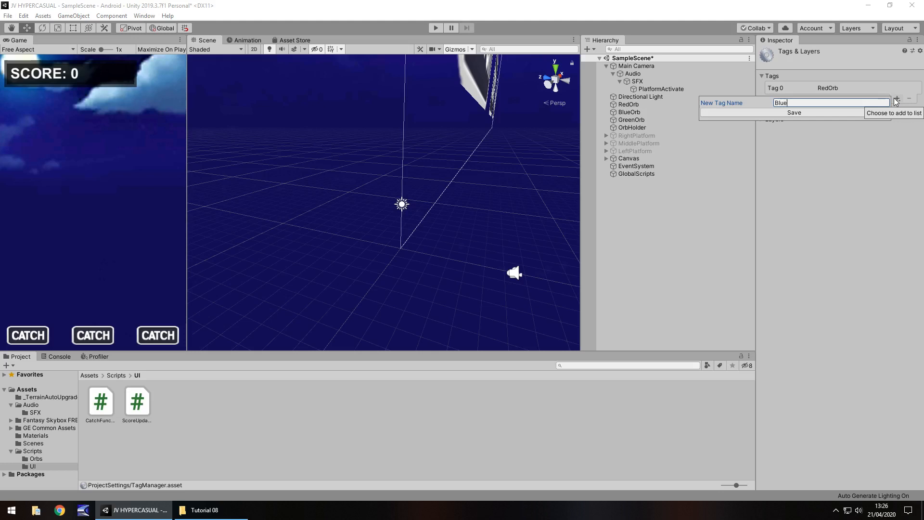
left_click(794, 113)
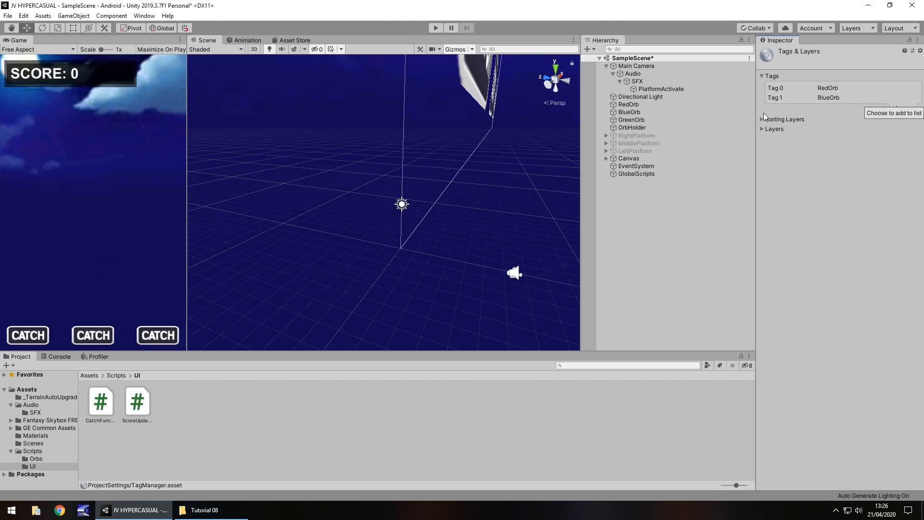
left_click(632, 119)
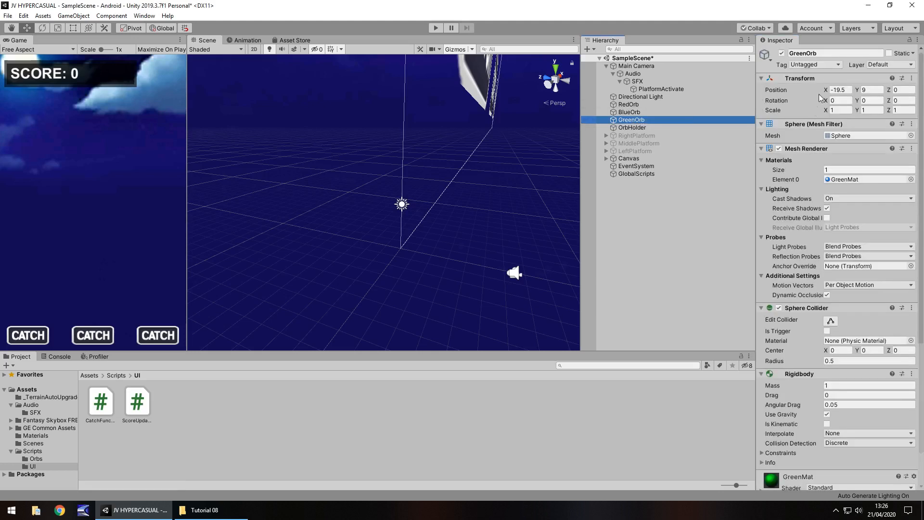
left_click(816, 65)
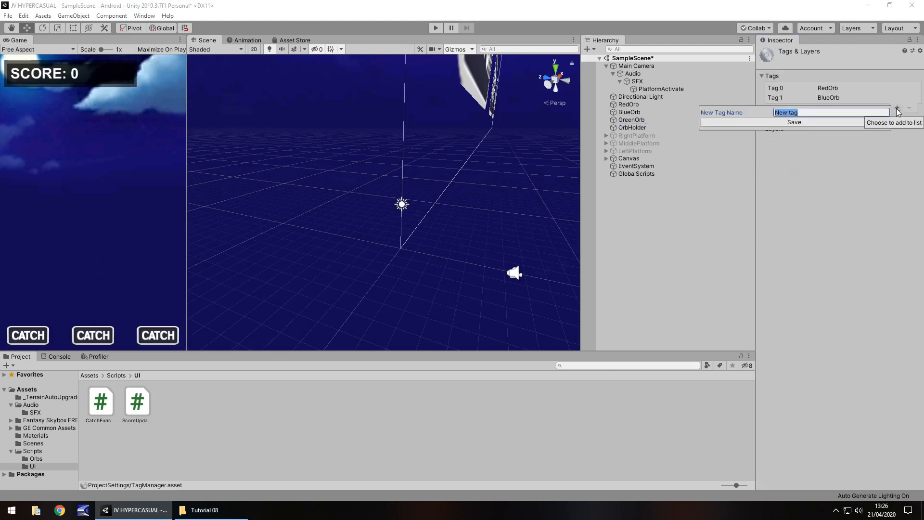
type("GreenOrb")
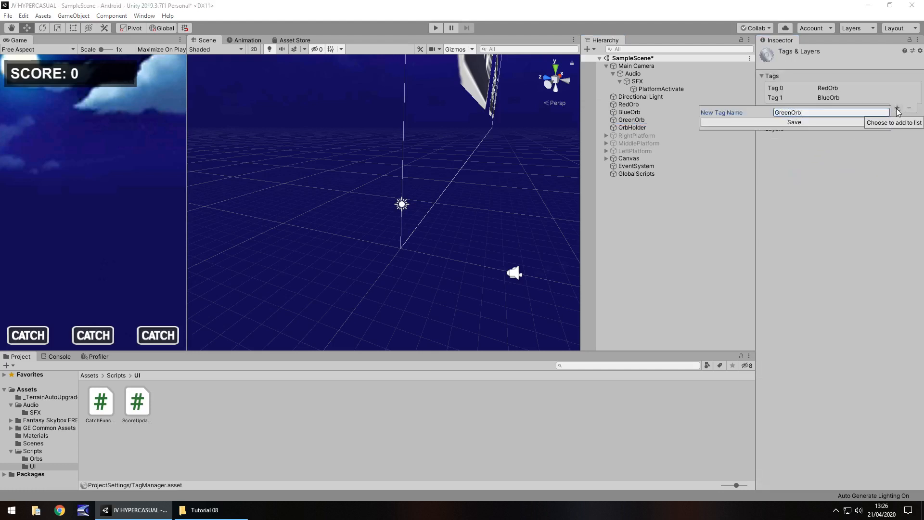
left_click(793, 122)
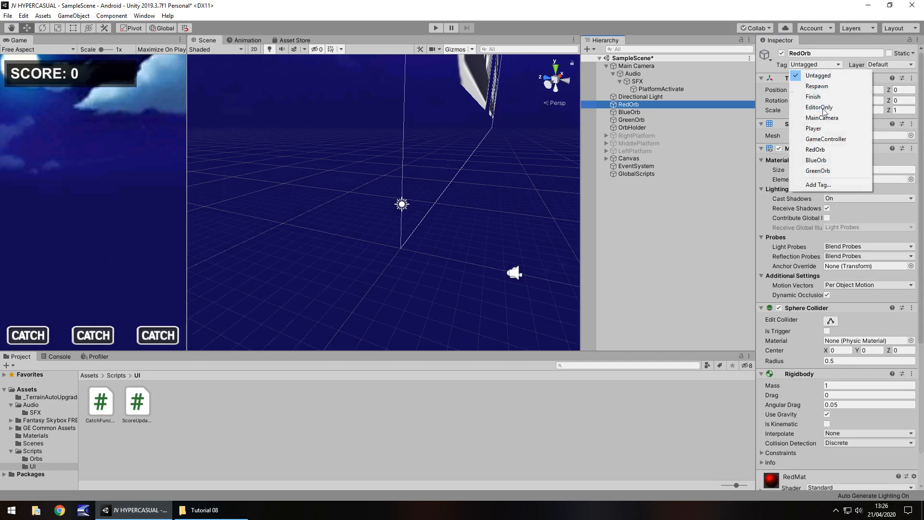
Assign the RedOrb and GreenOrb tags to their orb objects and check RedOrb's tag.
left_click(630, 112)
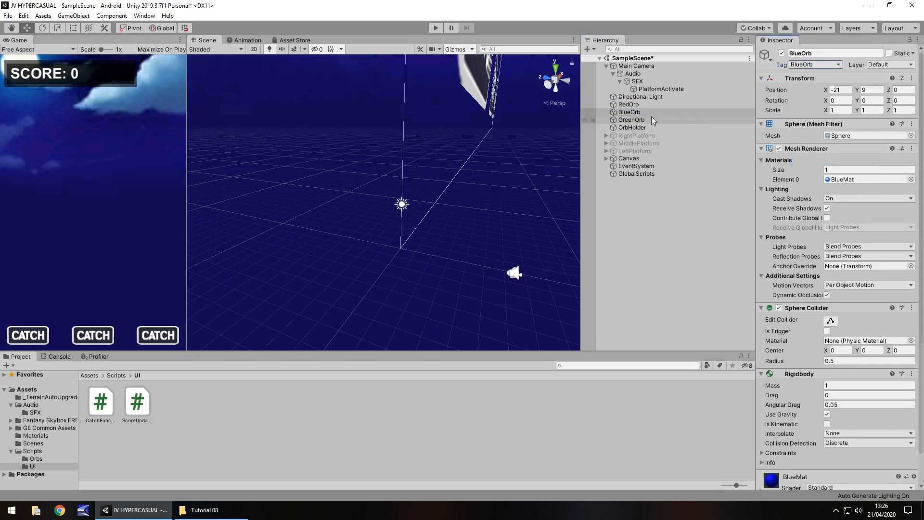
left_click(632, 120)
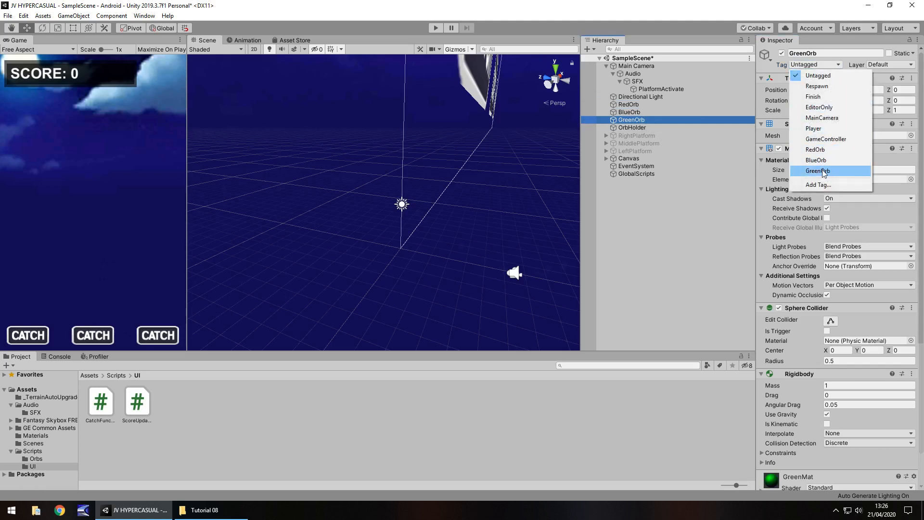
left_click(629, 112)
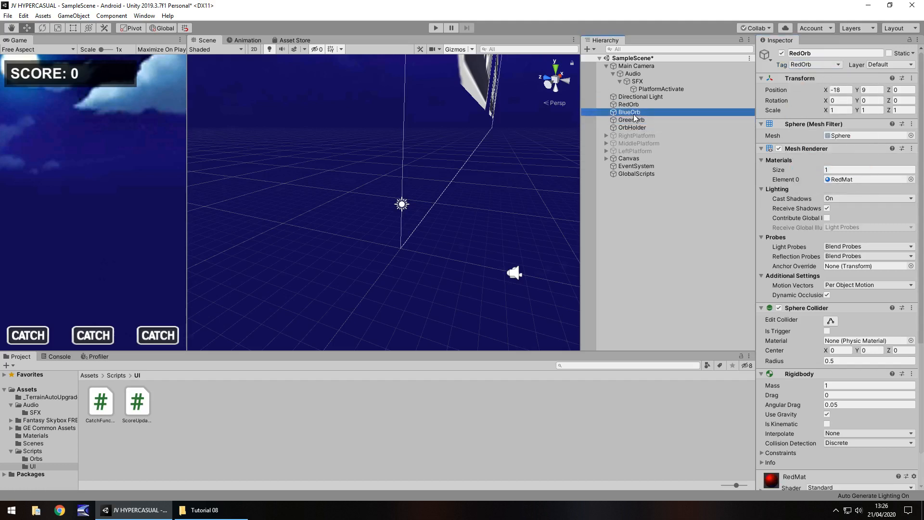
left_click(629, 104)
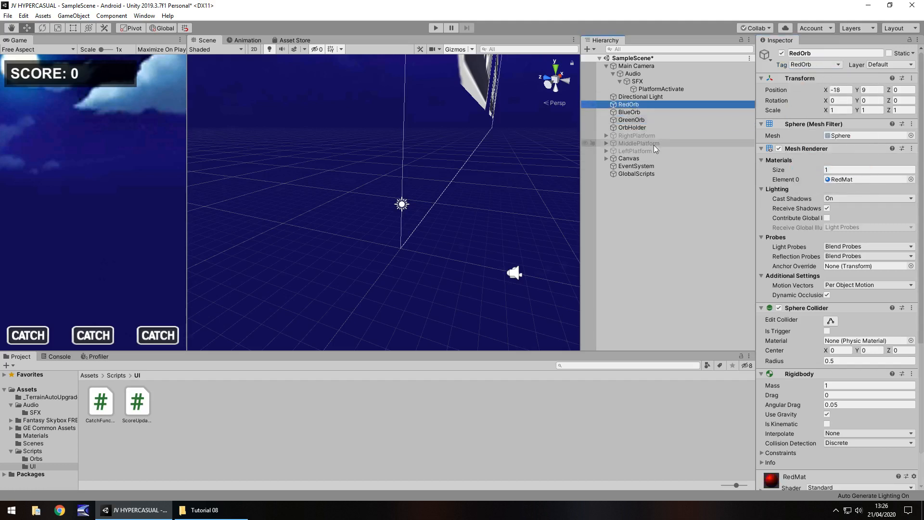
mouse_move(668, 159)
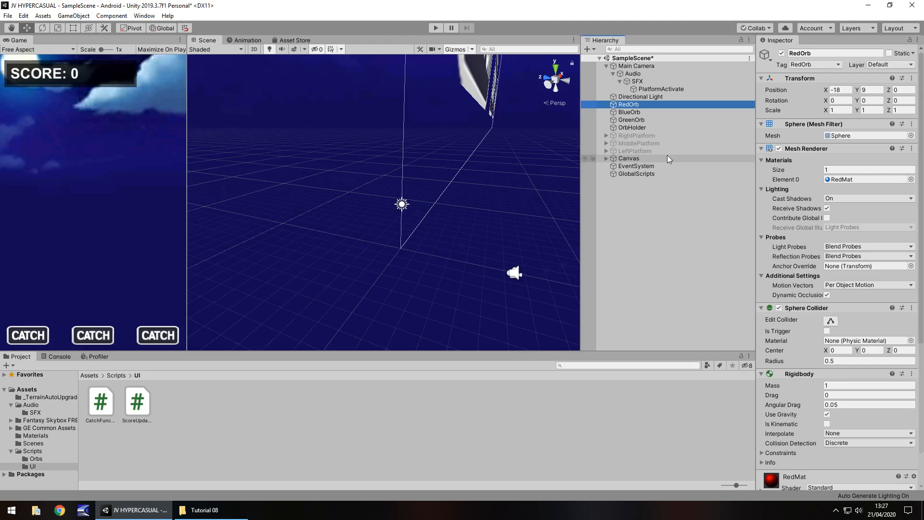
mouse_move(681, 214)
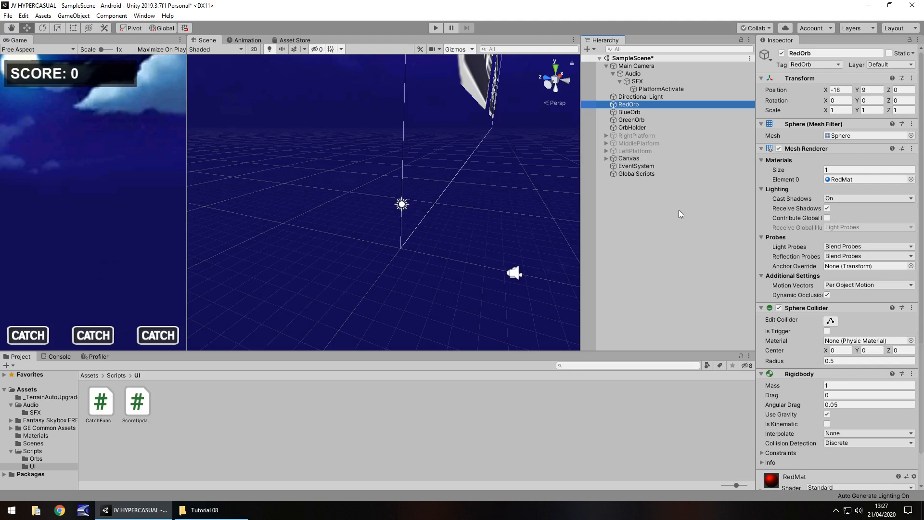
mouse_move(579, 346)
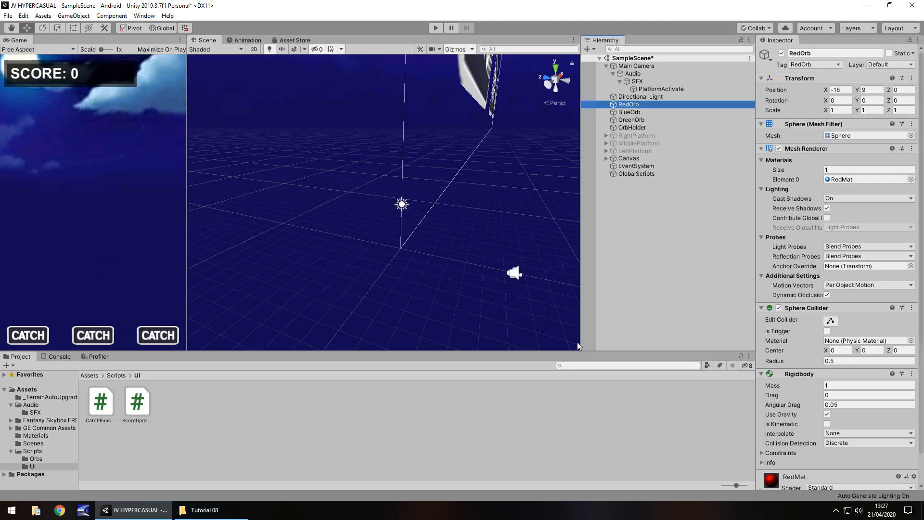
mouse_move(273, 446)
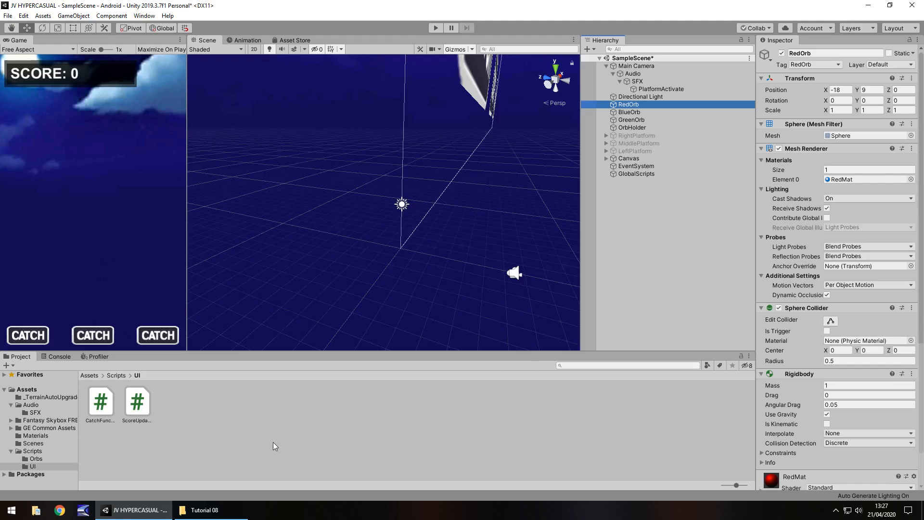
Create a new C# script named OrbCatch in the Assets/Scripts/Orbs folder.
left_click(36, 459)
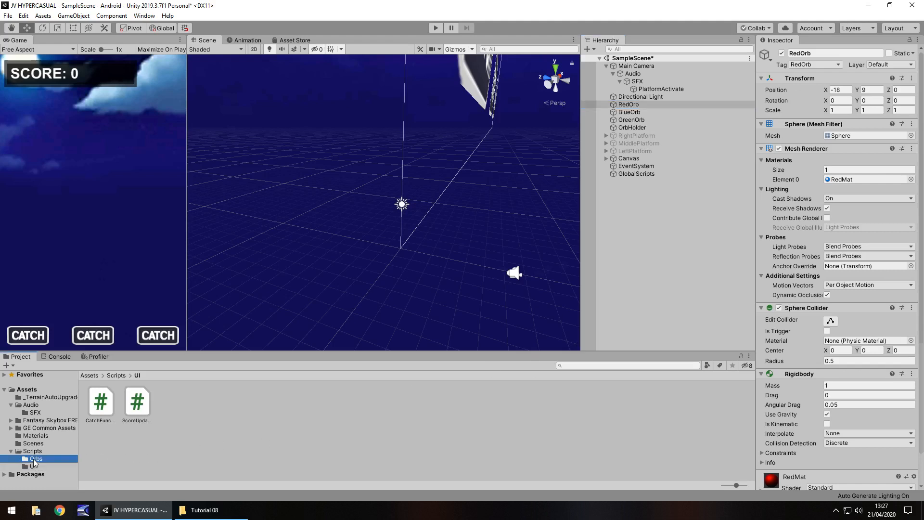
left_click(35, 458)
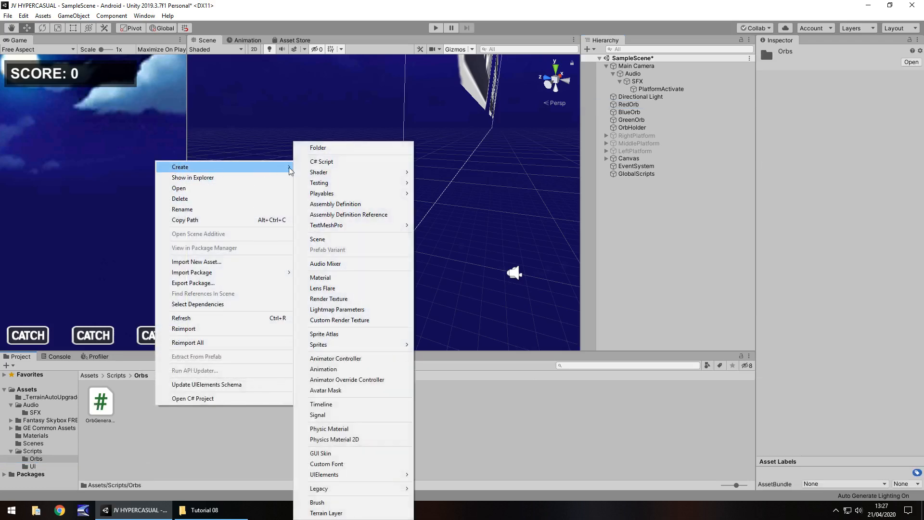
left_click(322, 160)
type("OrbCatc")
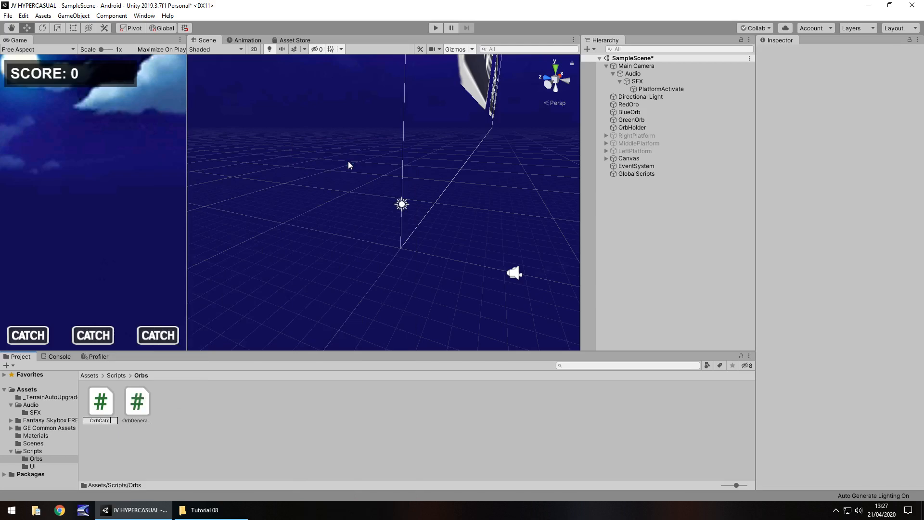
left_click(100, 402)
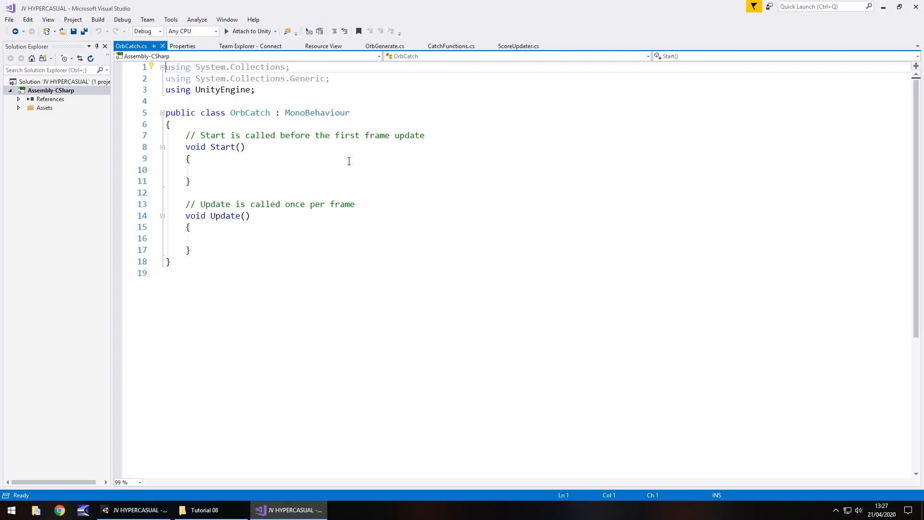
mouse_move(308, 209)
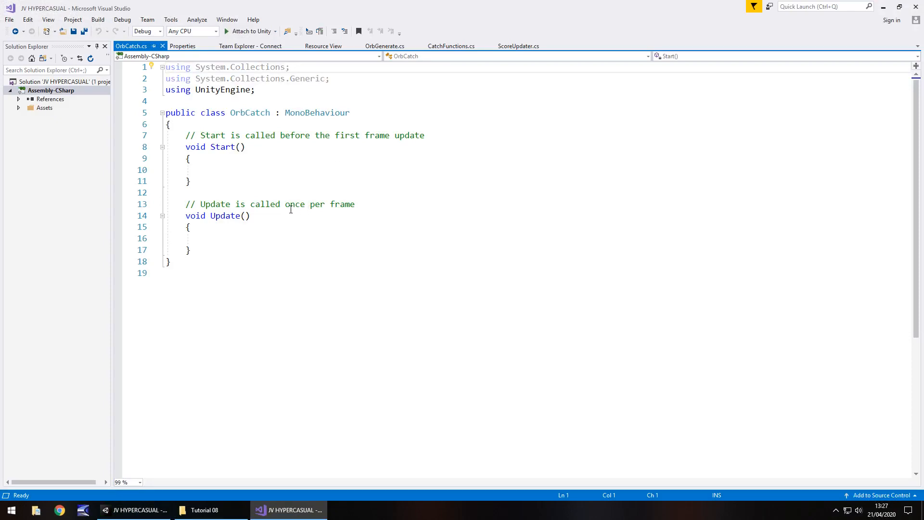
mouse_move(250, 243)
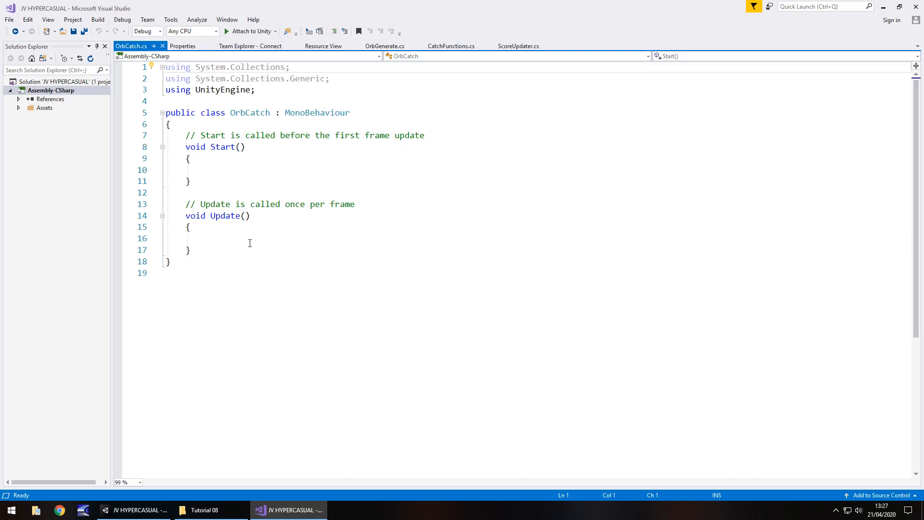
mouse_move(204, 246)
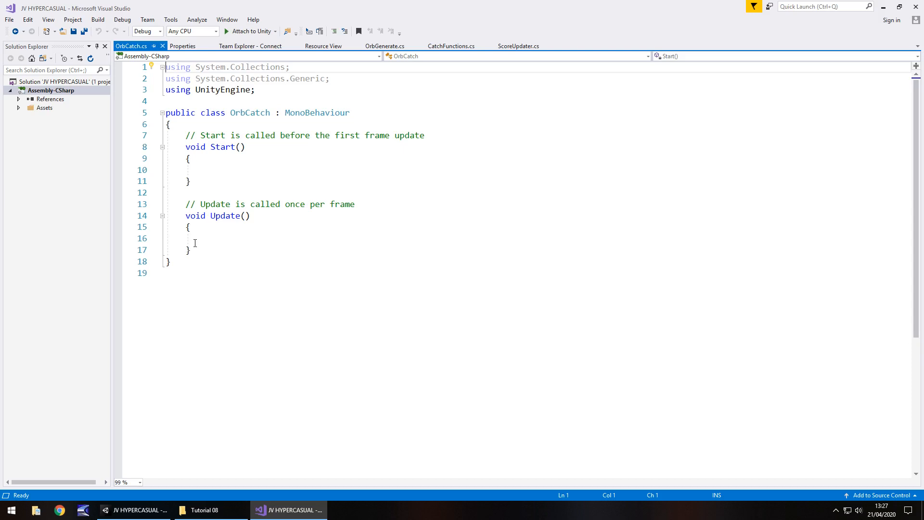
mouse_move(206, 247)
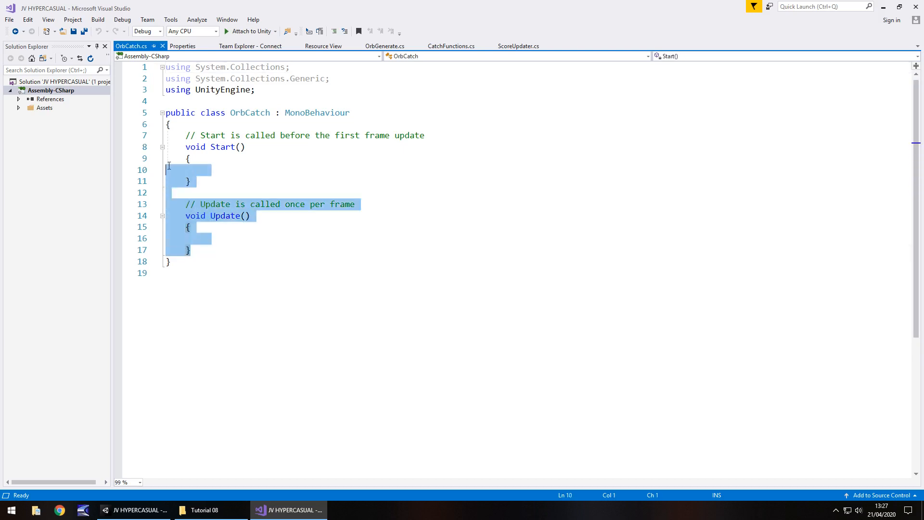
Replace the default Start and Update methods with void OnTriggerEnter(Collider other).
key("Delete")
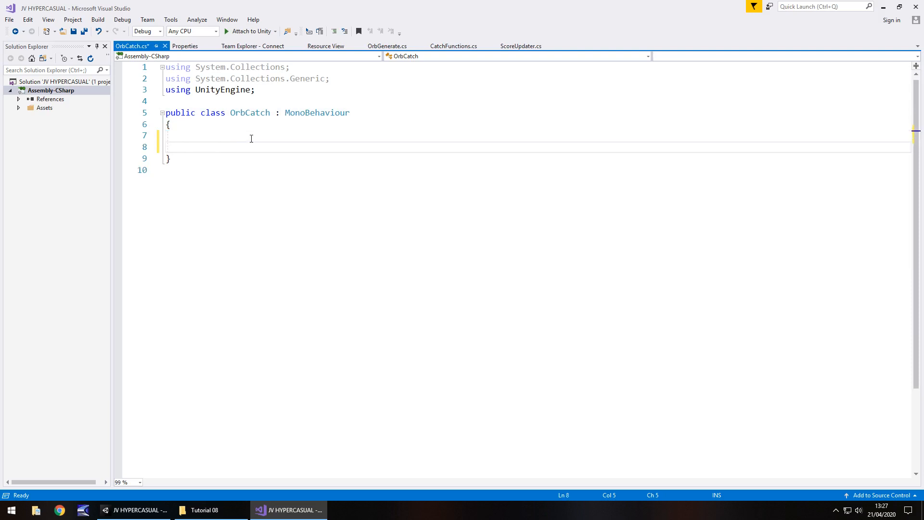
type("void OnTriggerEnter(Collider other")
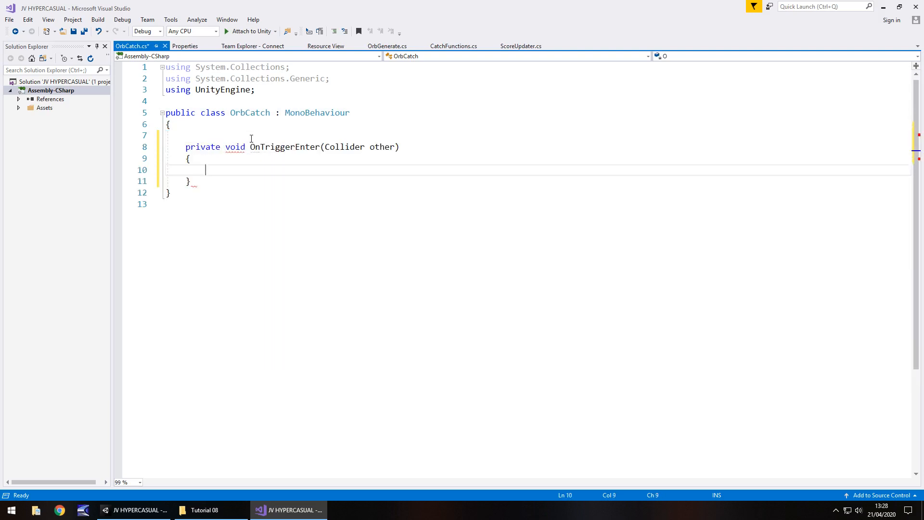
left_click(226, 147)
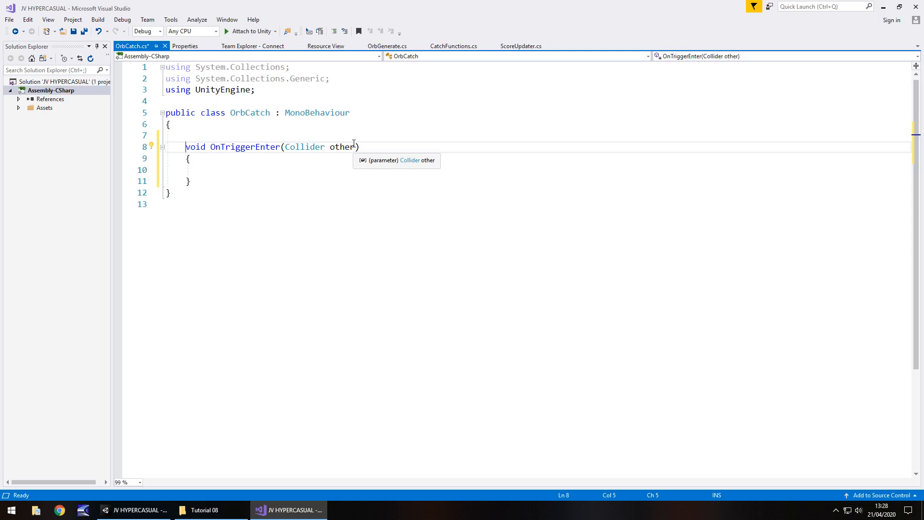
Declare a public AudioSource orbCatchFX field above the trigger method.
key("Return")
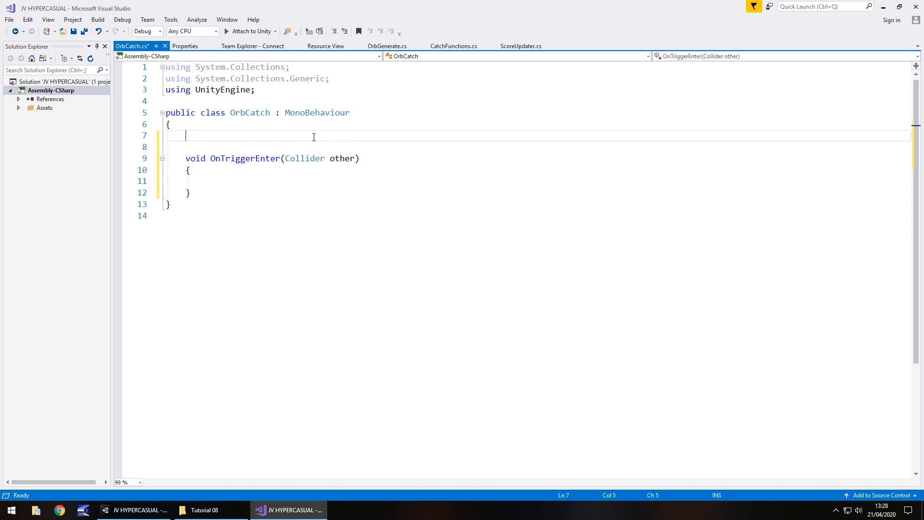
type("public")
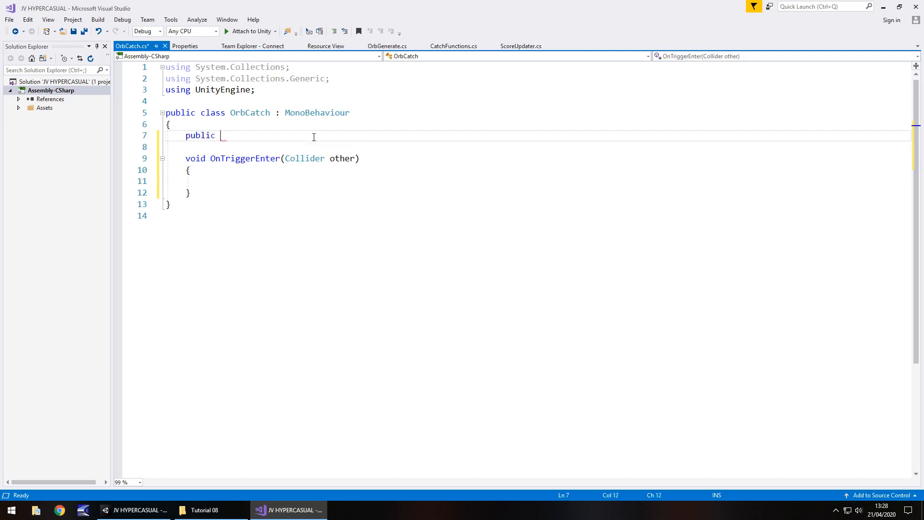
type("AudioSource")
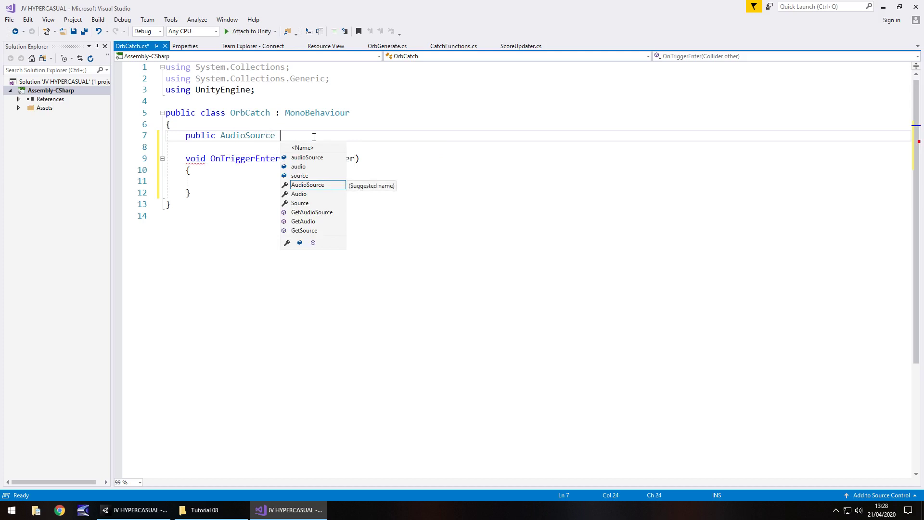
type("orbCatc")
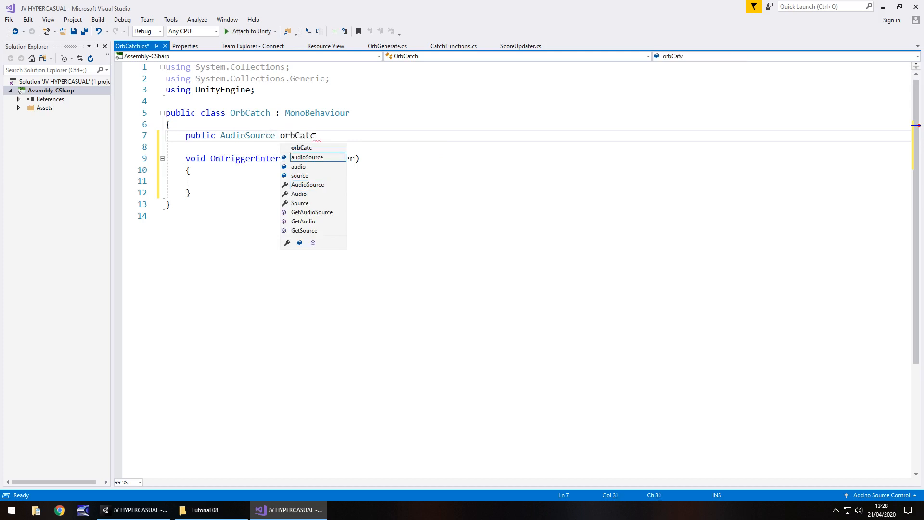
type("hFX;")
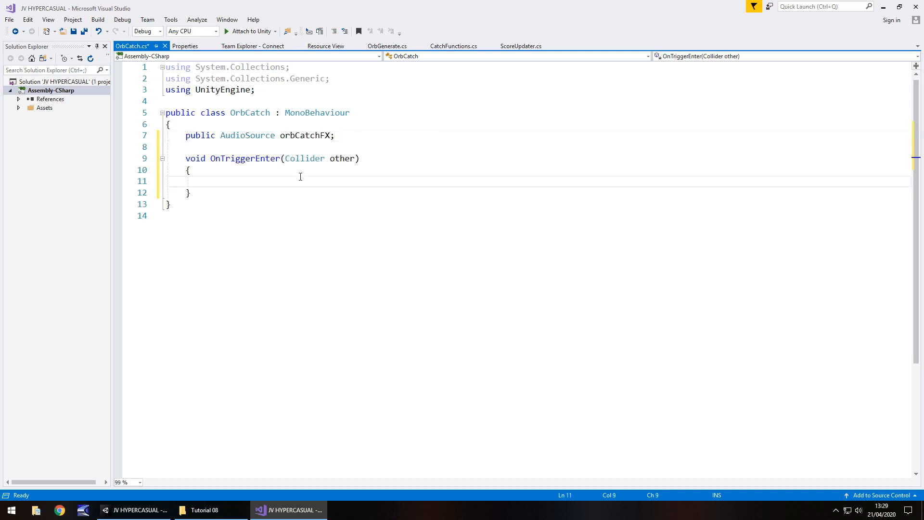
mouse_move(332, 159)
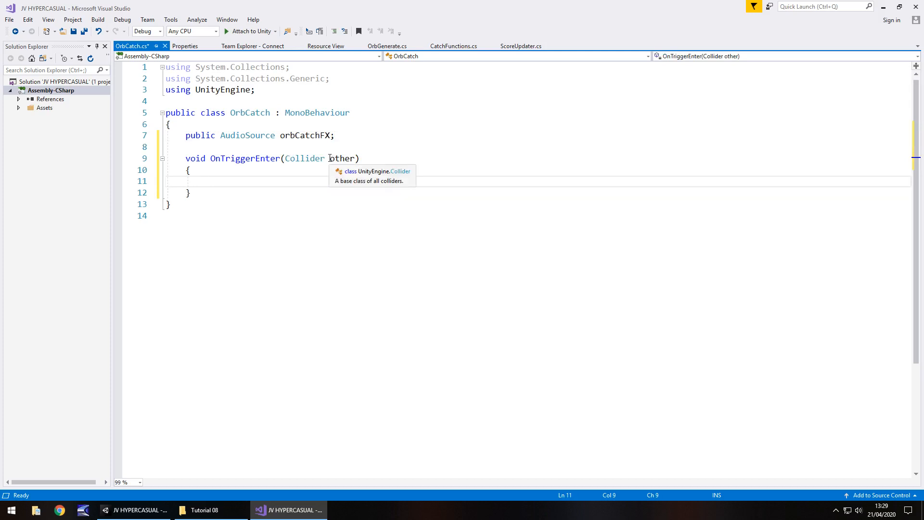
left_click(307, 181)
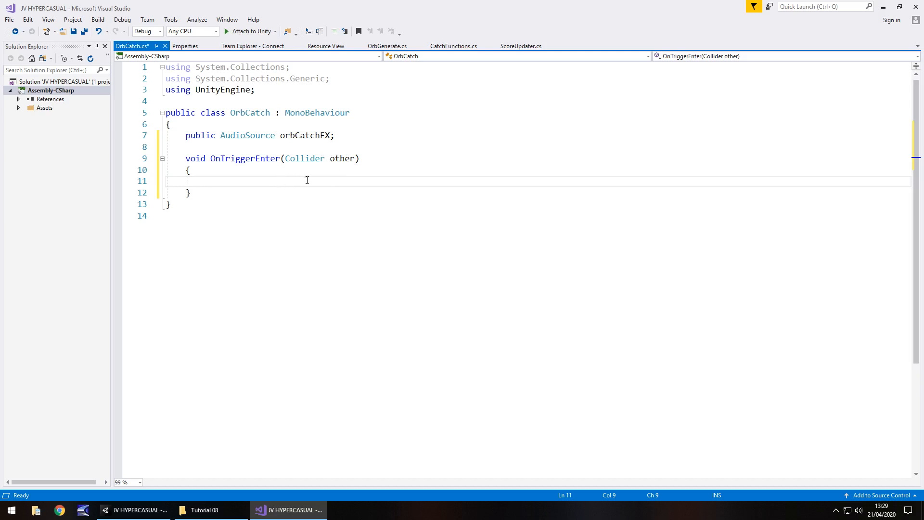
mouse_move(305, 158)
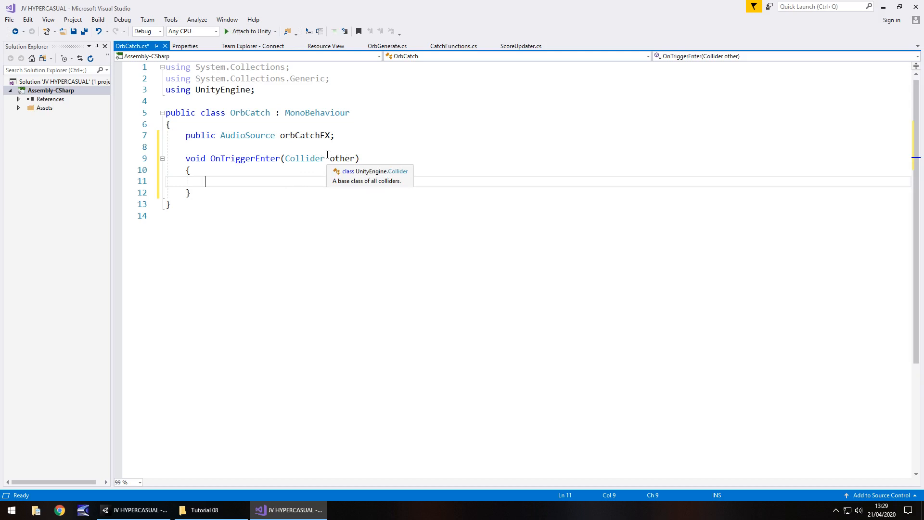
mouse_move(294, 186)
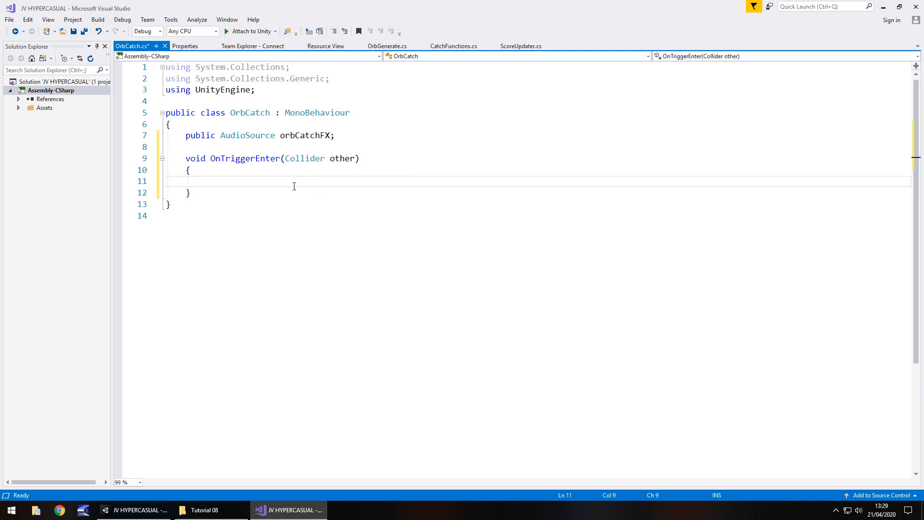
Write the condition if (other.tag == "BlueOrb") inside OnTriggerEnter.
type("if")
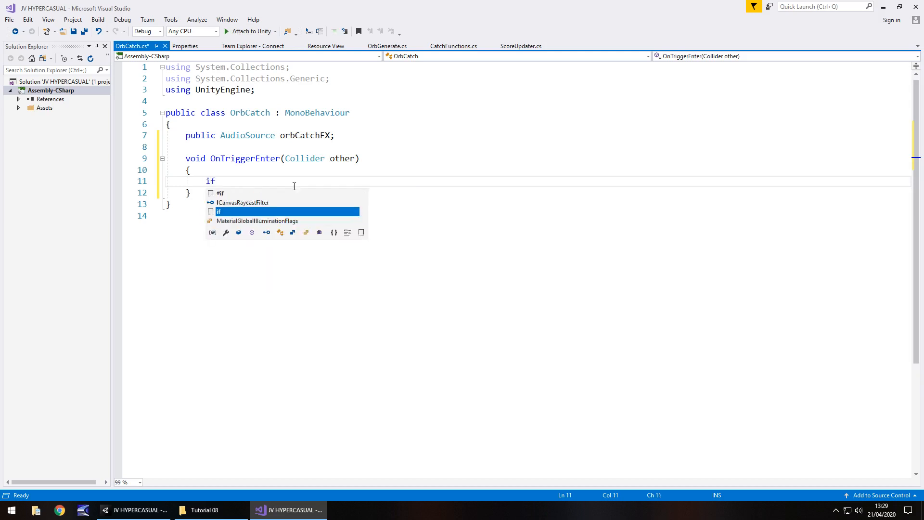
type("(other")
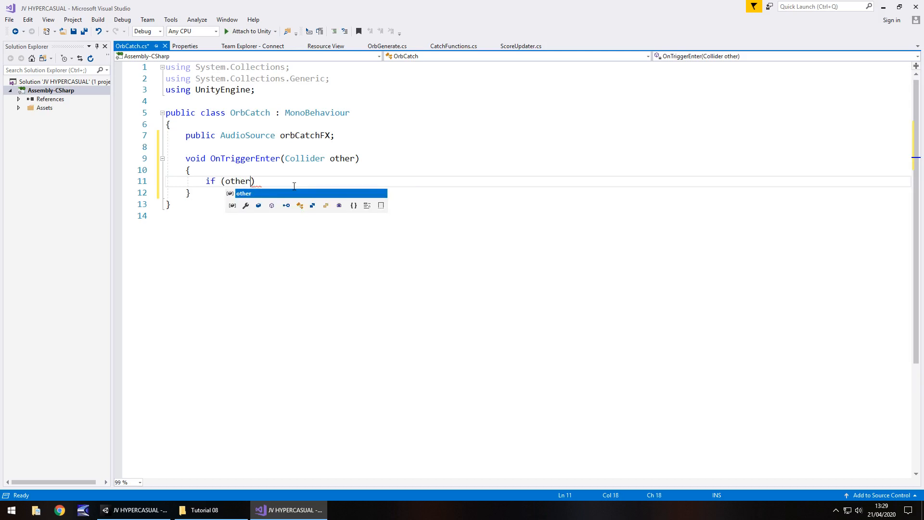
type(".tag")
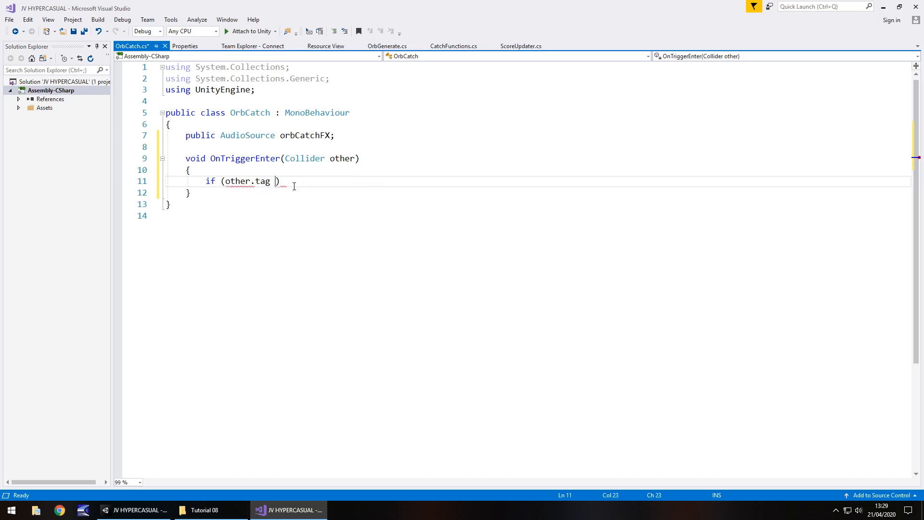
type("==")
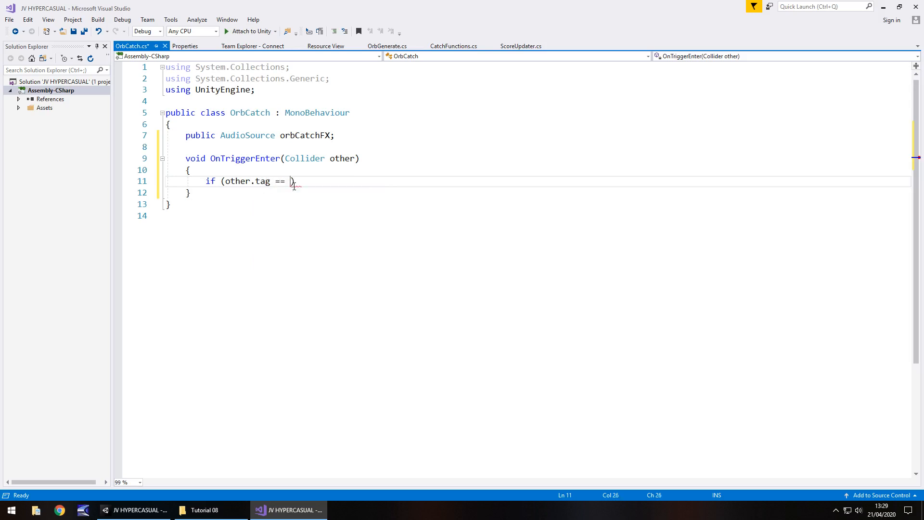
type("\"\"")
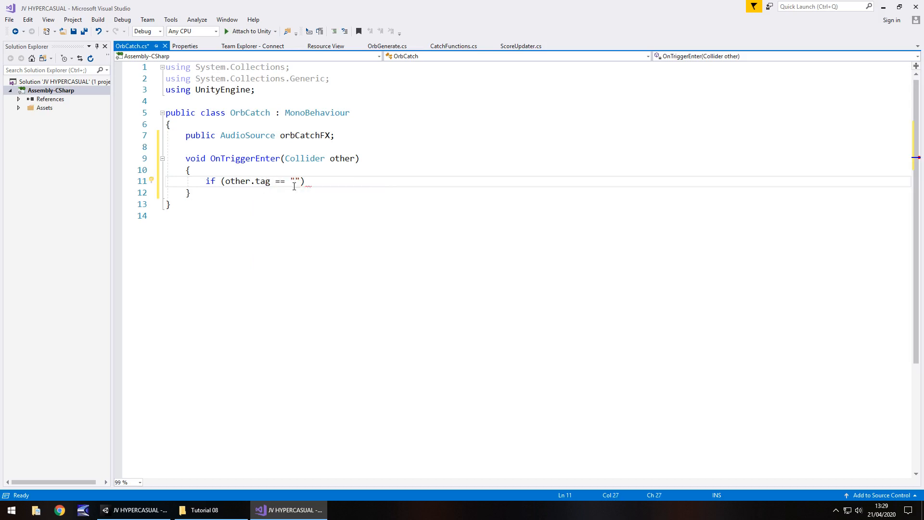
type("Blue")
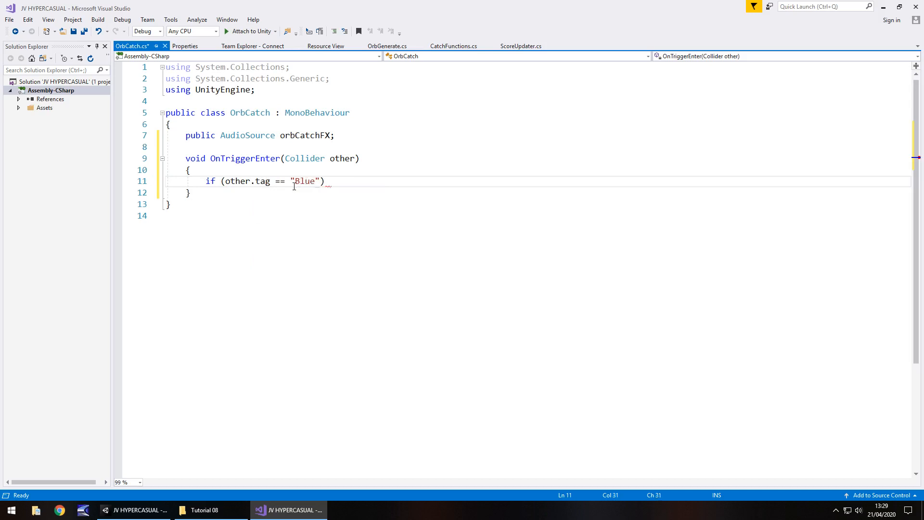
type("Orb")
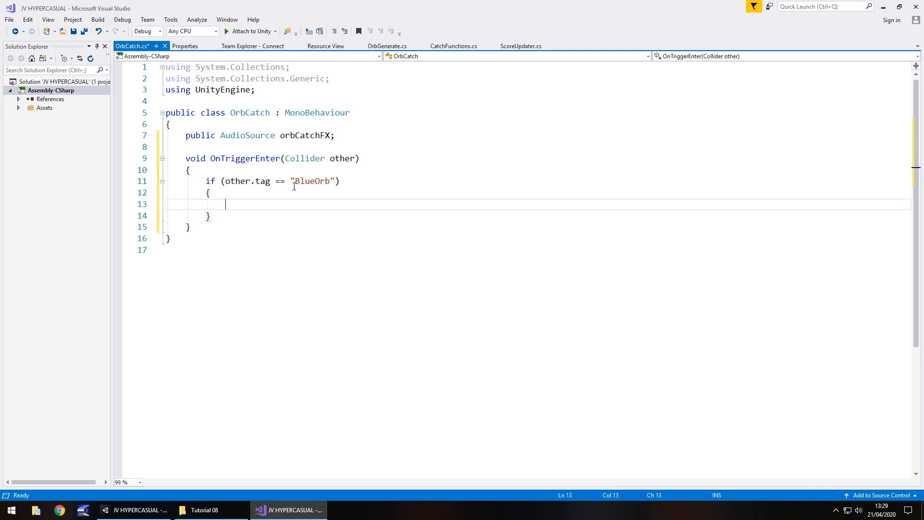
Have the BlueOrb case call orbCatchFX.Play(), save the script and return to Unity.
type("orbCatchFX")
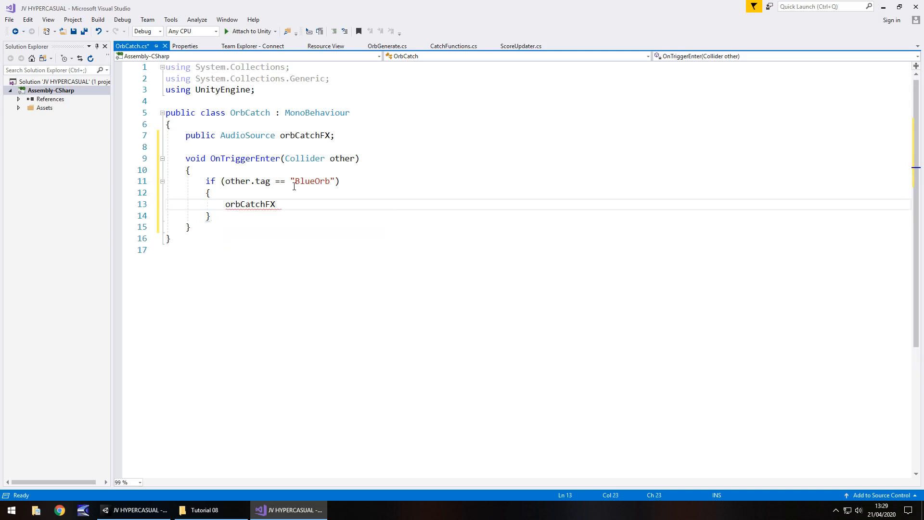
type(".Play();")
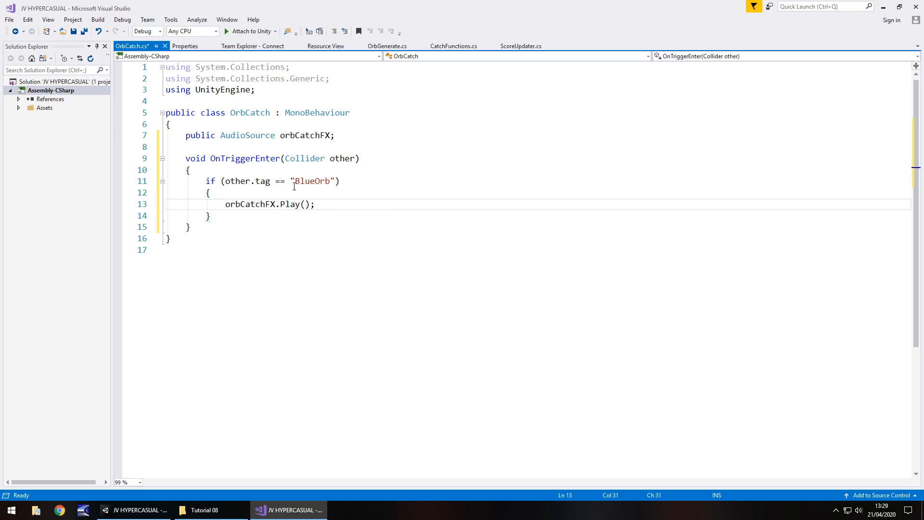
key("ctrl+s")
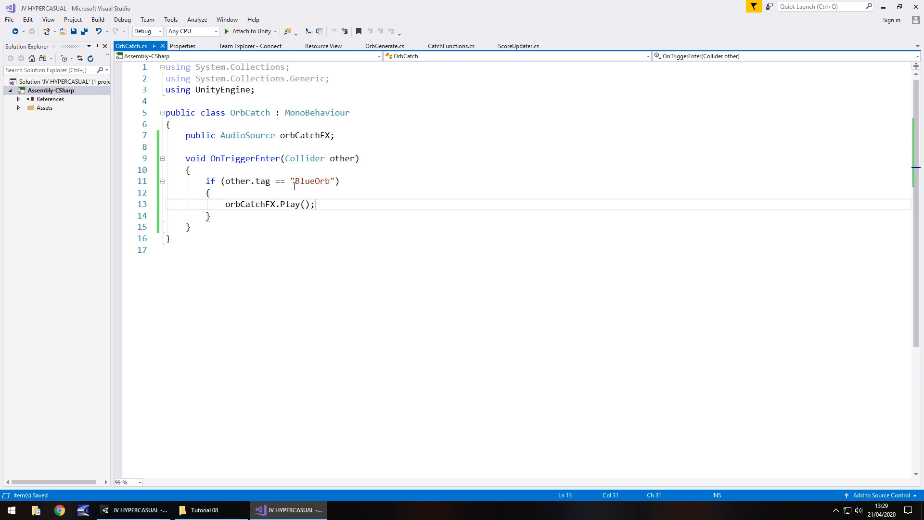
left_click(288, 510)
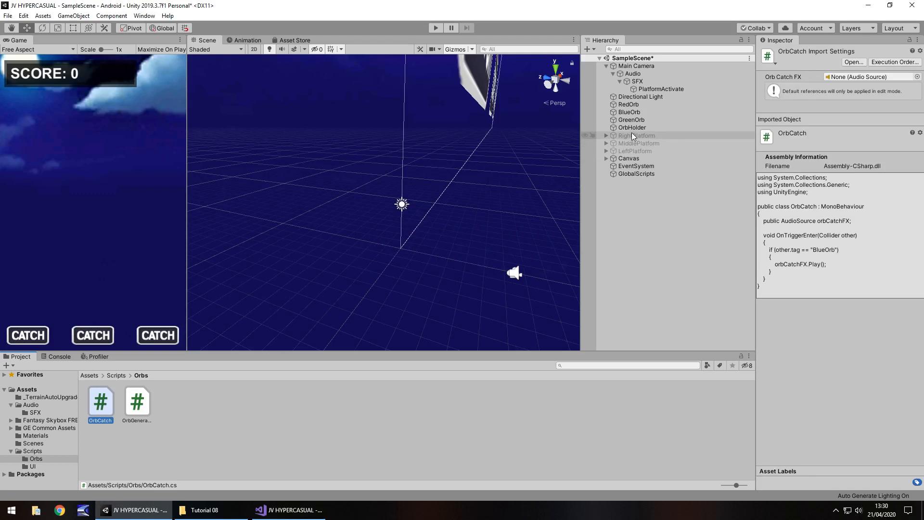
mouse_move(608, 138)
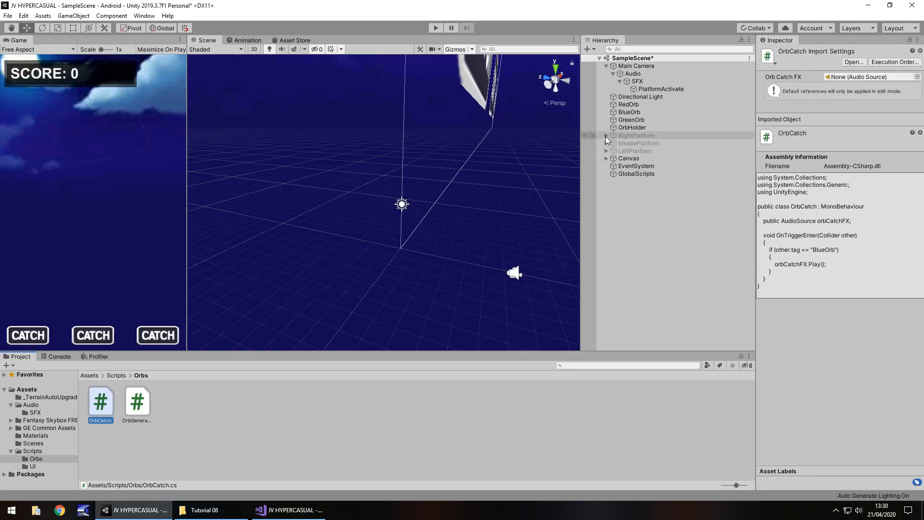
Create a Cube child of LeftPlatform, raise it between the walls and narrow it to X scale 0.6.
left_click(637, 135)
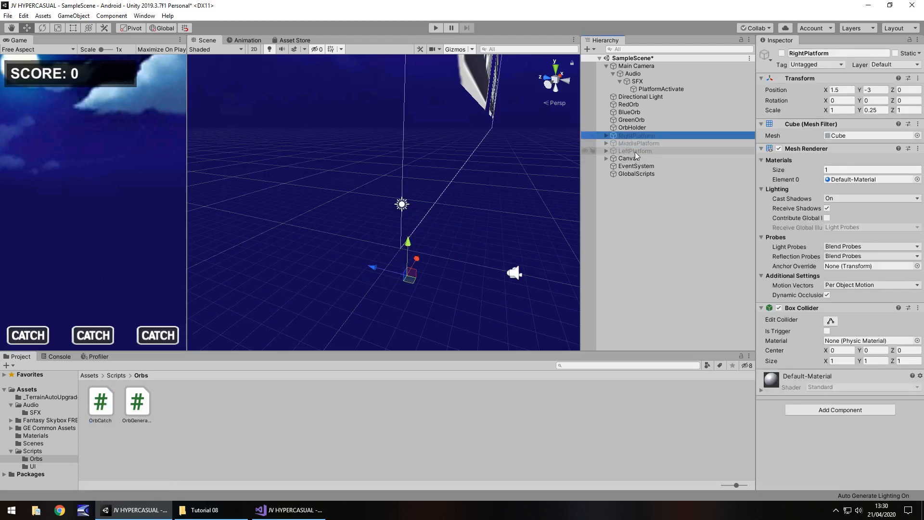
left_click(634, 151)
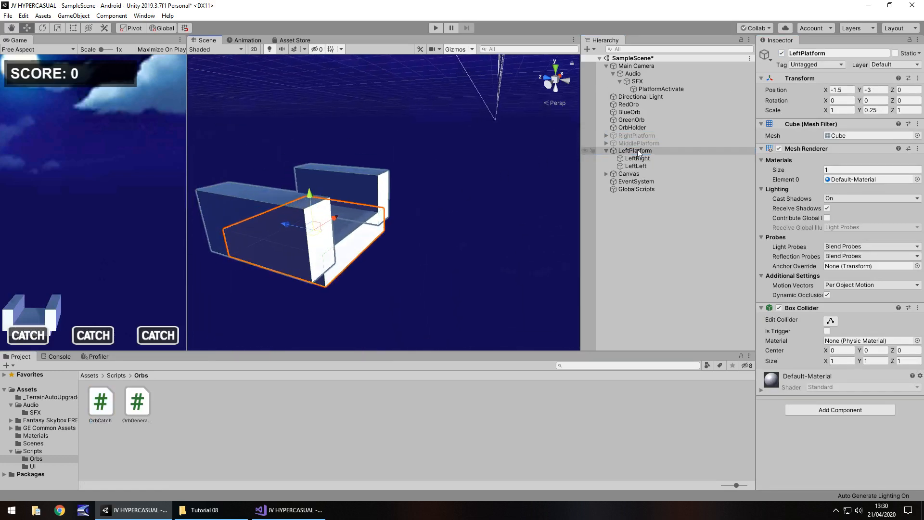
right_click(635, 150)
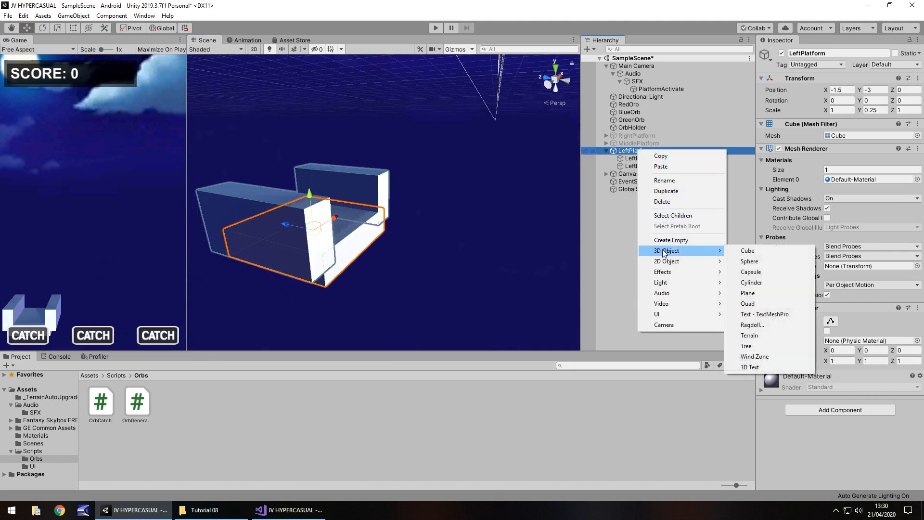
mouse_move(747, 250)
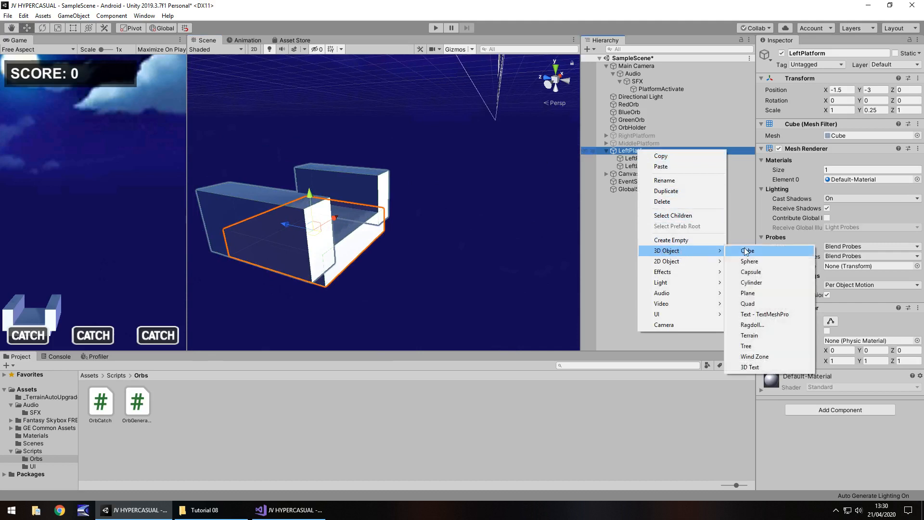
left_click(747, 250)
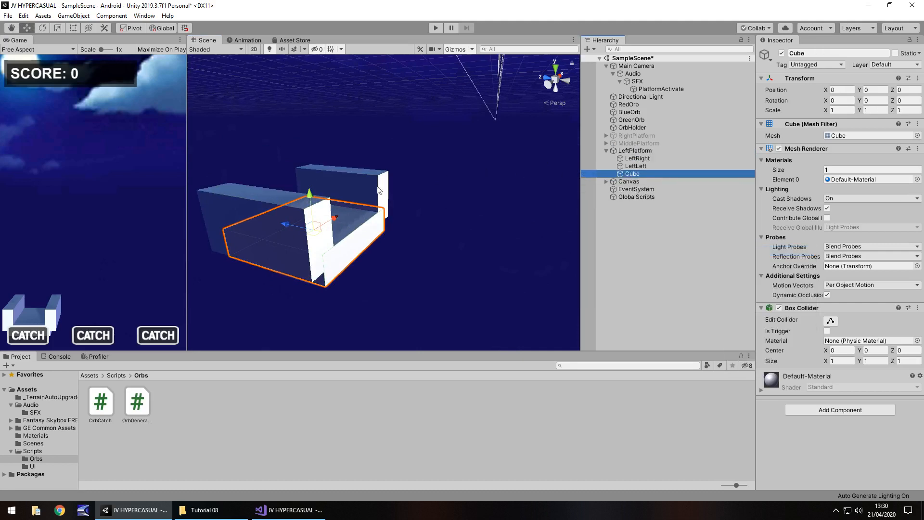
left_click_drag(310, 193, 305, 154)
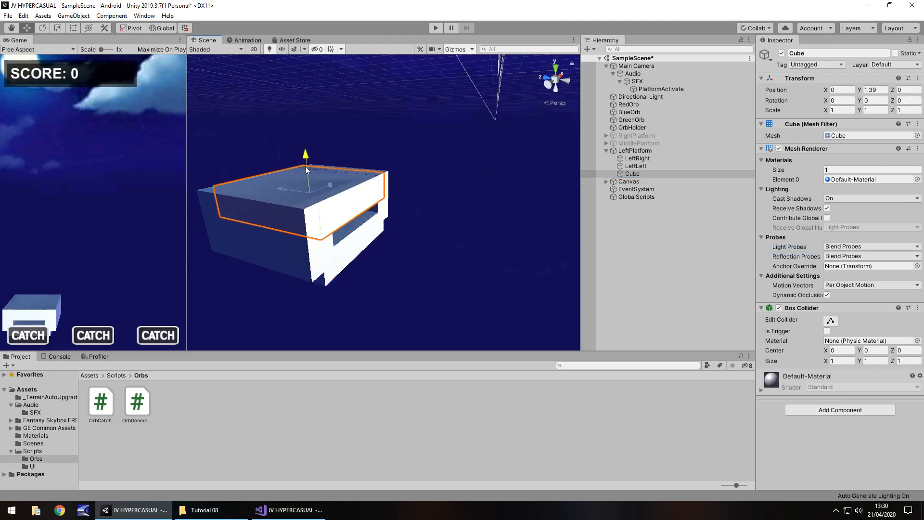
left_click_drag(305, 152, 306, 172)
type("0.6")
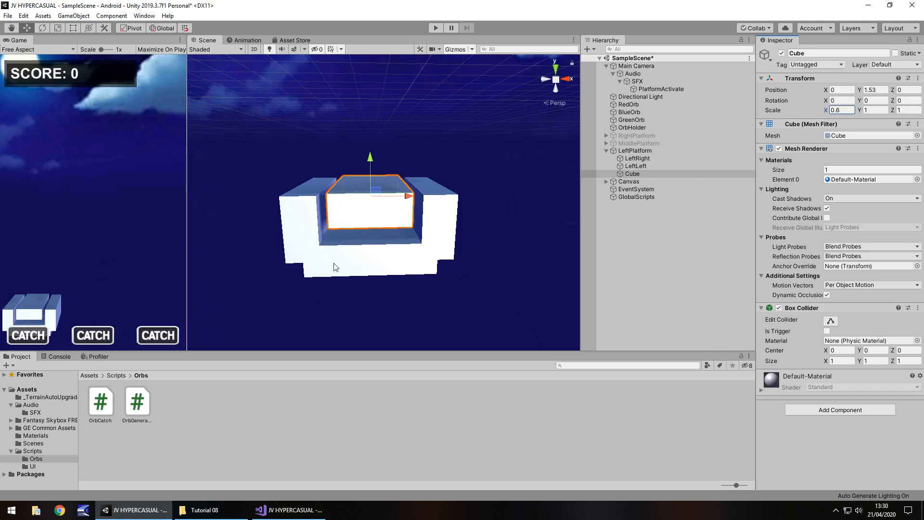
mouse_move(430, 292)
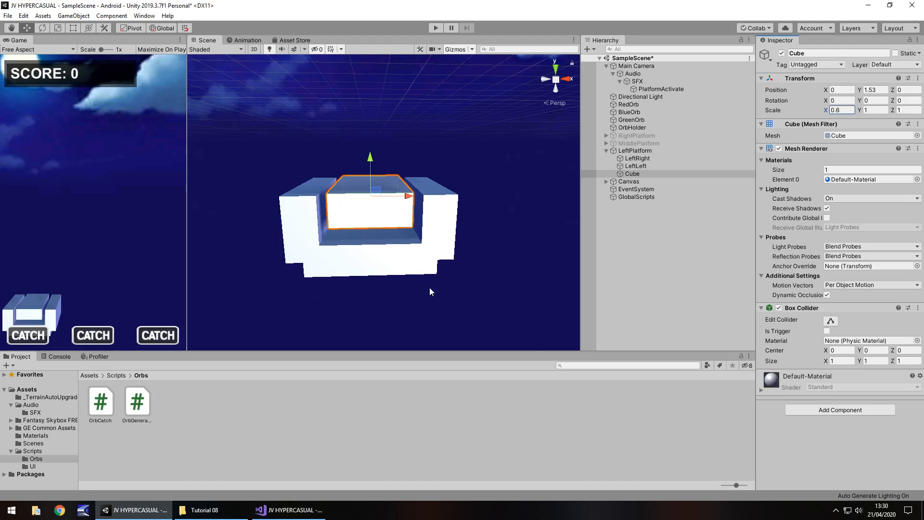
mouse_move(513, 240)
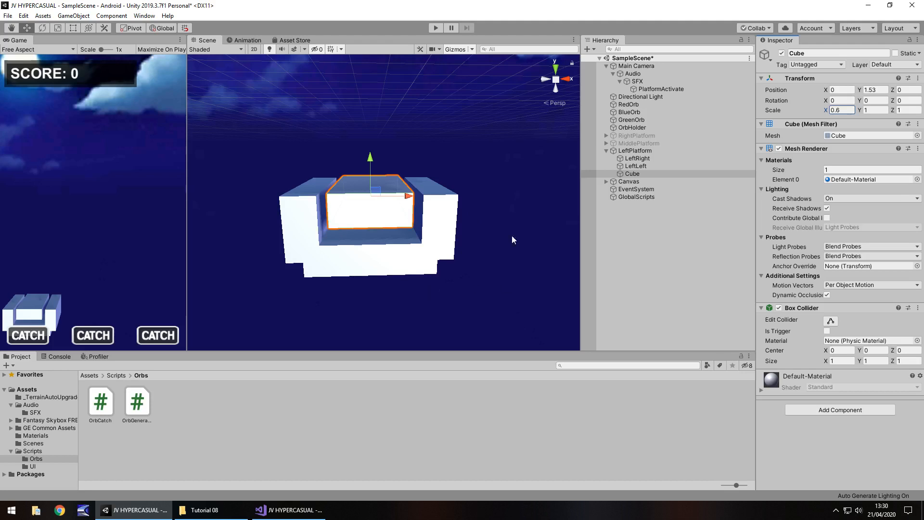
Rename the cube PlatCatcher, set its Box Collider as trigger and attach the OrbCatch script.
double_click(631, 173)
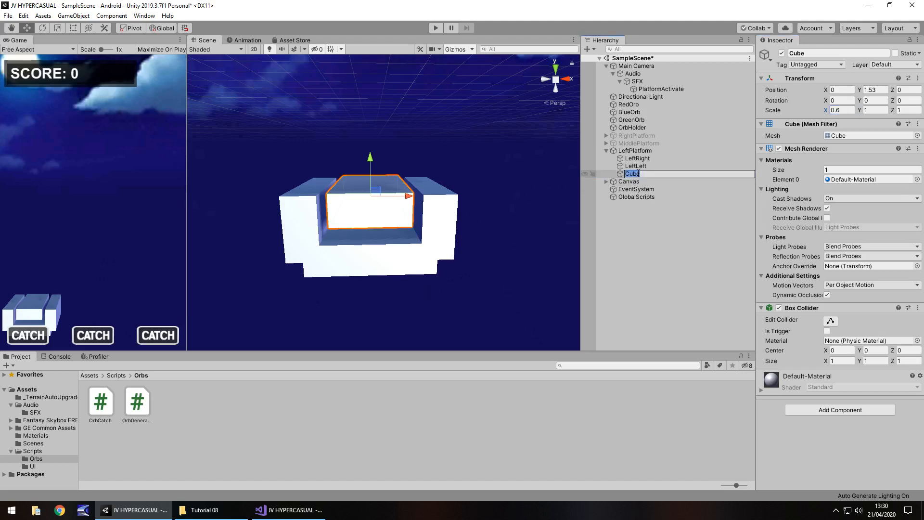
type("PlatCatcher")
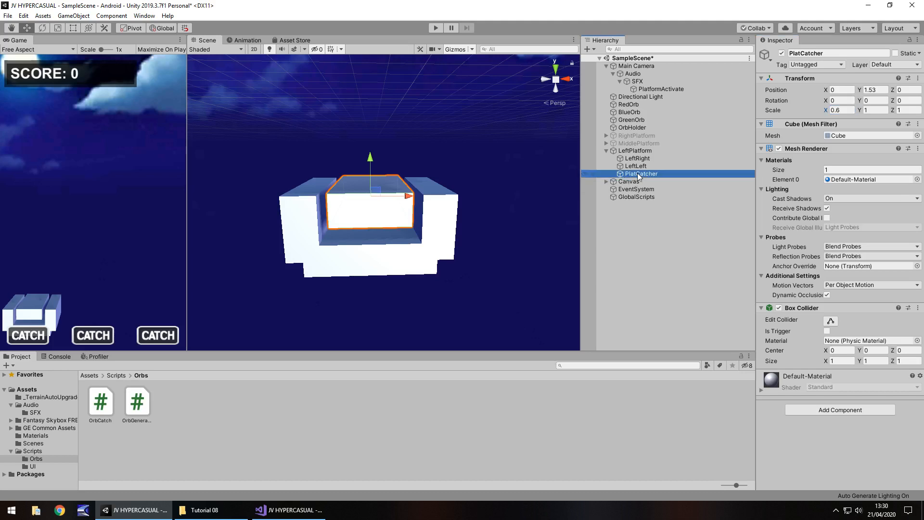
mouse_move(773, 295)
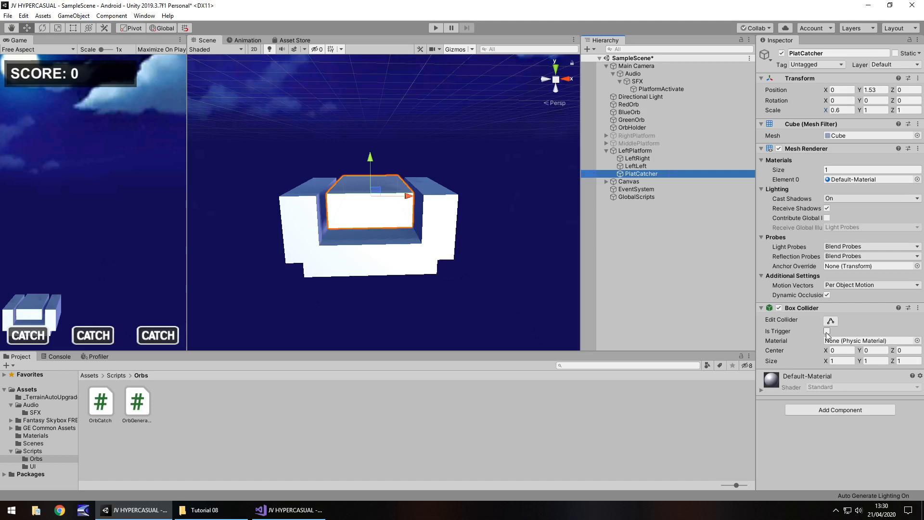
left_click(827, 330)
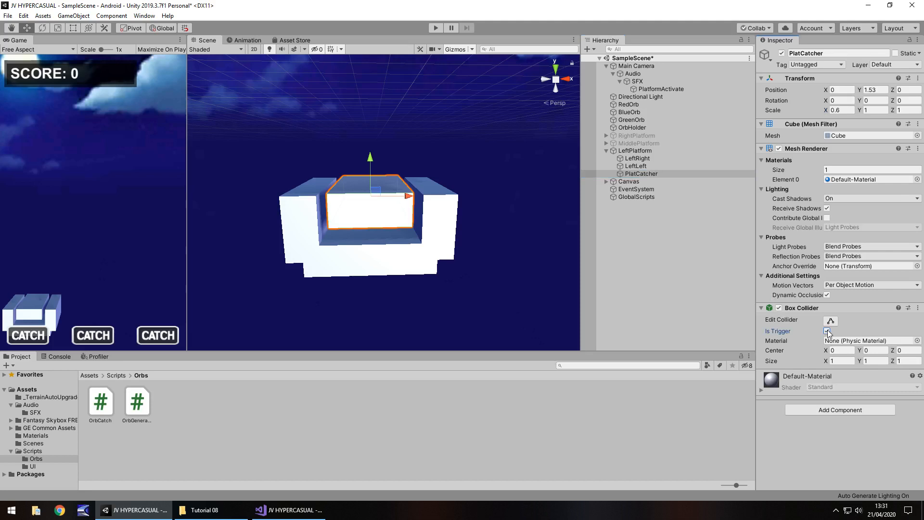
left_click(826, 330)
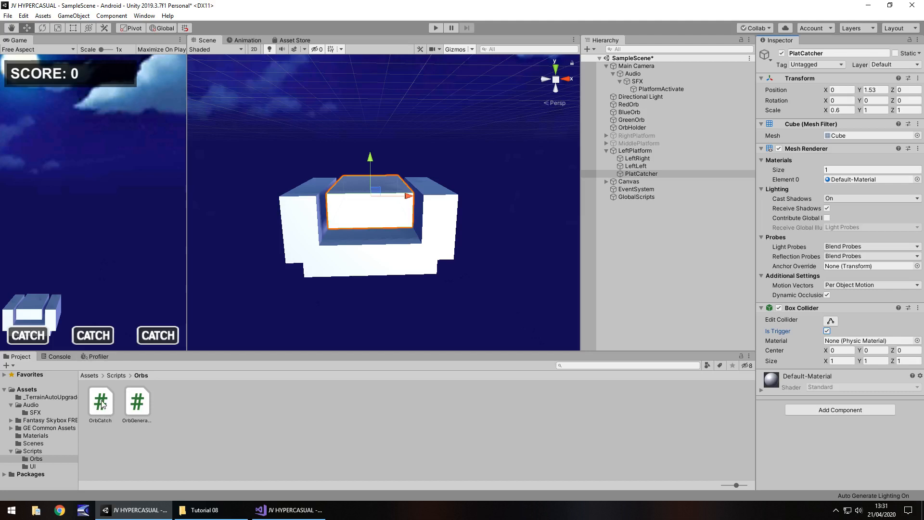
left_click(640, 173)
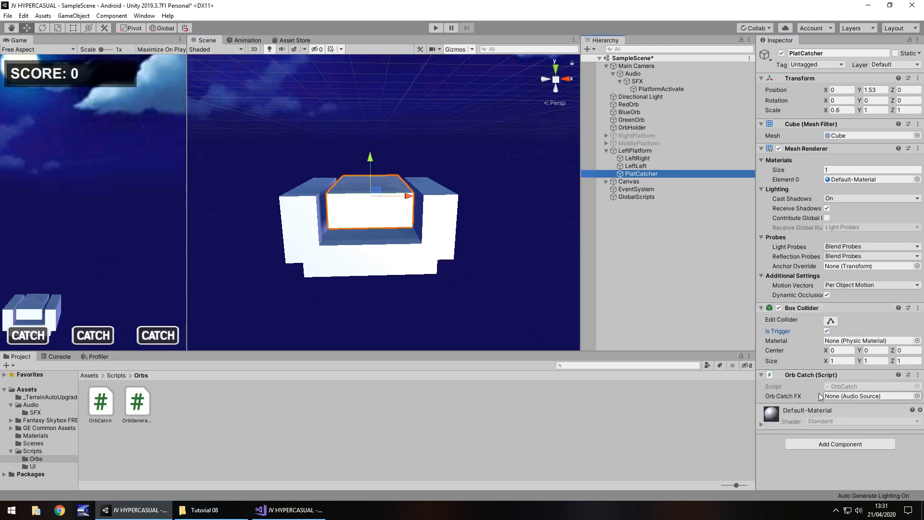
mouse_move(673, 116)
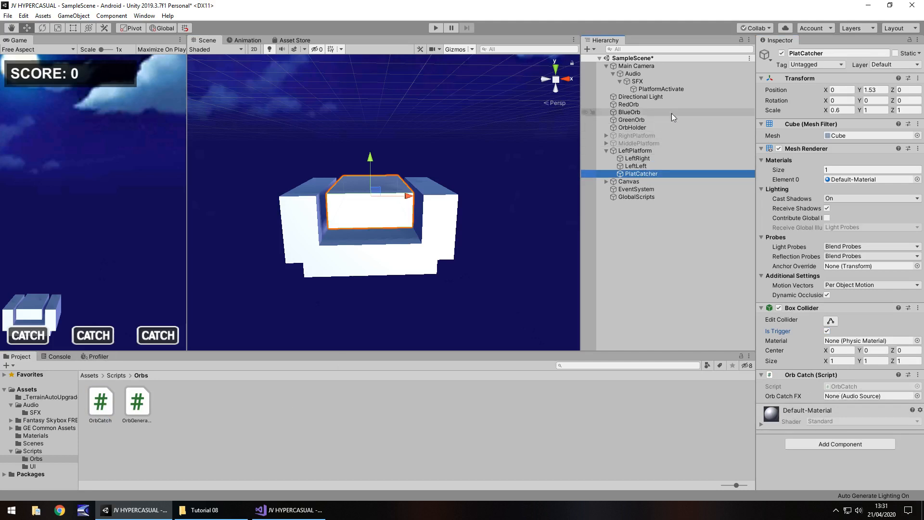
mouse_move(636, 65)
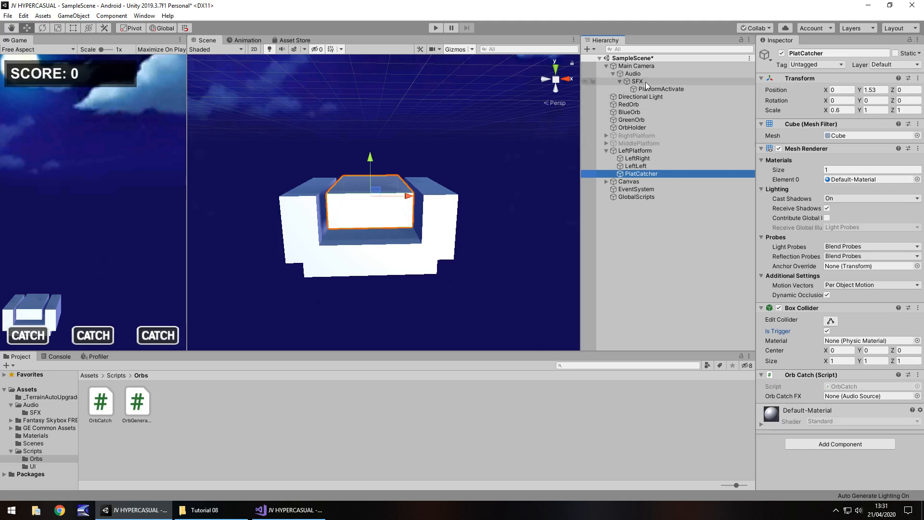
Create an empty OrbCatch object under SFX and locate the OrbCollect sound in the Tutorial 08 folder.
right_click(637, 80)
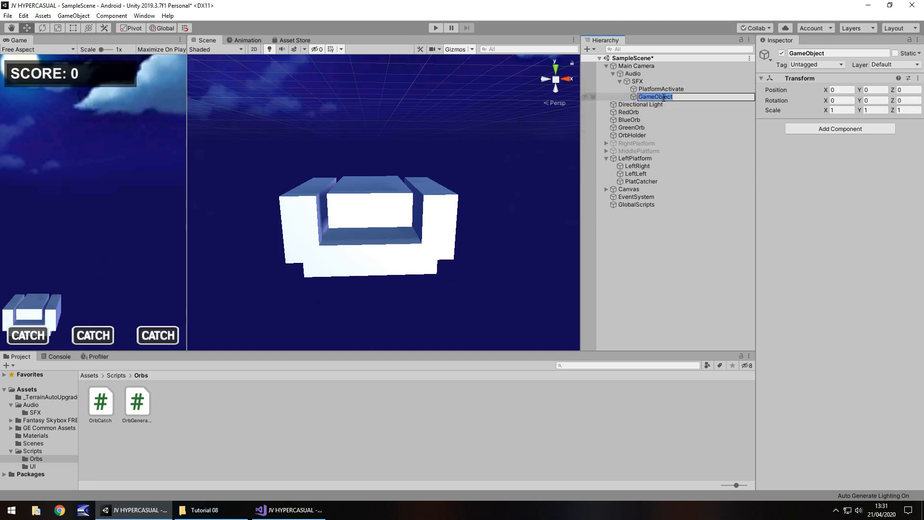
type("OrbCatch")
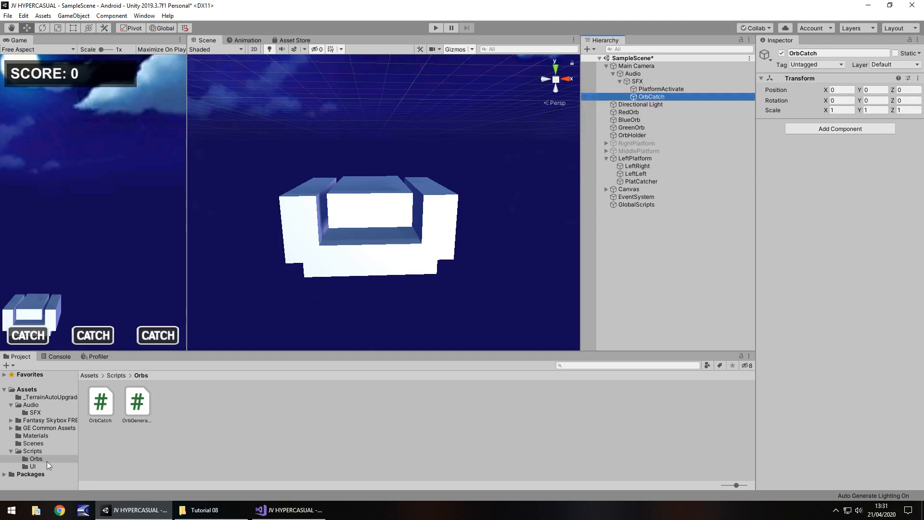
left_click(36, 412)
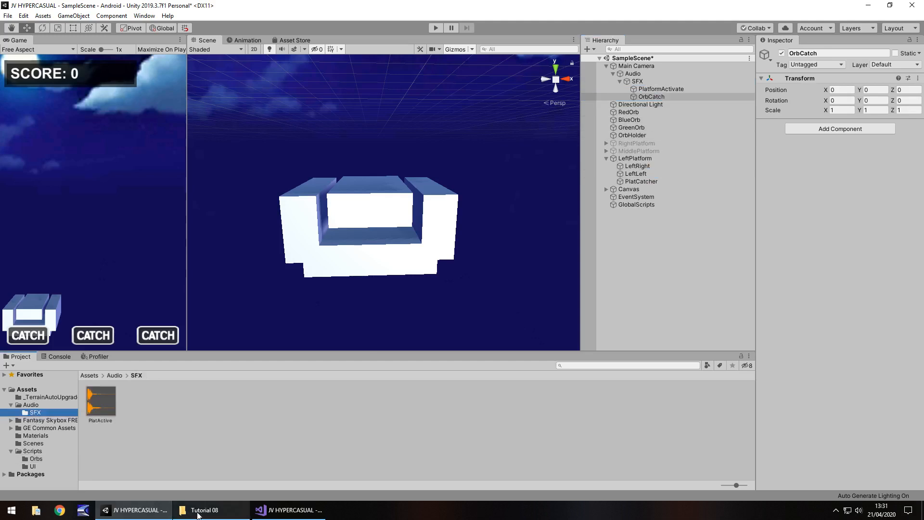
left_click(204, 511)
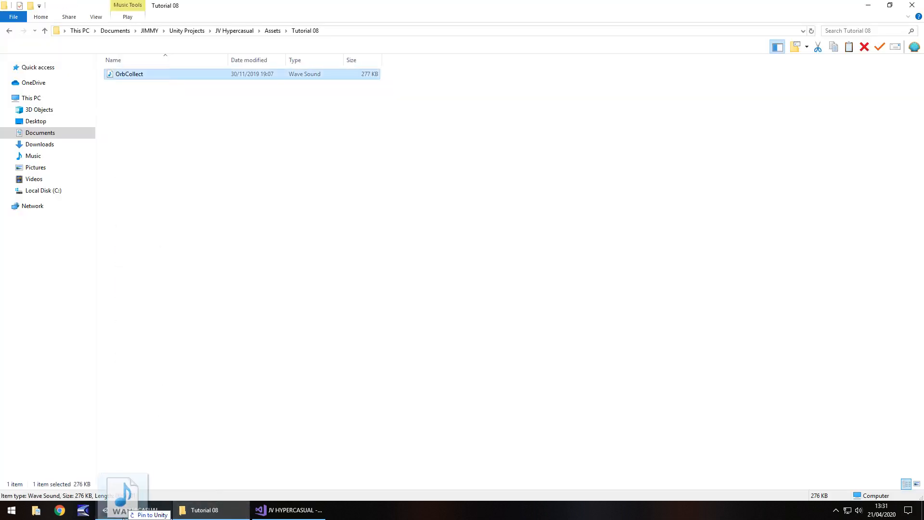
Import OrbCollect.wav into SFX and give OrbCatch an audio source at 0.5 volume without Play On Awake.
left_click(133, 511)
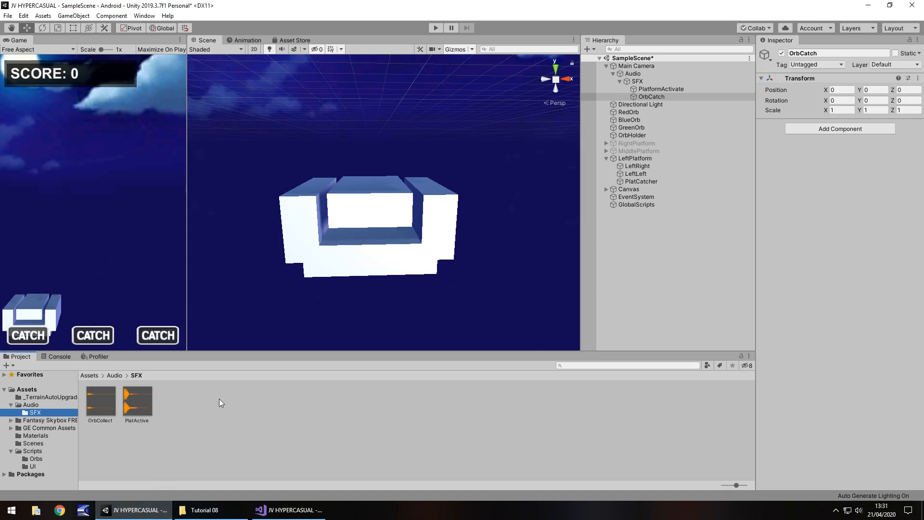
mouse_move(198, 386)
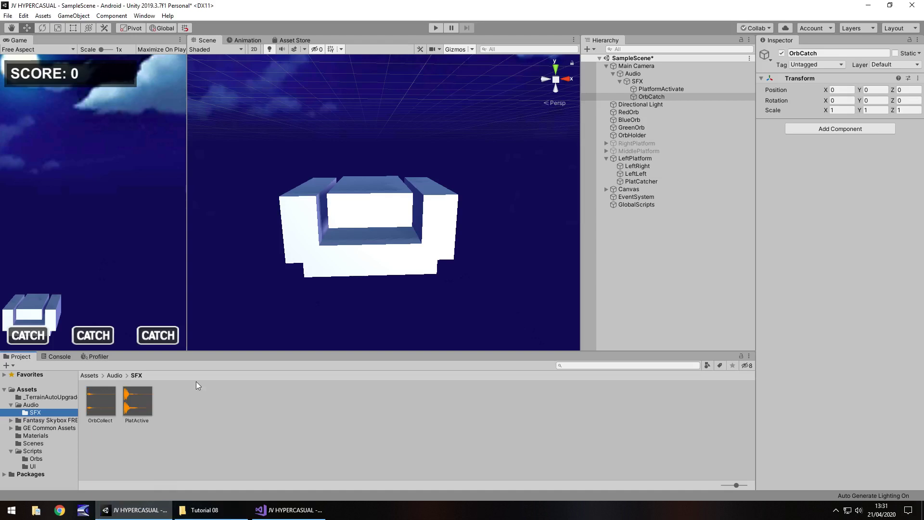
mouse_move(52, 426)
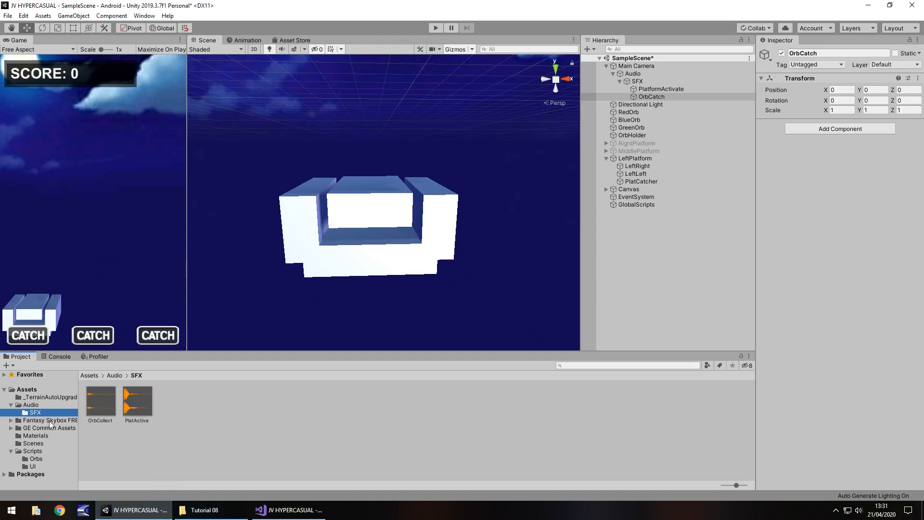
left_click(651, 97)
type(".5")
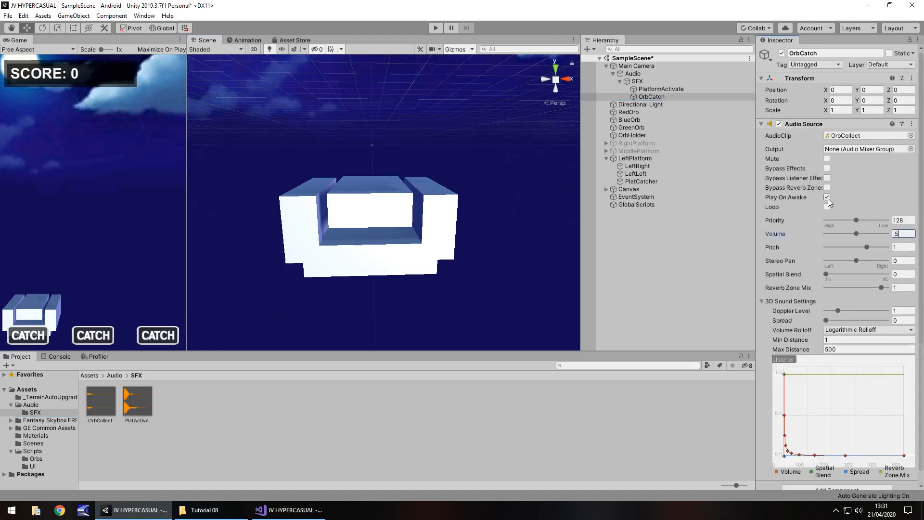
left_click(827, 196)
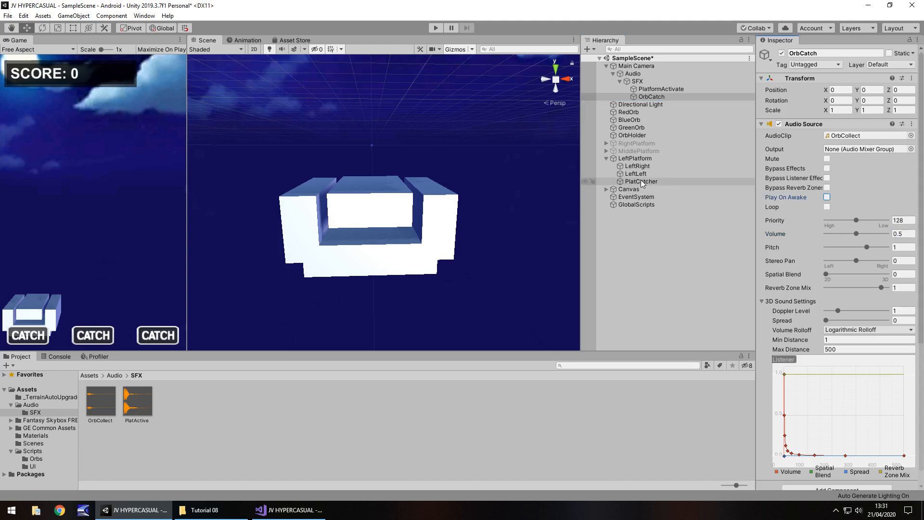
Assign OrbCatch as PlatCatcher's Orb Catch FX sound and hide its mesh.
left_click(641, 181)
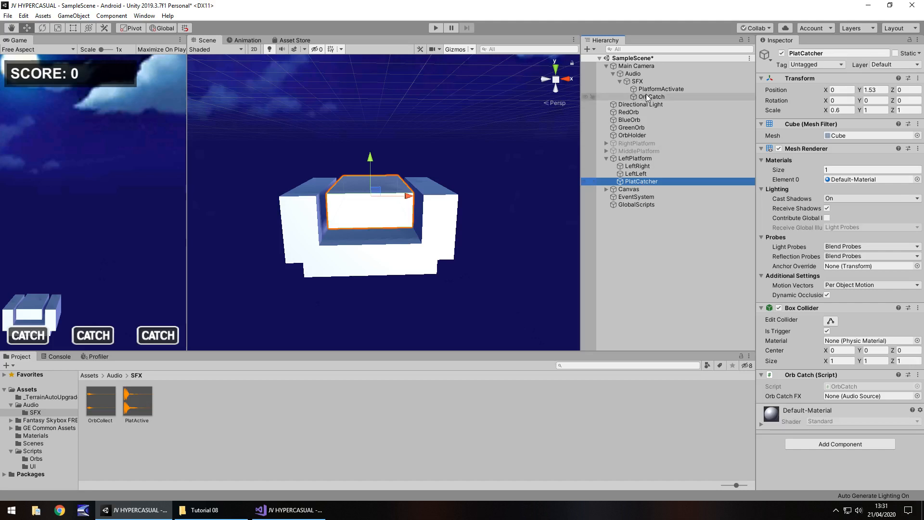
left_click(867, 396)
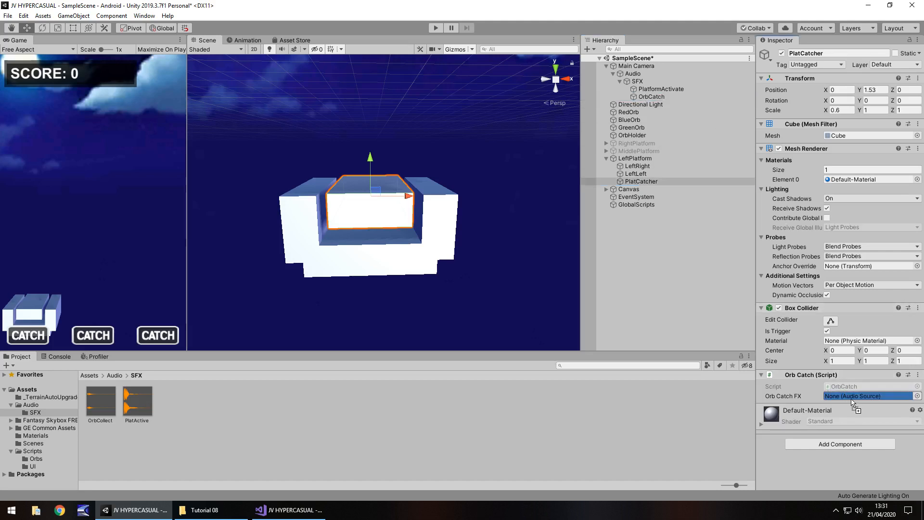
left_click(867, 396)
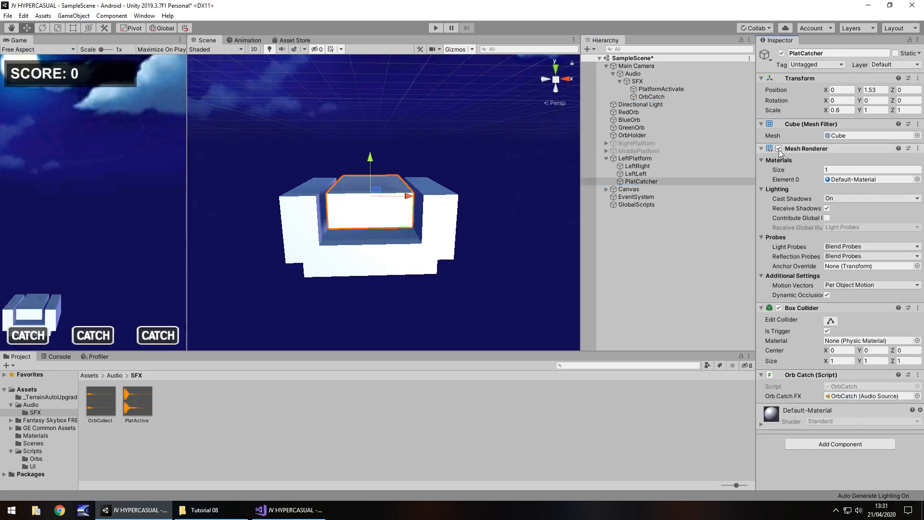
left_click(779, 148)
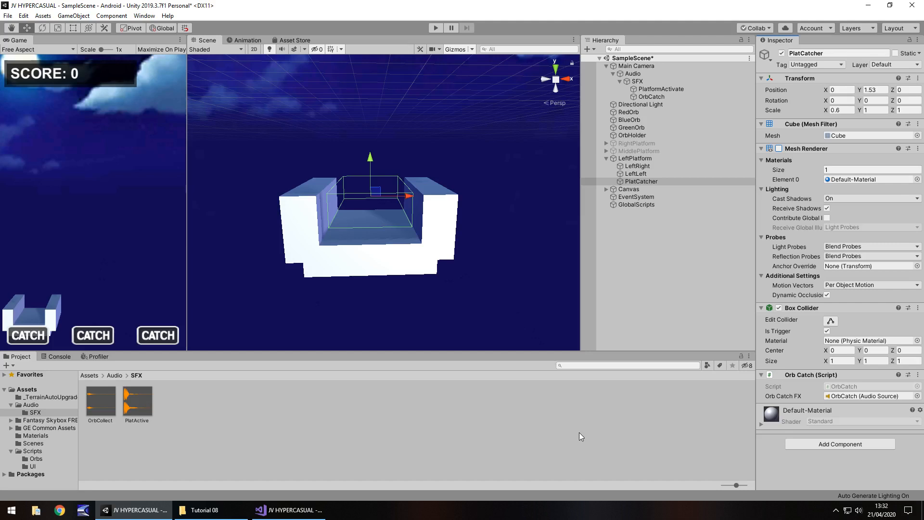
mouse_move(398, 183)
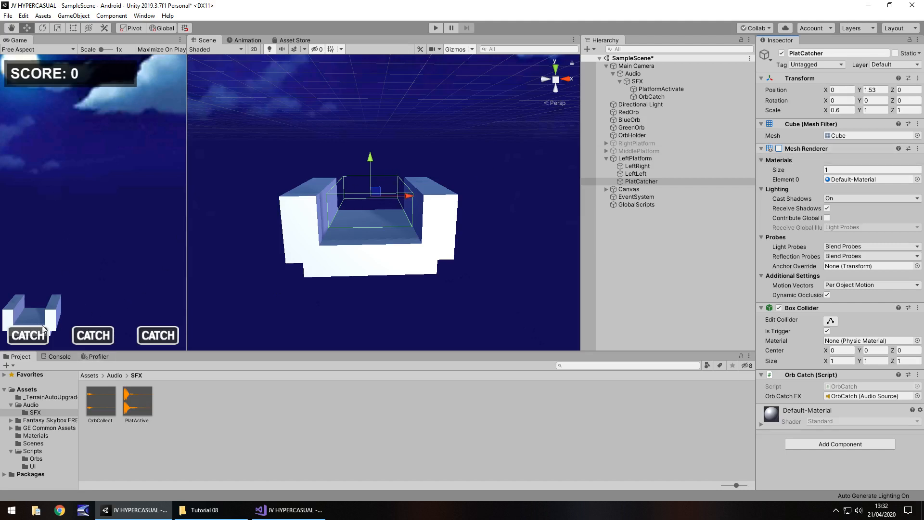
mouse_move(172, 300)
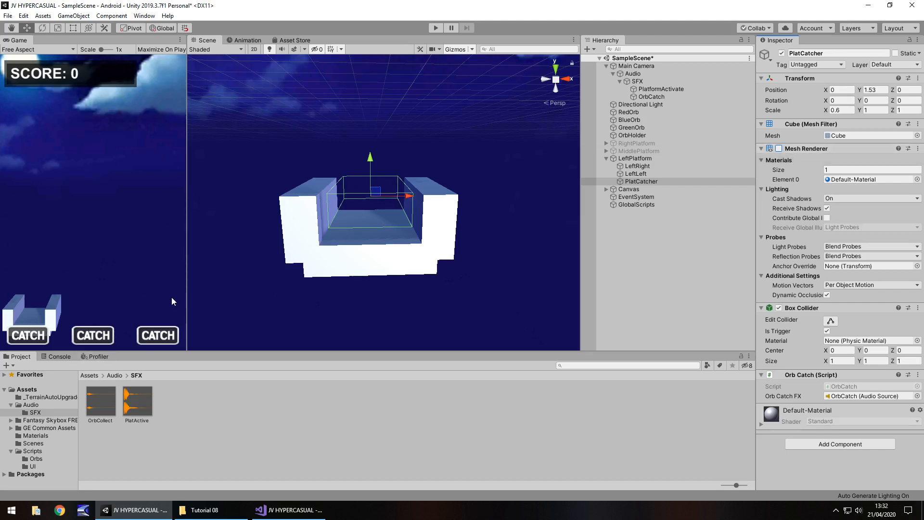
mouse_move(355, 427)
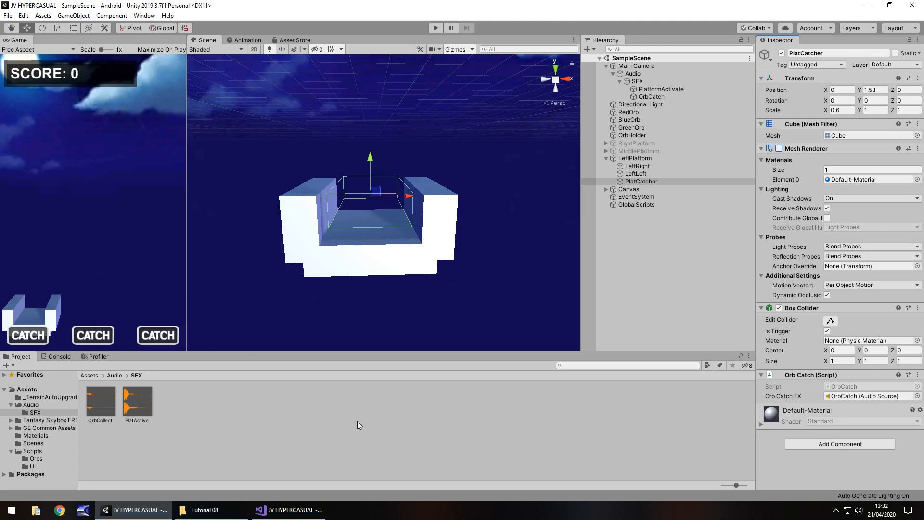
Run a first play test, then switch off the LeftPlatform object.
left_click(435, 28)
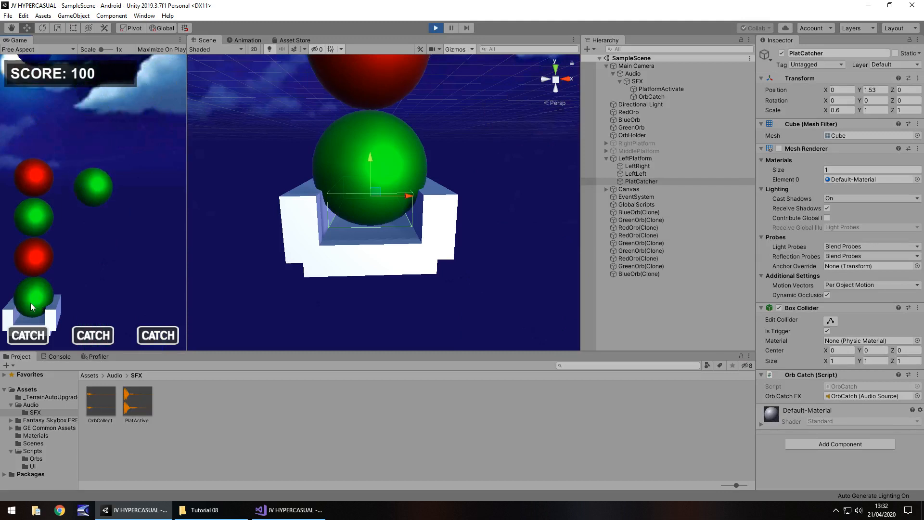
left_click(435, 27)
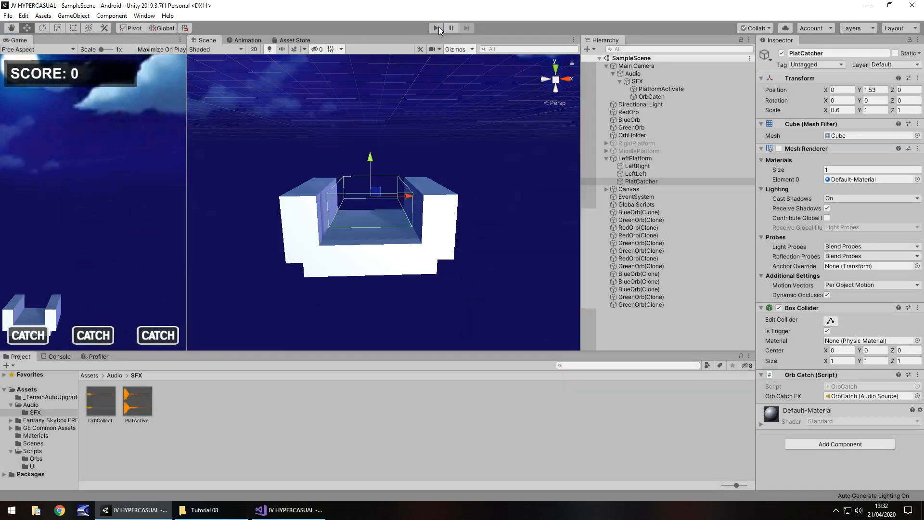
left_click(435, 28)
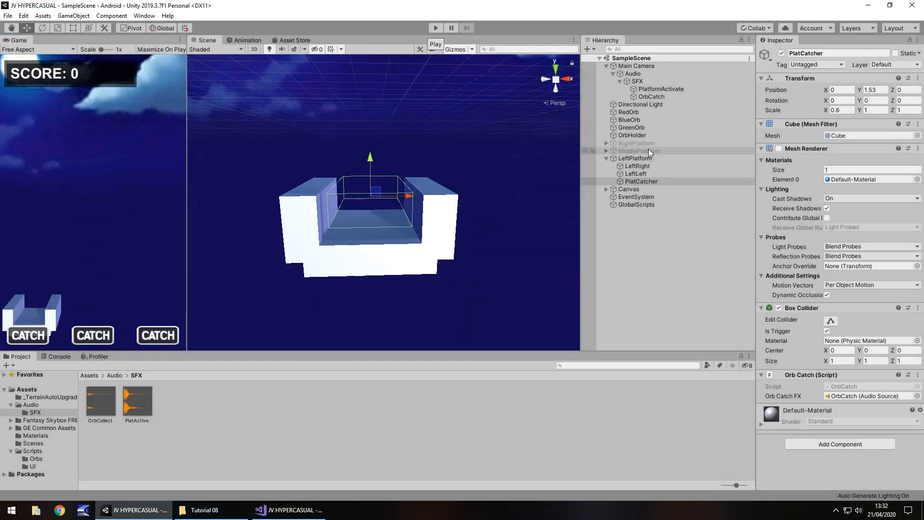
mouse_move(632, 134)
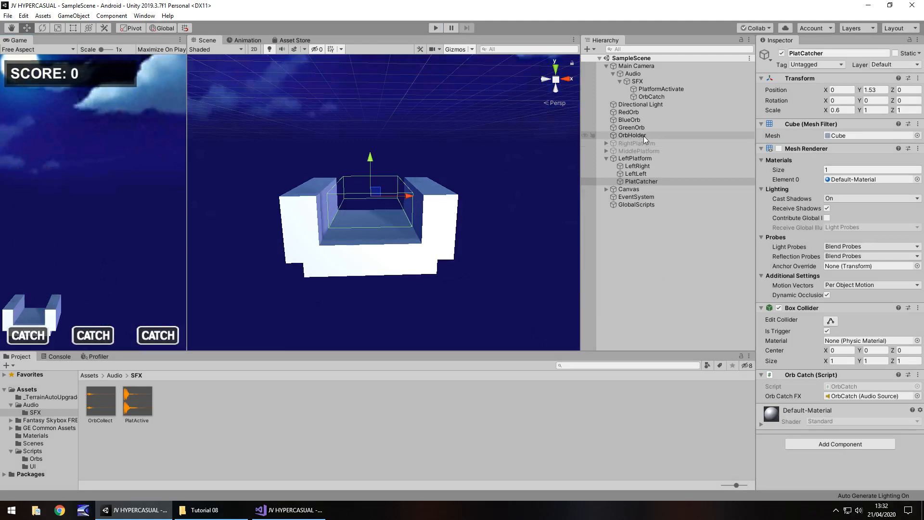
left_click(635, 158)
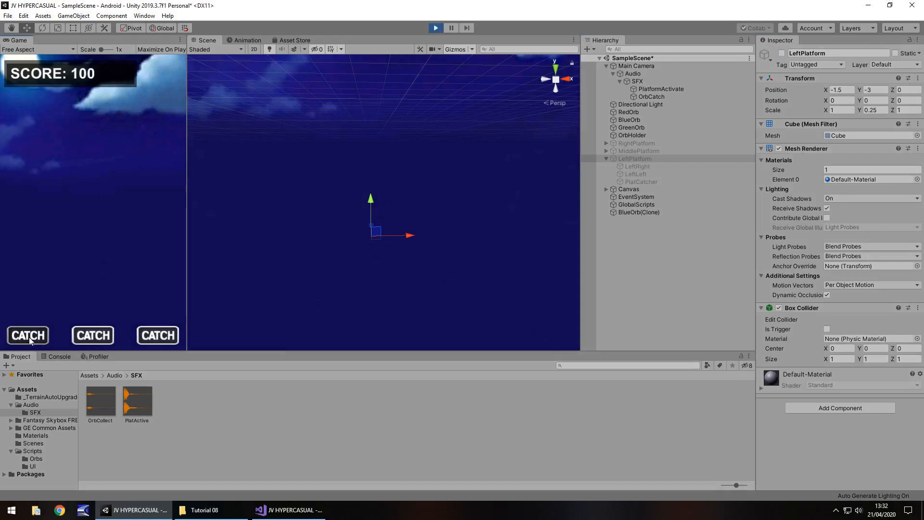
Play again catching orbs until the score reaches 100, then stop play mode.
left_click(27, 335)
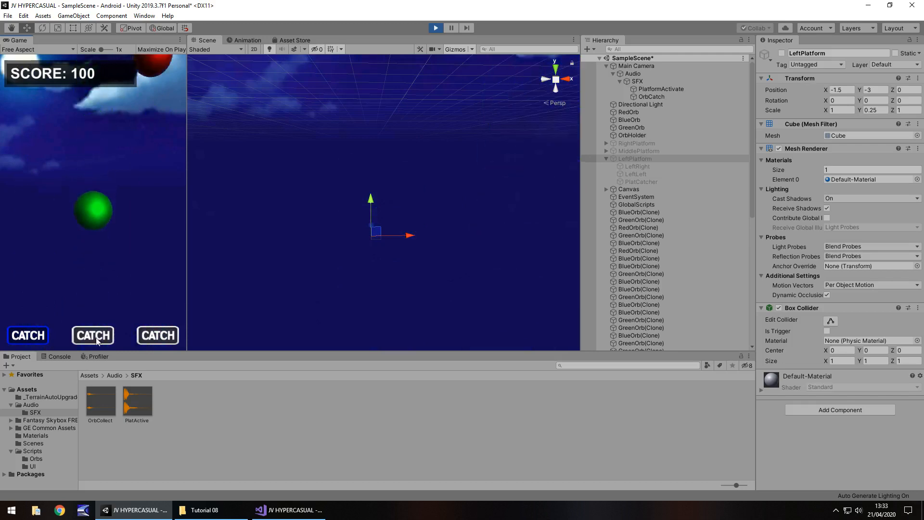
left_click(27, 335)
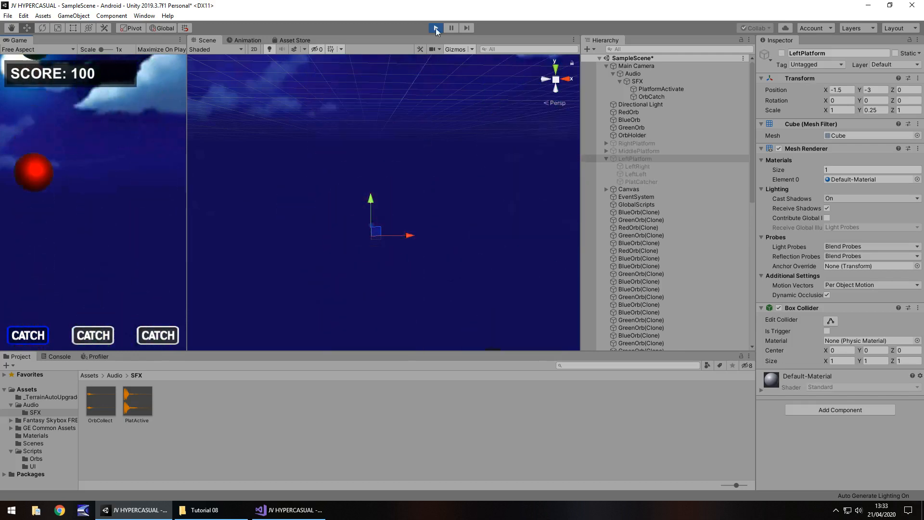
left_click(436, 27)
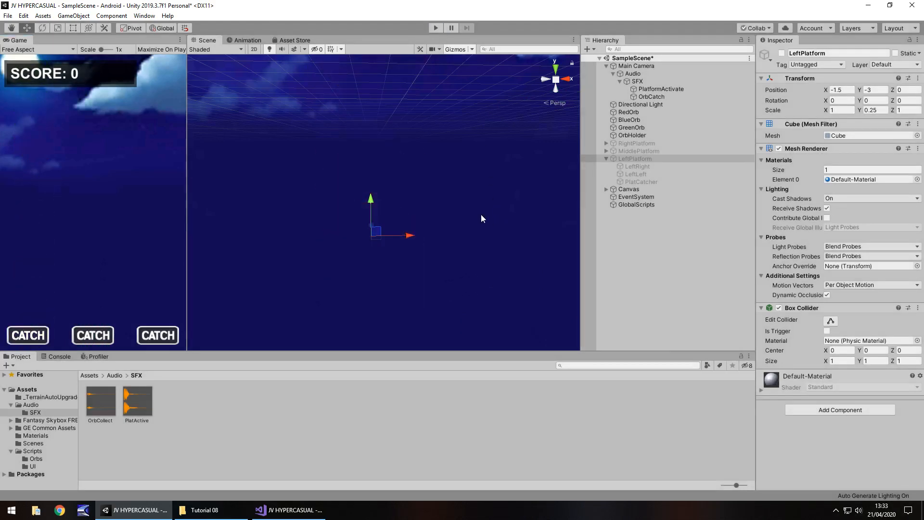
mouse_move(643, 182)
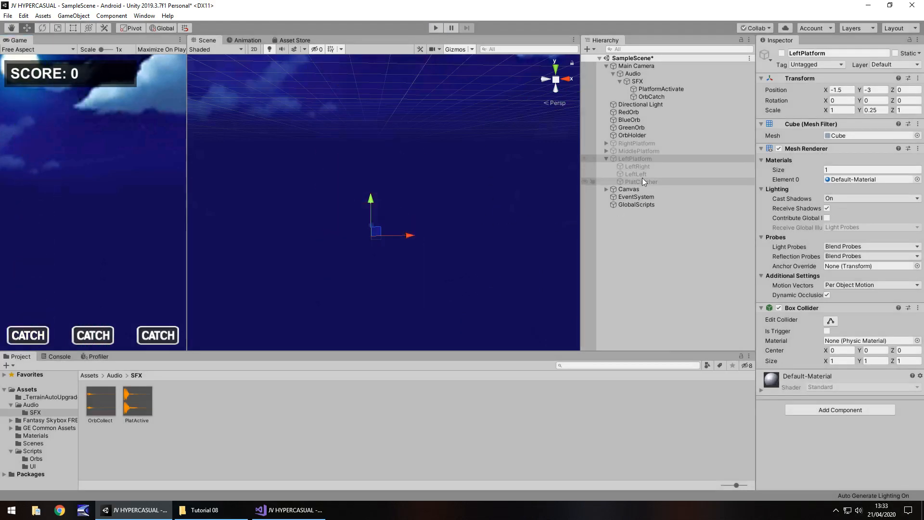
Select LeftPlatform, MiddlePlatform and RightPlatform together and set them all Active again.
left_click(606, 158)
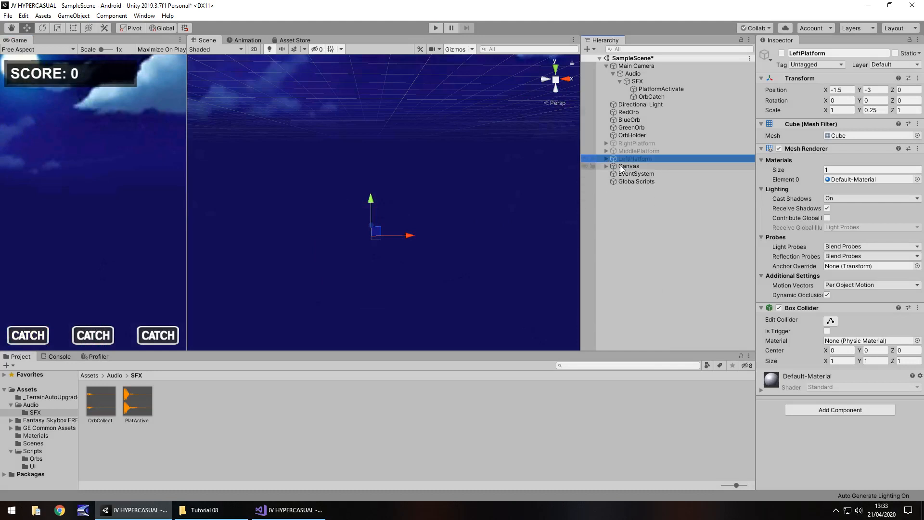
left_click(607, 159)
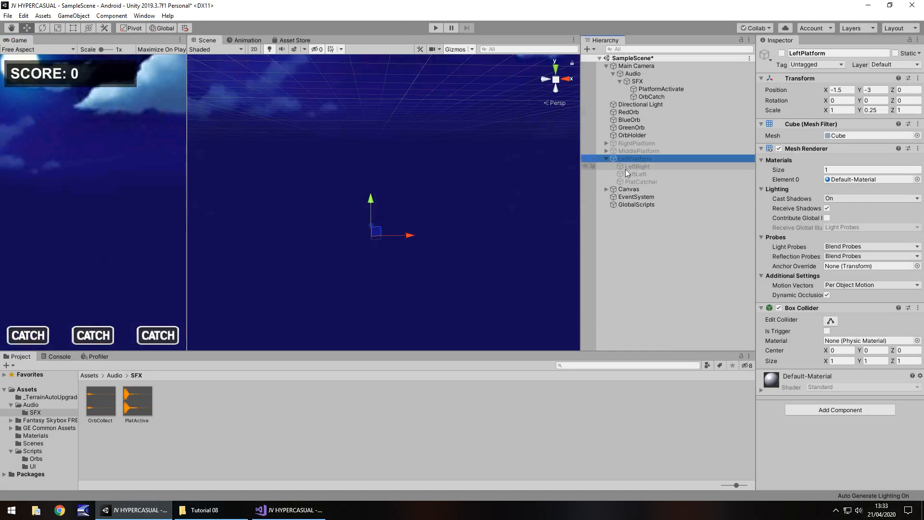
left_click(637, 142)
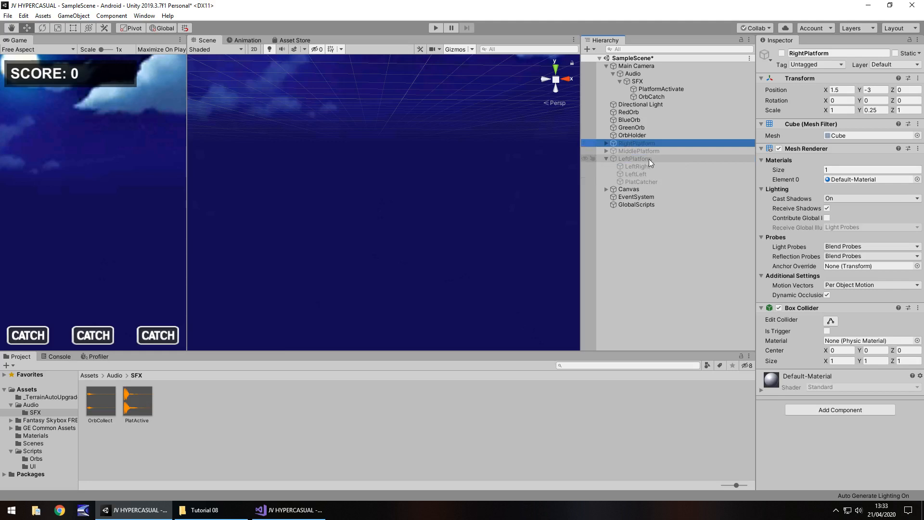
left_click(635, 158)
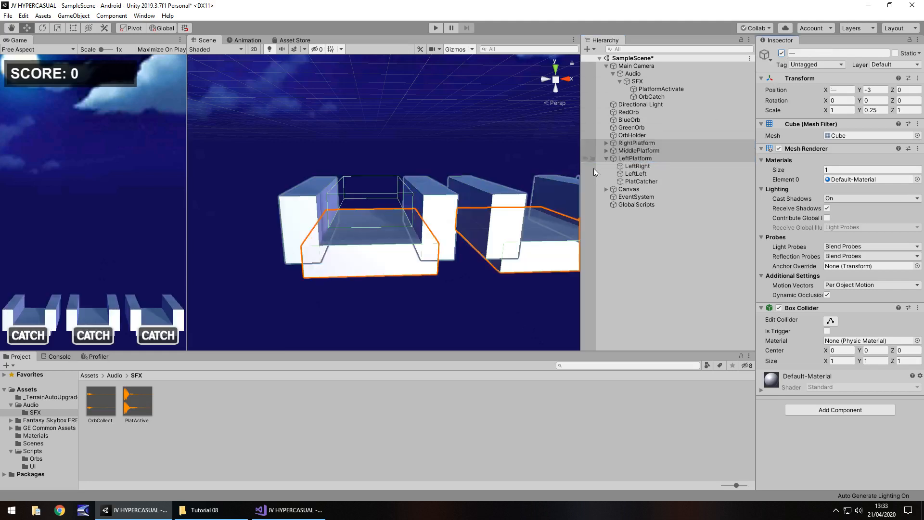
left_click(641, 181)
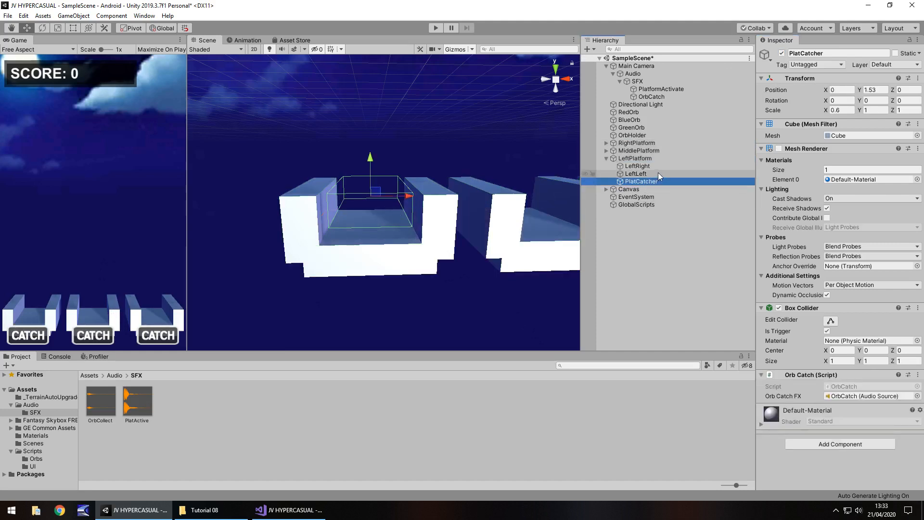
Duplicate LeftPlatform's PlatCatcher for the middle and right platforms and reset its Position X value.
key("ctrl+d")
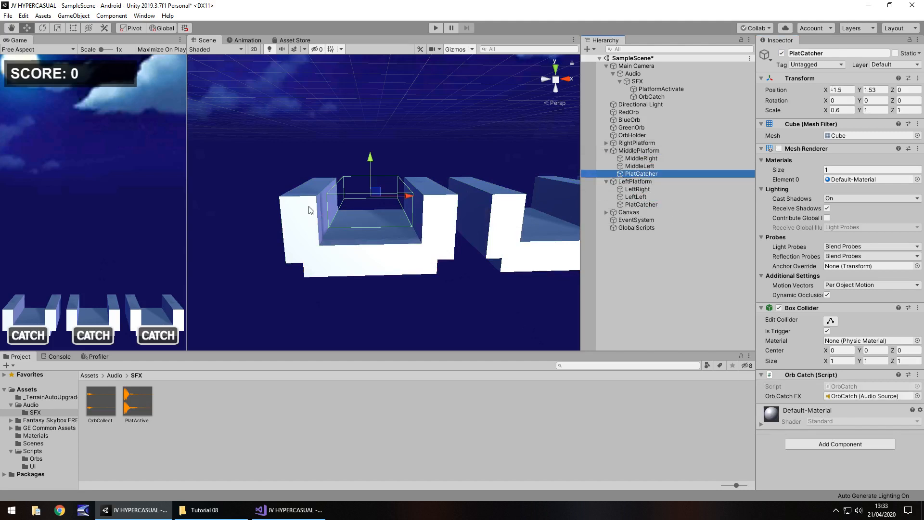
mouse_move(262, 222)
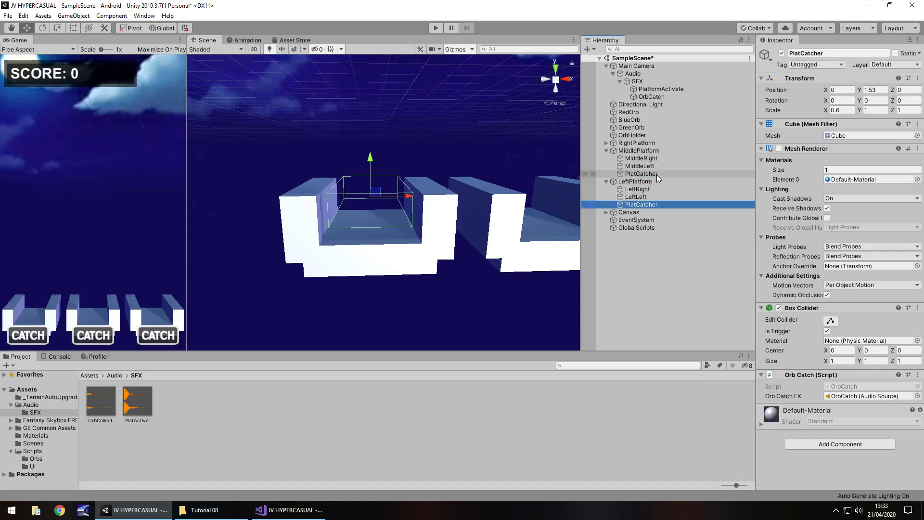
left_click(641, 173)
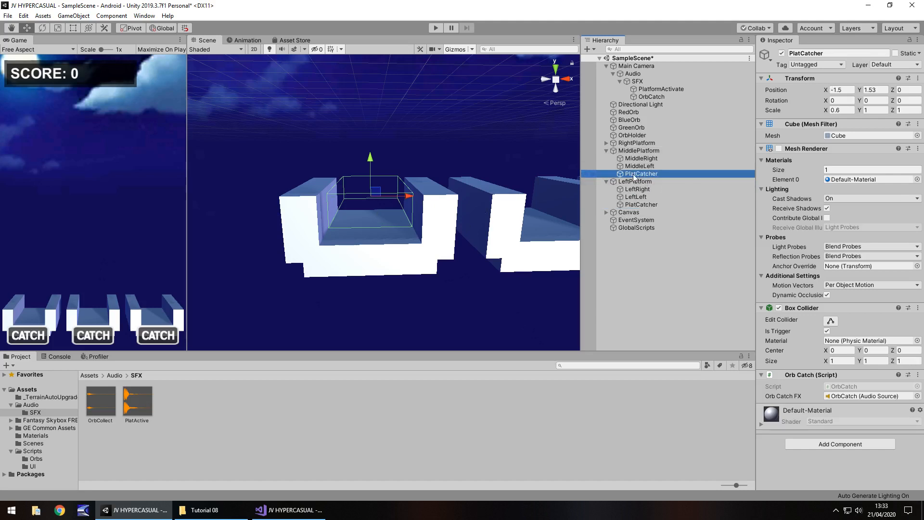
mouse_move(373, 214)
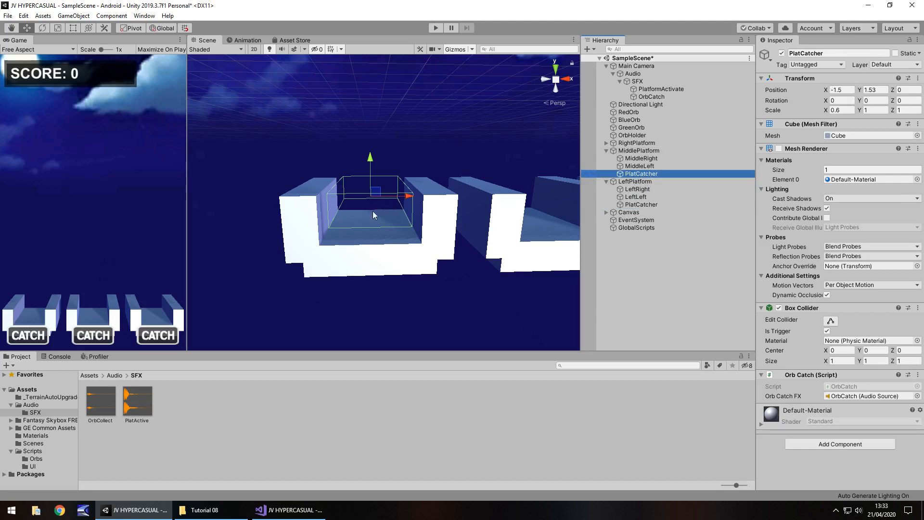
left_click(641, 204)
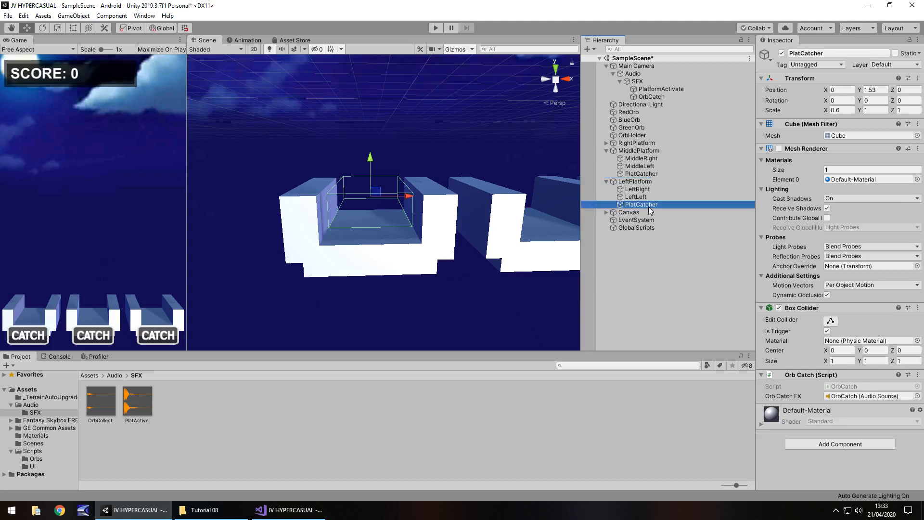
left_click(842, 90)
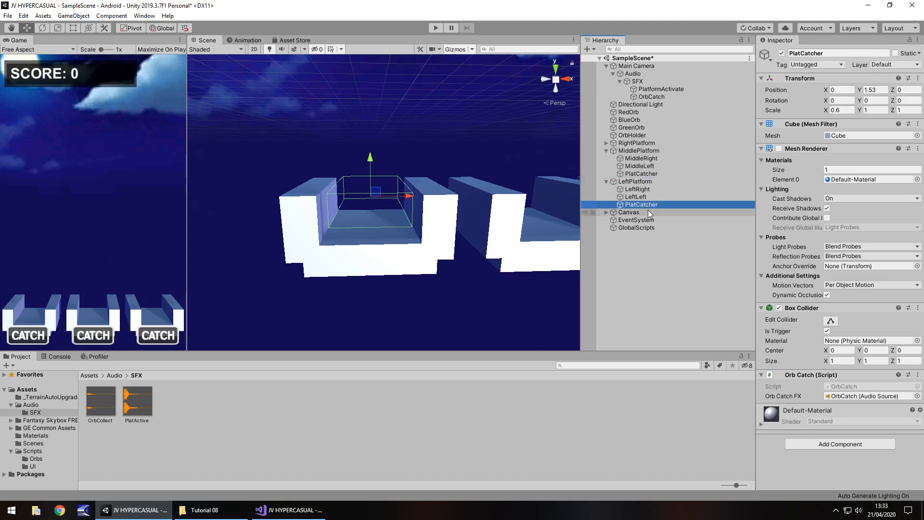
left_click(840, 90)
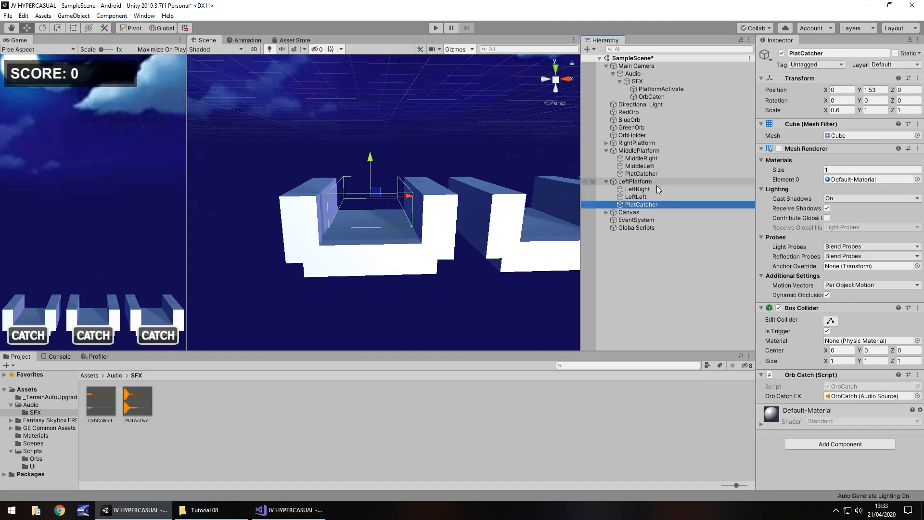
triple_click(839, 90)
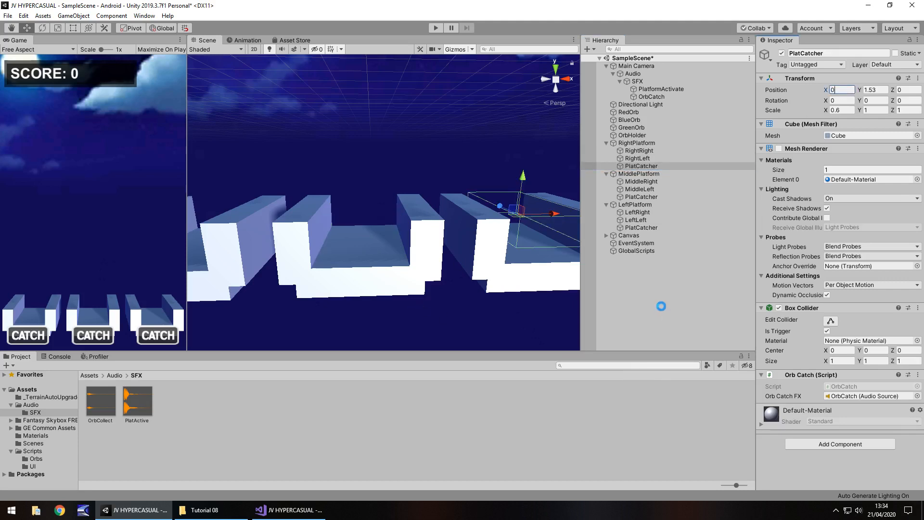
left_click(435, 28)
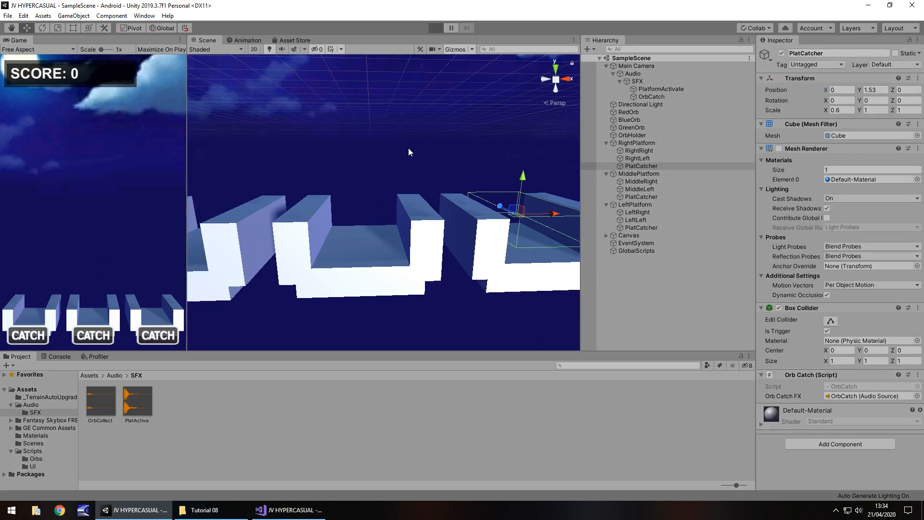
left_click(435, 28)
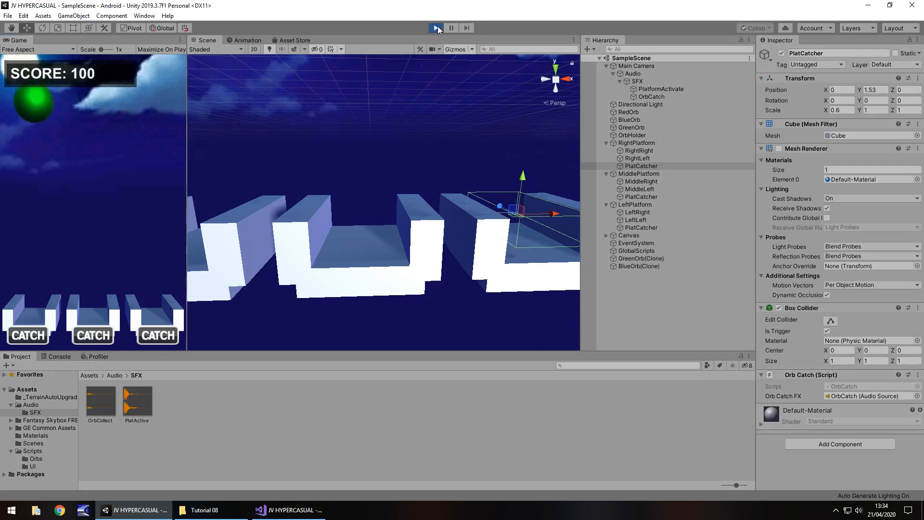
left_click(435, 27)
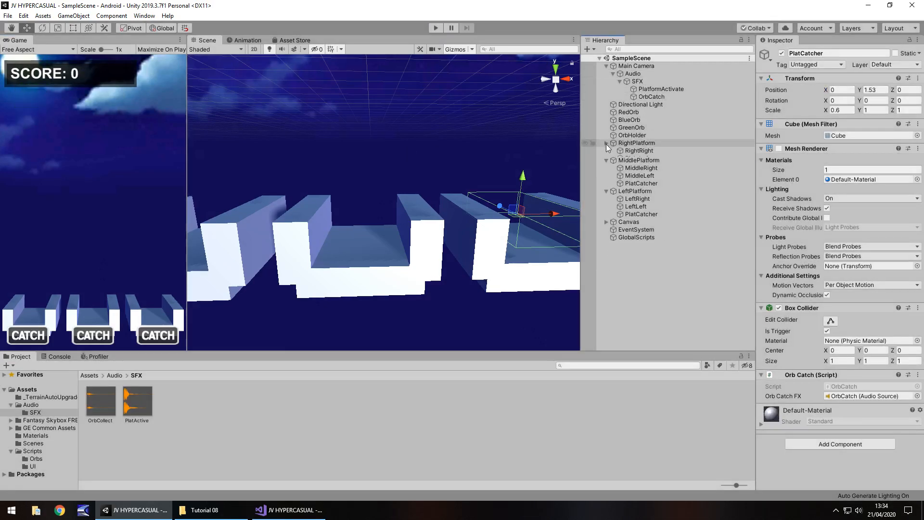
left_click(637, 143)
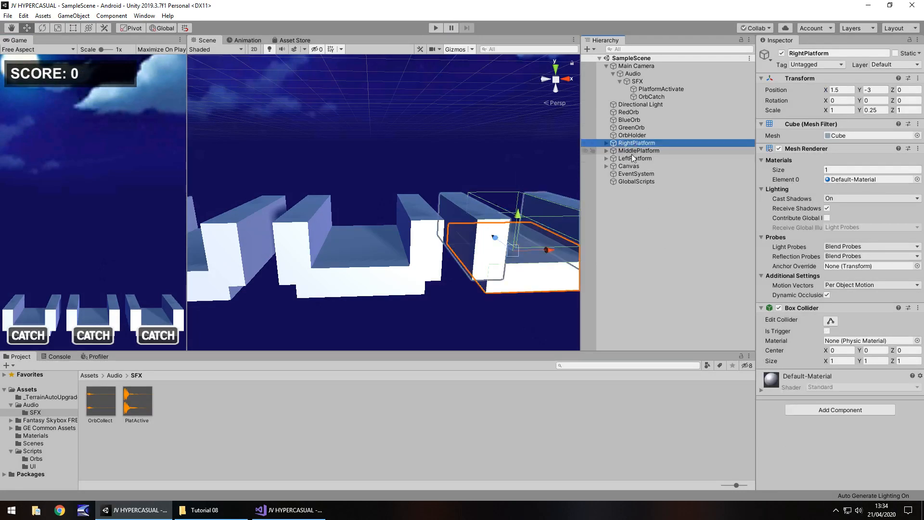
left_click(436, 28)
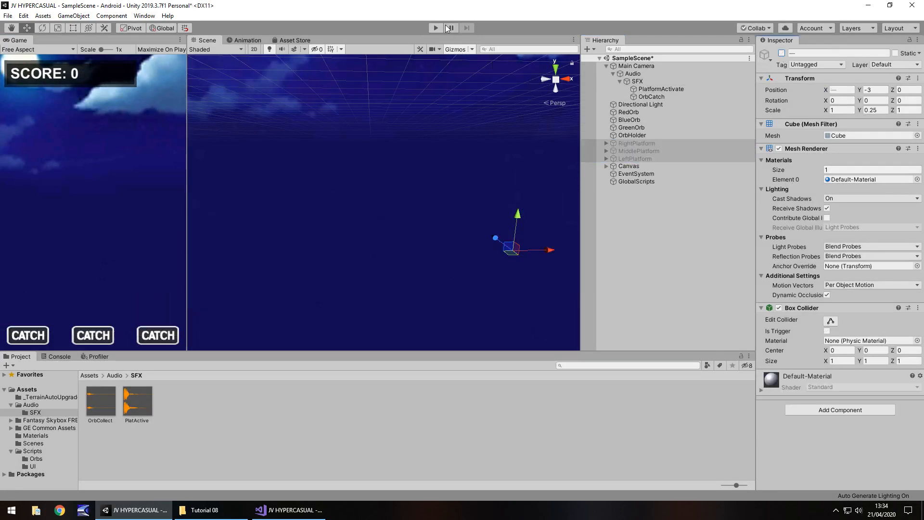
left_click(435, 28)
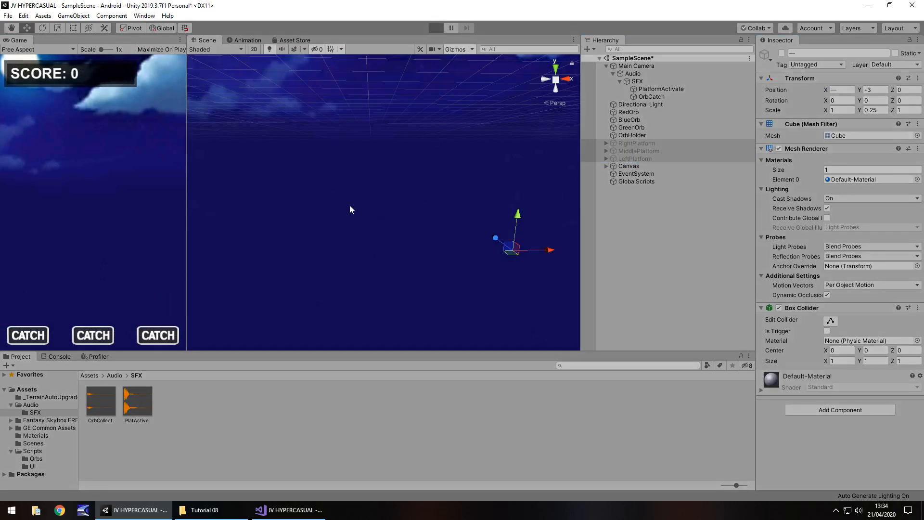
left_click(435, 28)
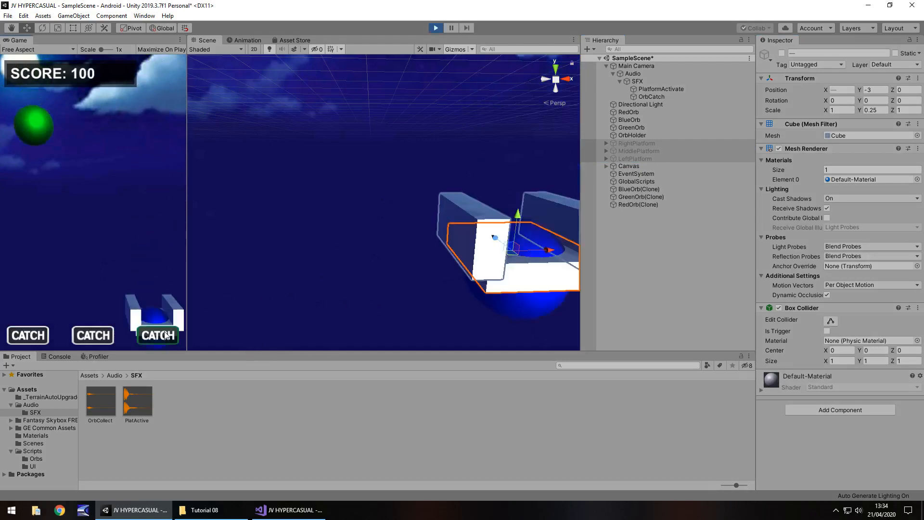
left_click(93, 336)
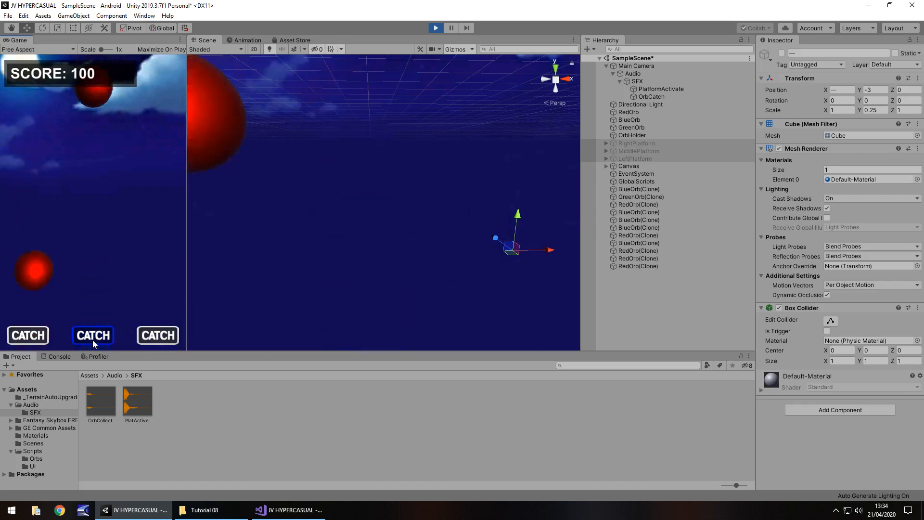
left_click(92, 335)
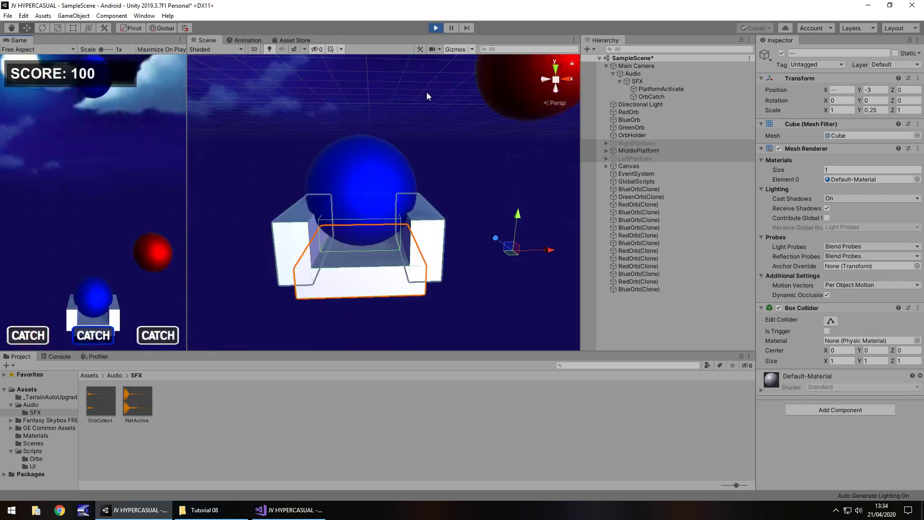
left_click(436, 27)
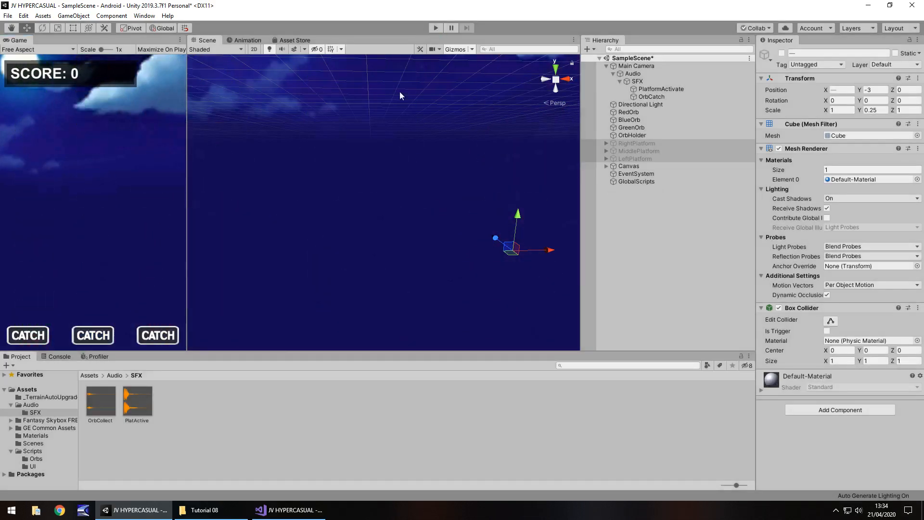
left_click(288, 511)
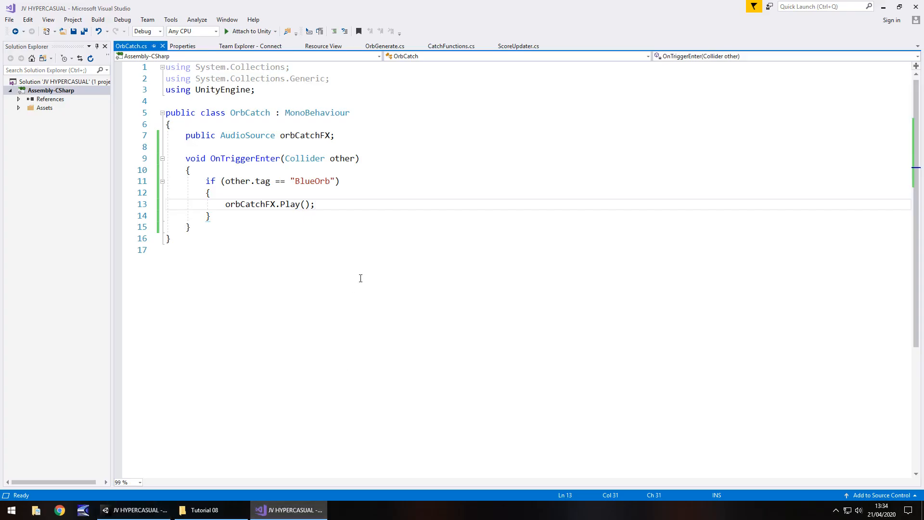
mouse_move(250, 183)
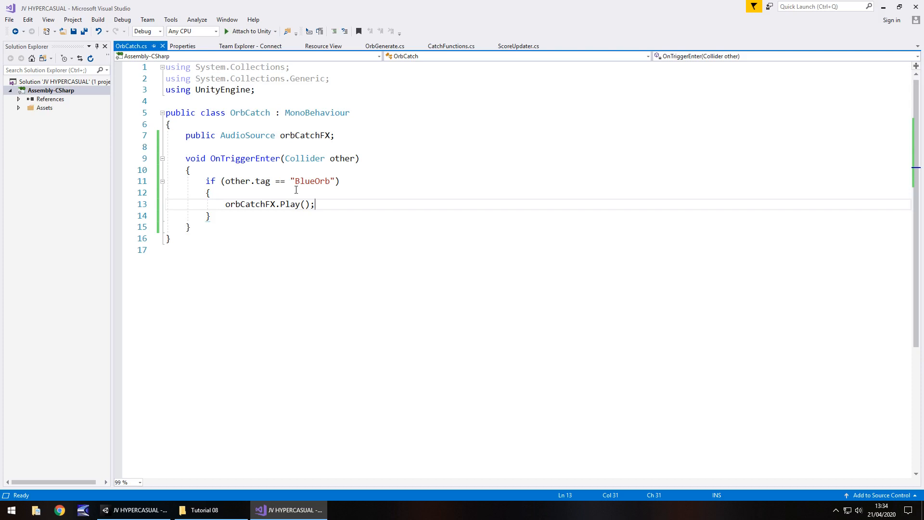
mouse_move(240, 182)
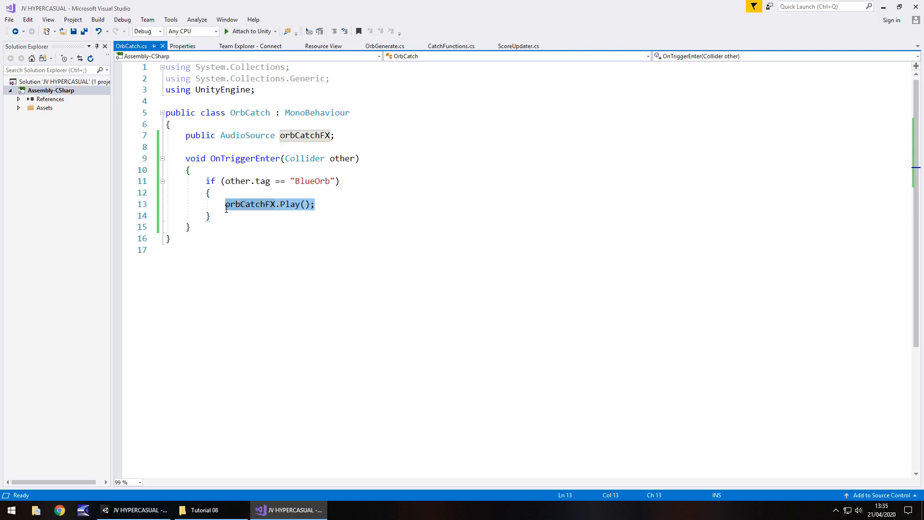
mouse_move(251, 204)
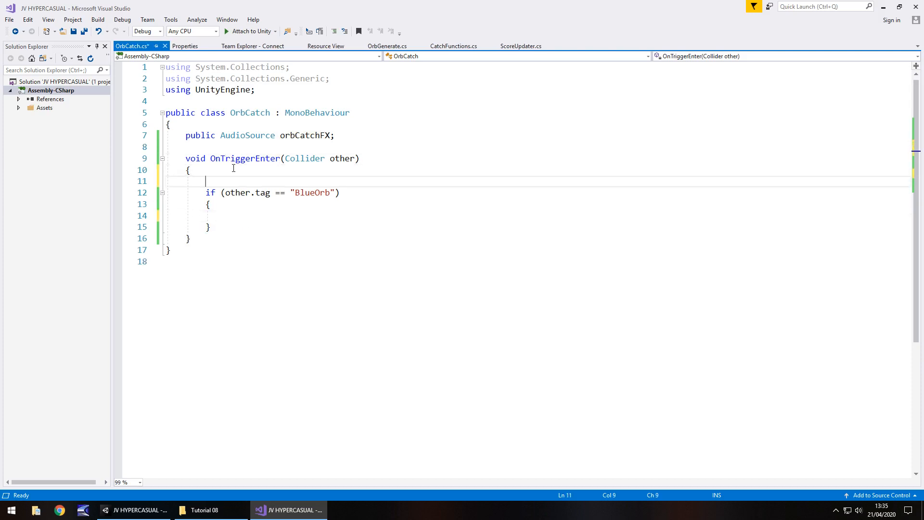
Move orbCatchFX.Play(); above the BlueOrb if block so every caught orb plays the sound.
type("orbCatchFX.Play();")
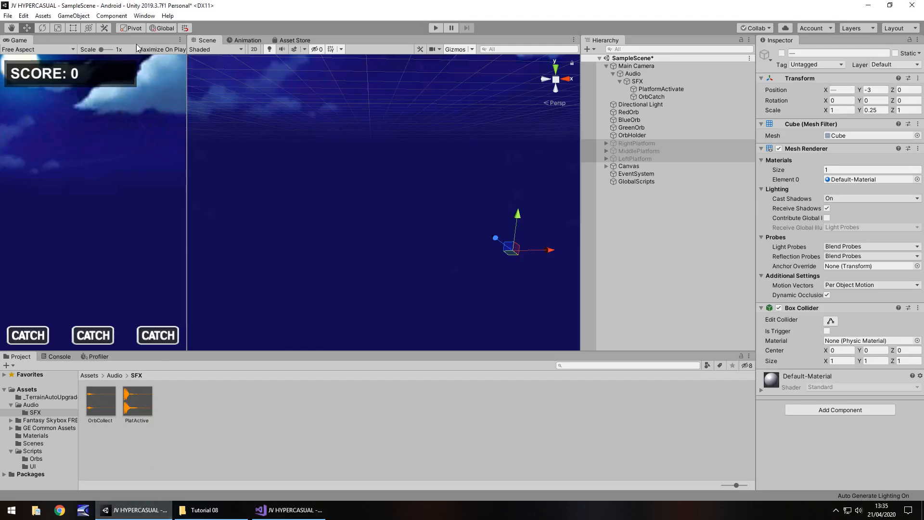
mouse_move(32, 85)
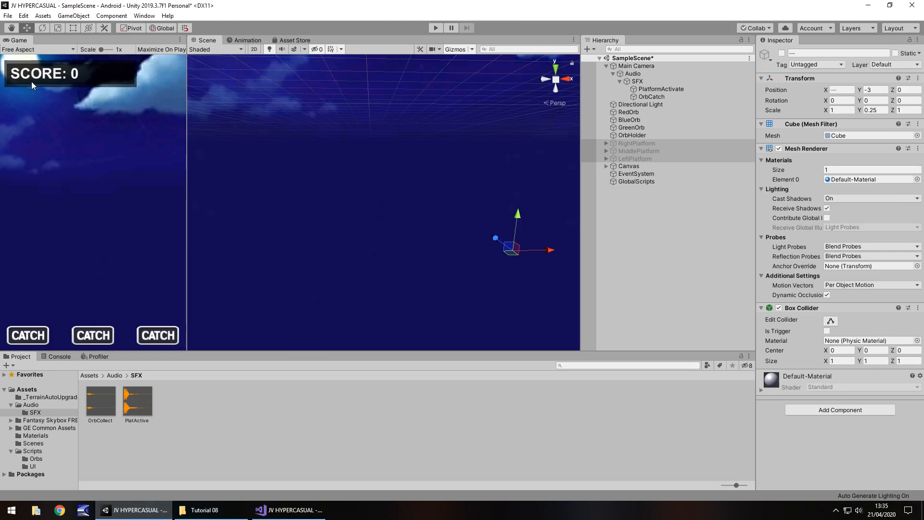
mouse_move(33, 85)
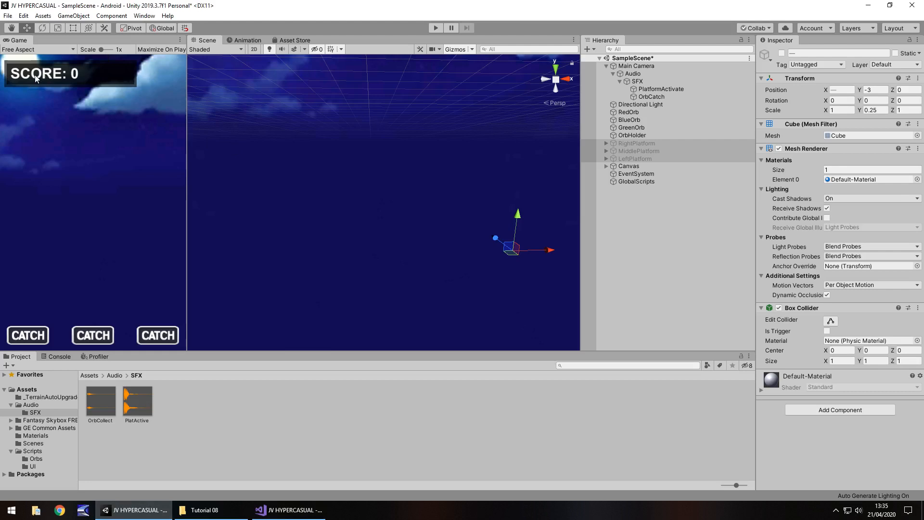
mouse_move(674, 144)
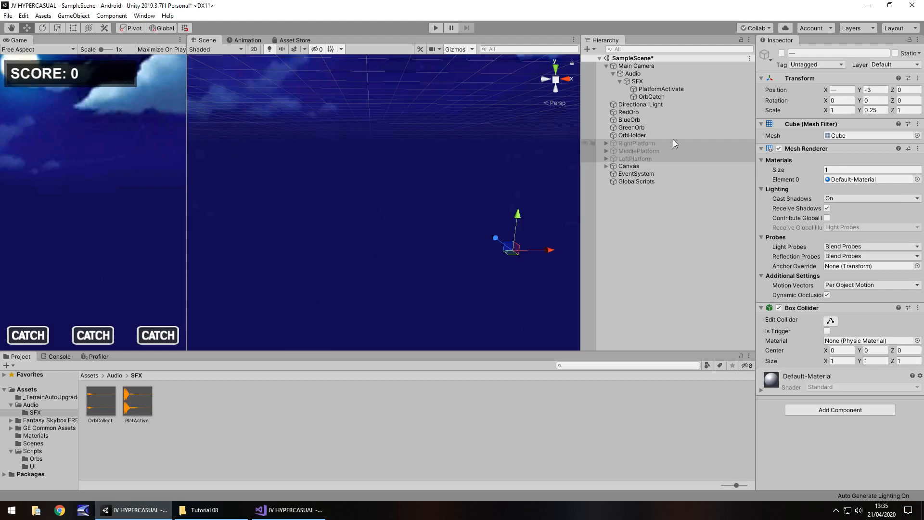
left_click(288, 511)
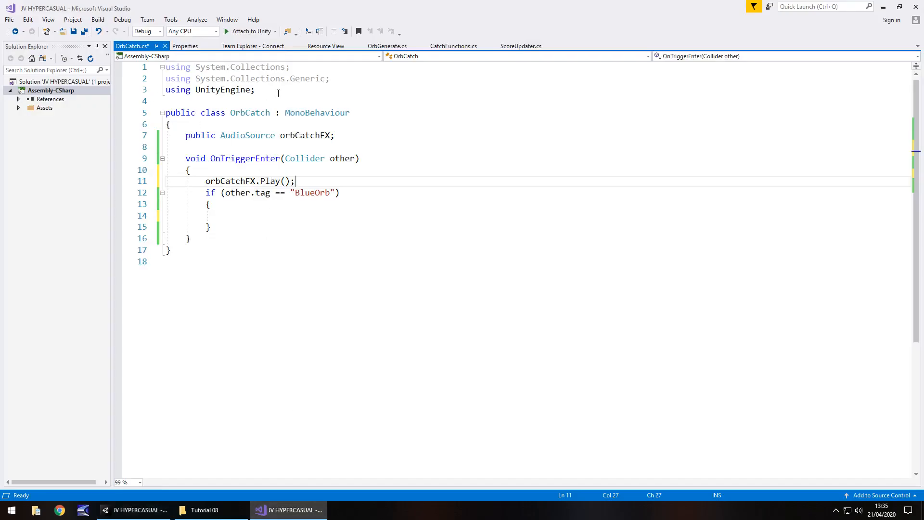
type("using")
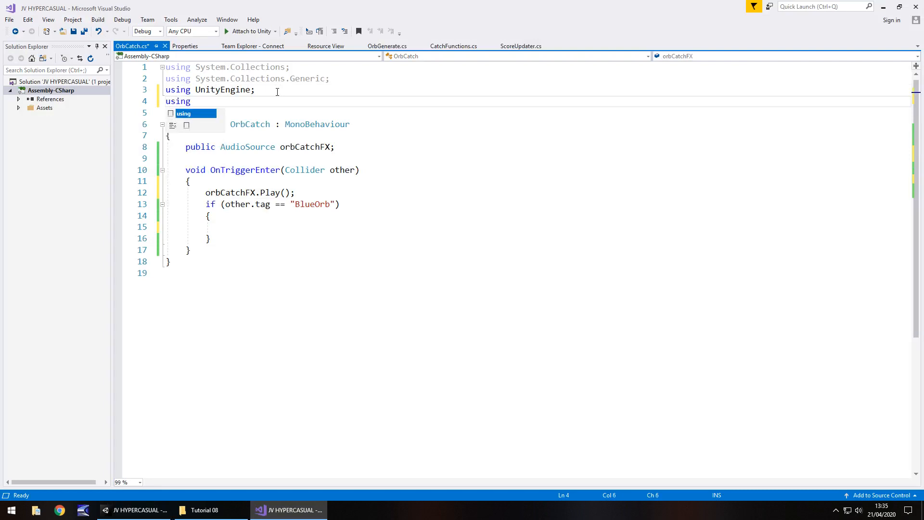
type("Unity")
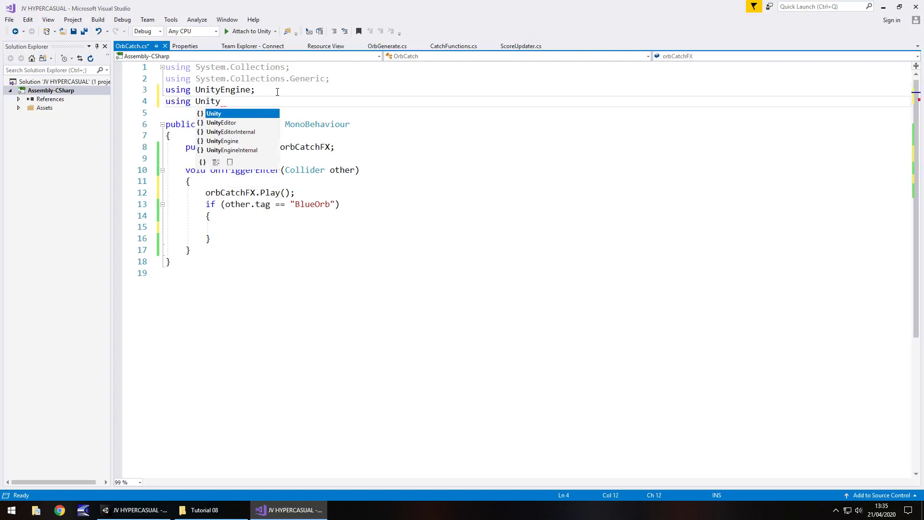
mouse_move(441, 63)
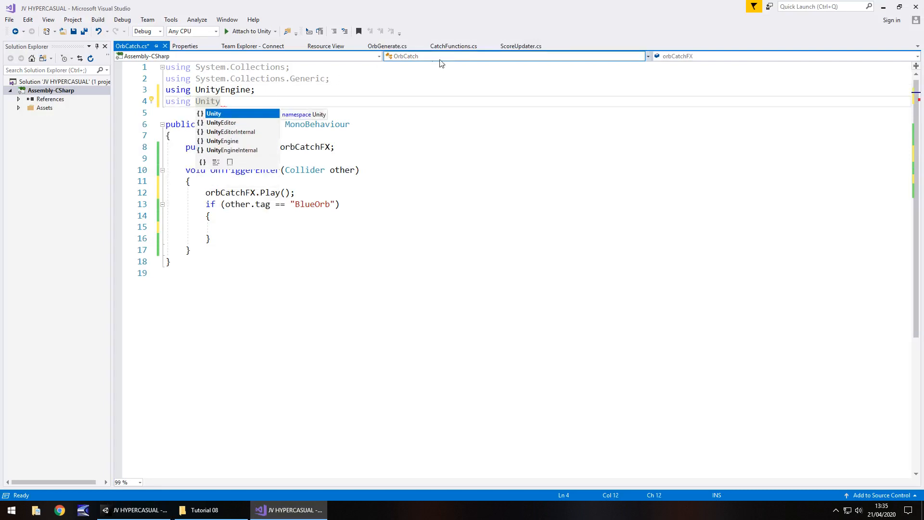
left_click(521, 46)
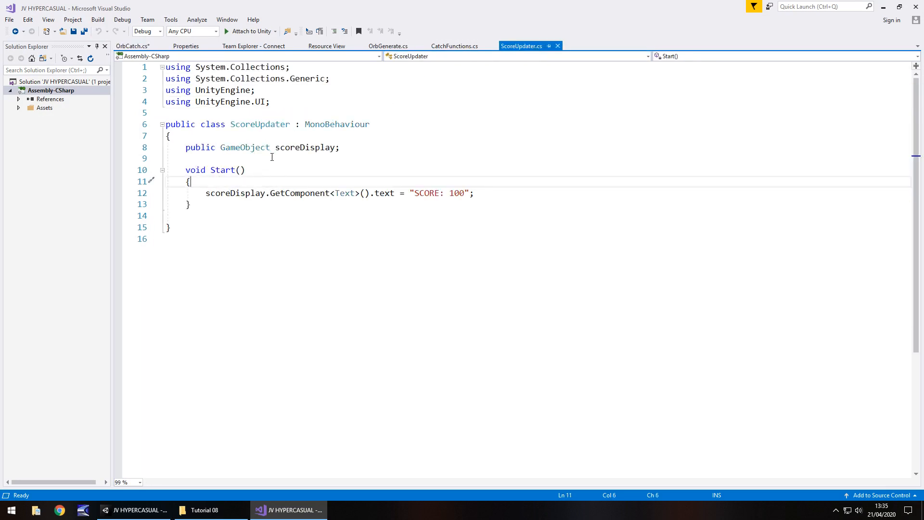
mouse_move(191, 202)
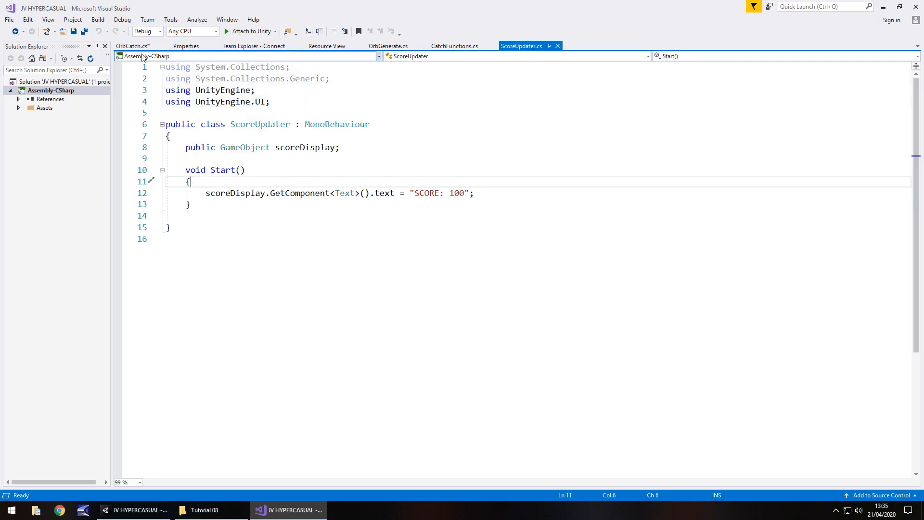
Add empty tag-check if blocks for RedOrb, BlueOrb and GreenOrb in OrbCatch's trigger method.
left_click(132, 46)
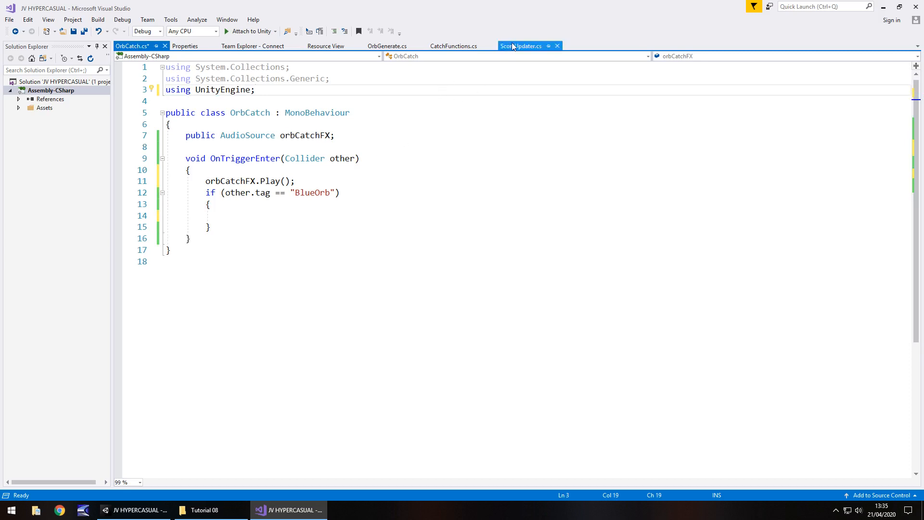
mouse_move(521, 46)
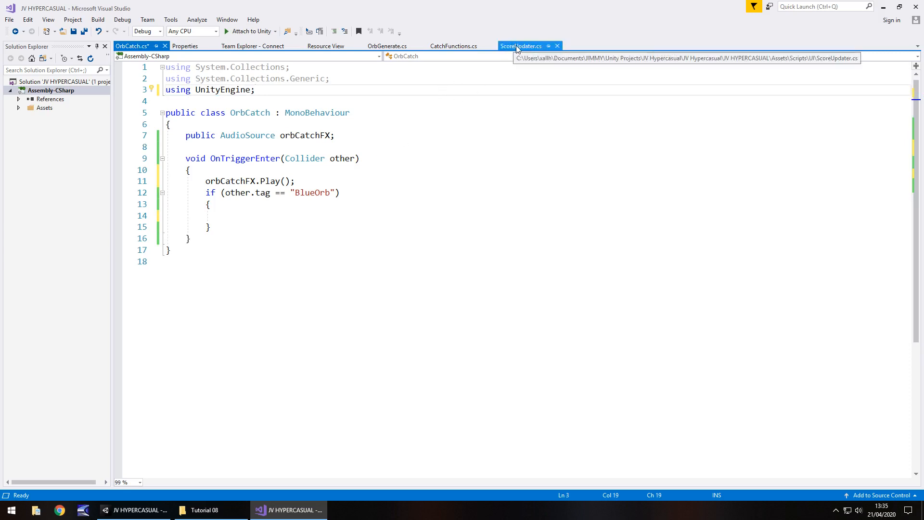
mouse_move(229, 156)
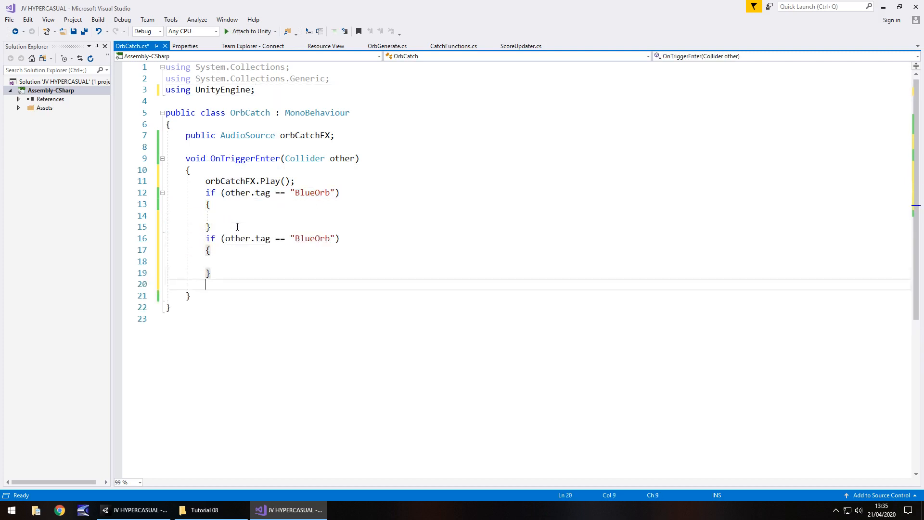
type("if (other.tag == \"BlueOrb\")")
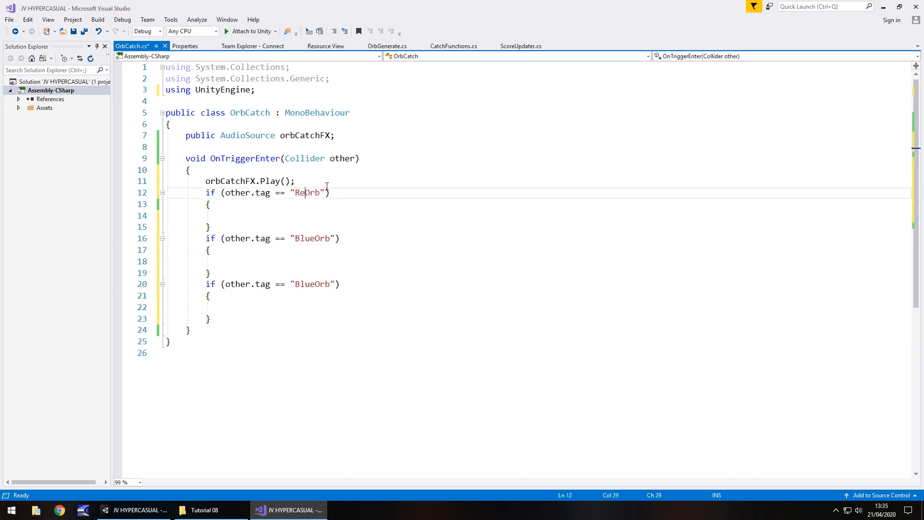
mouse_move(275, 230)
type("Green")
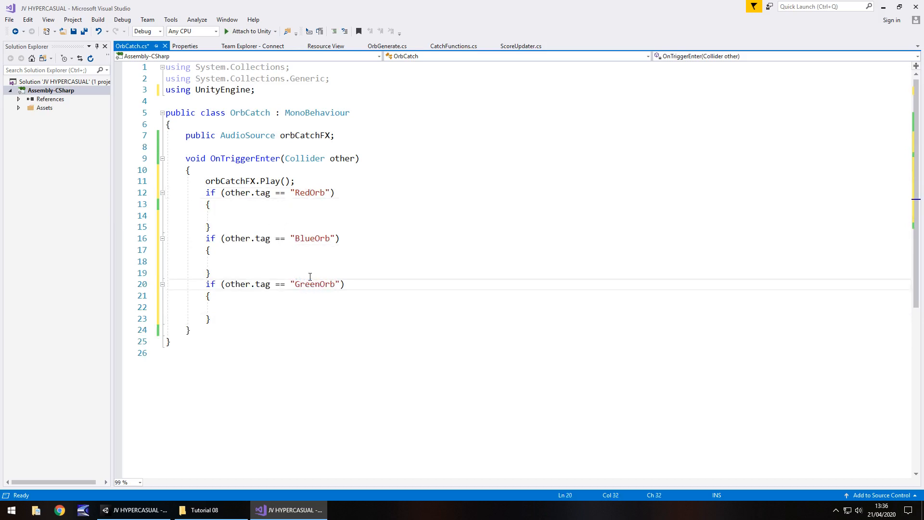
mouse_move(327, 217)
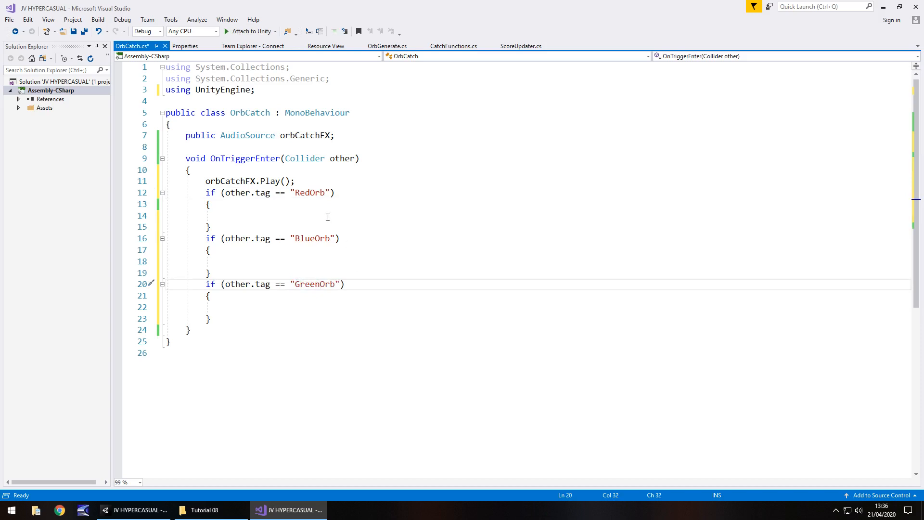
left_click(521, 46)
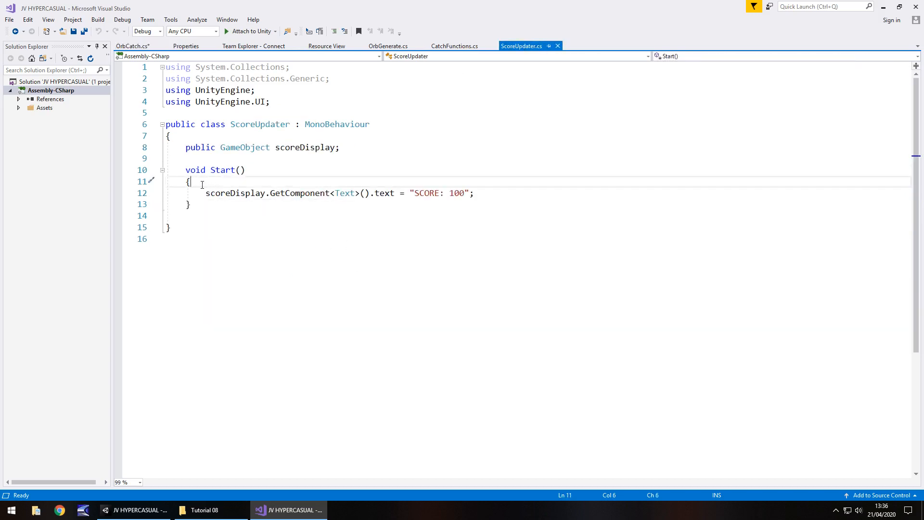
Rename Start to Update and declare 'public static int orbScore;' below the scoreDisplay field.
double_click(222, 170)
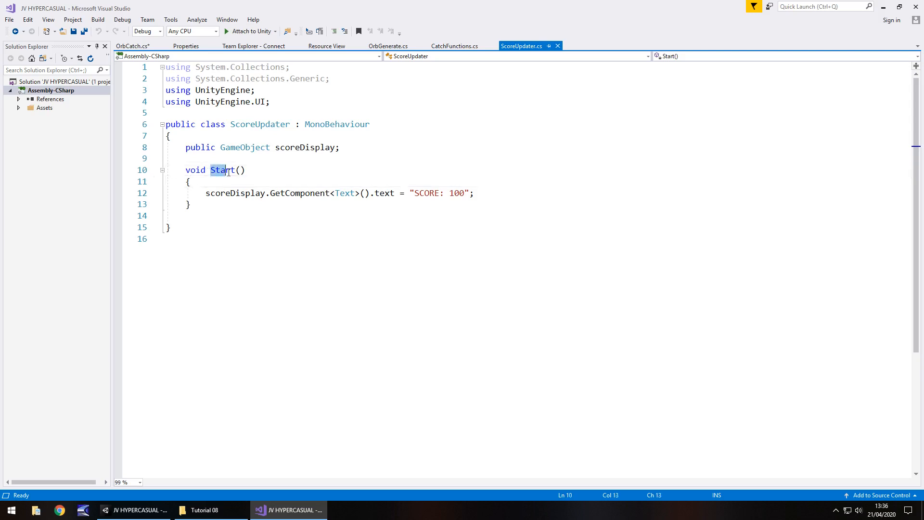
type("Update")
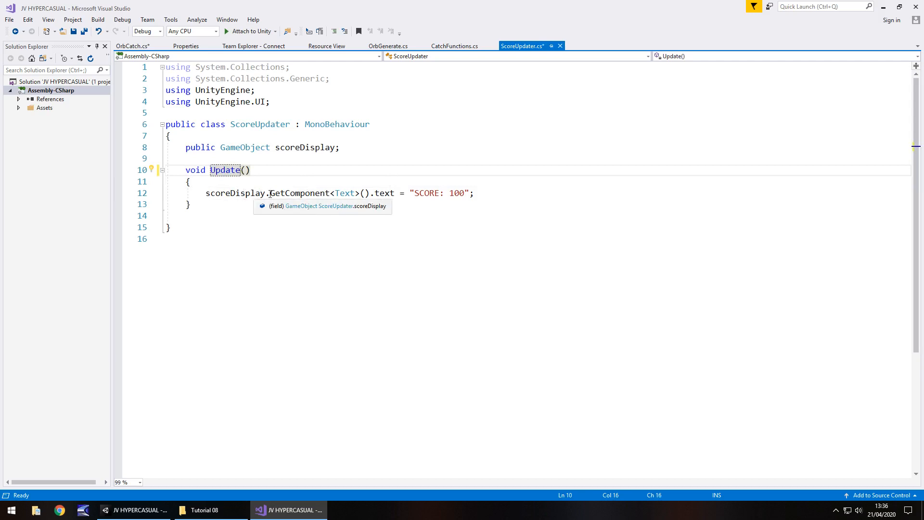
mouse_move(420, 192)
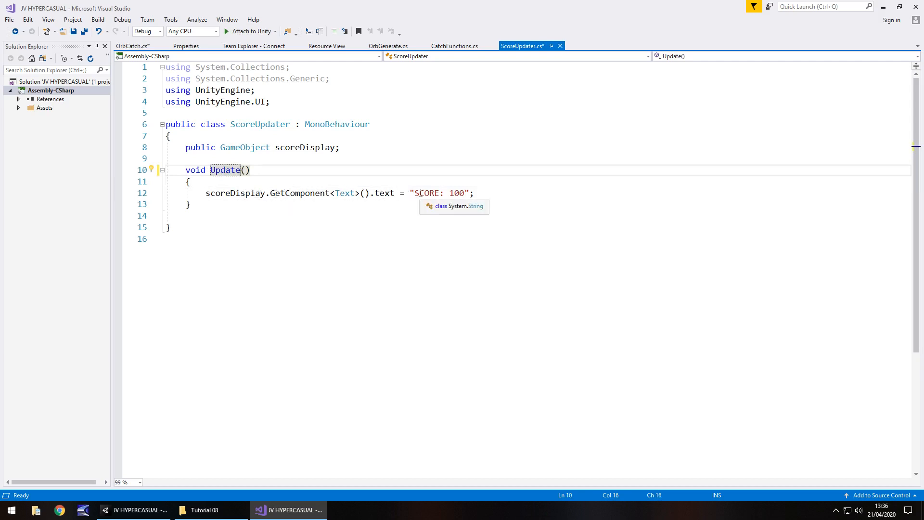
left_click(340, 146)
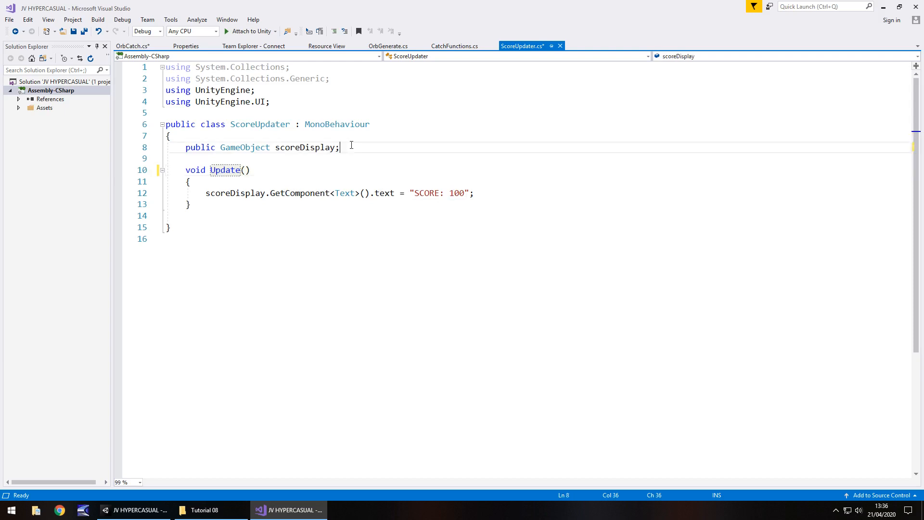
key("Return")
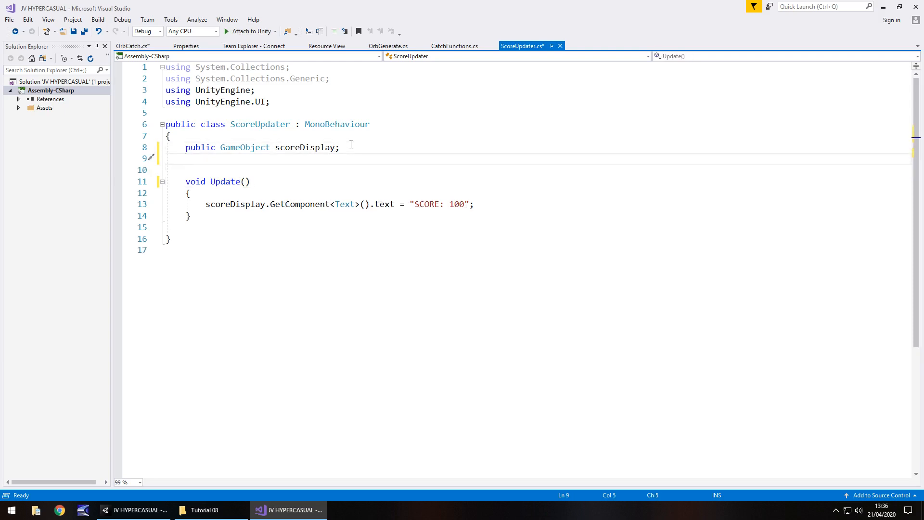
type("public s")
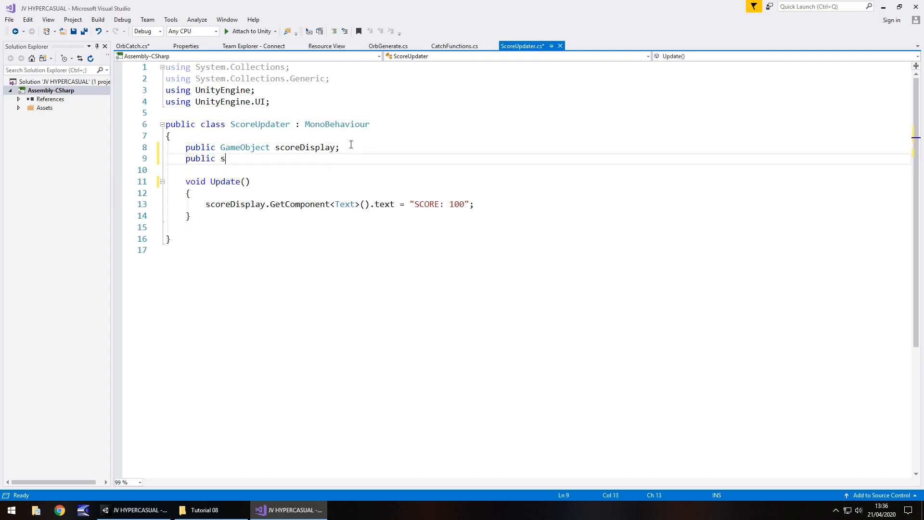
type("tatic")
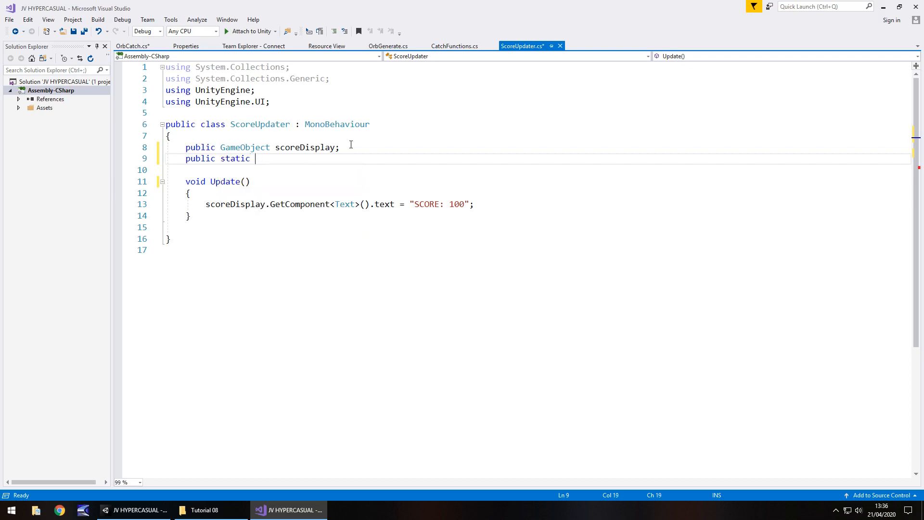
type("int")
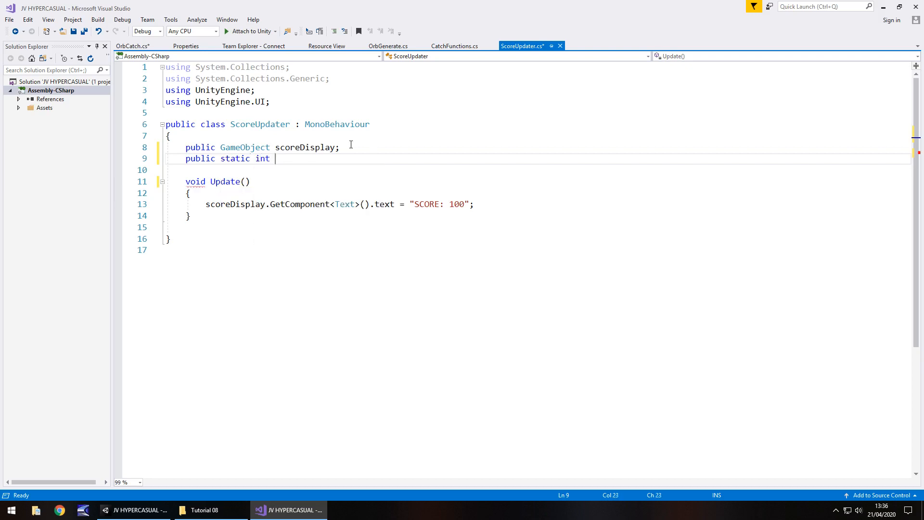
type("orbScore")
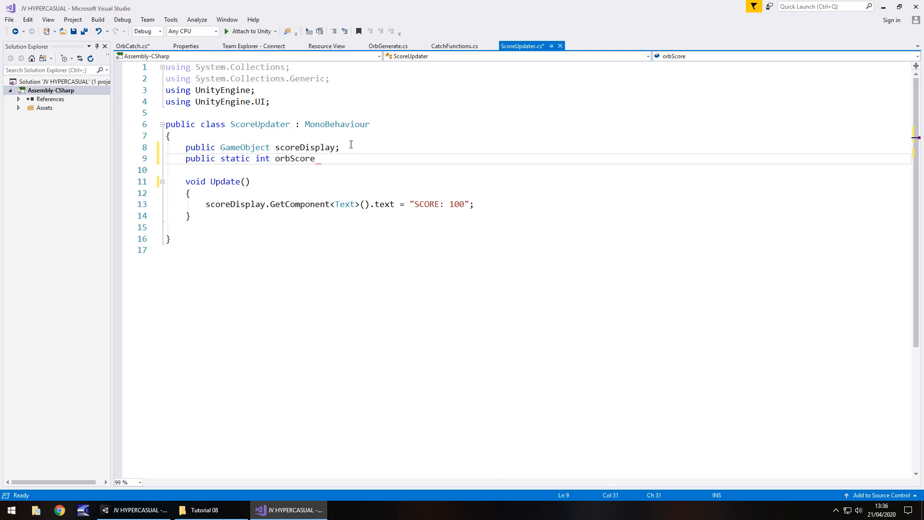
Change the score text assignment to "" + orbScore and save ScoreUpdater.
left_click(453, 46)
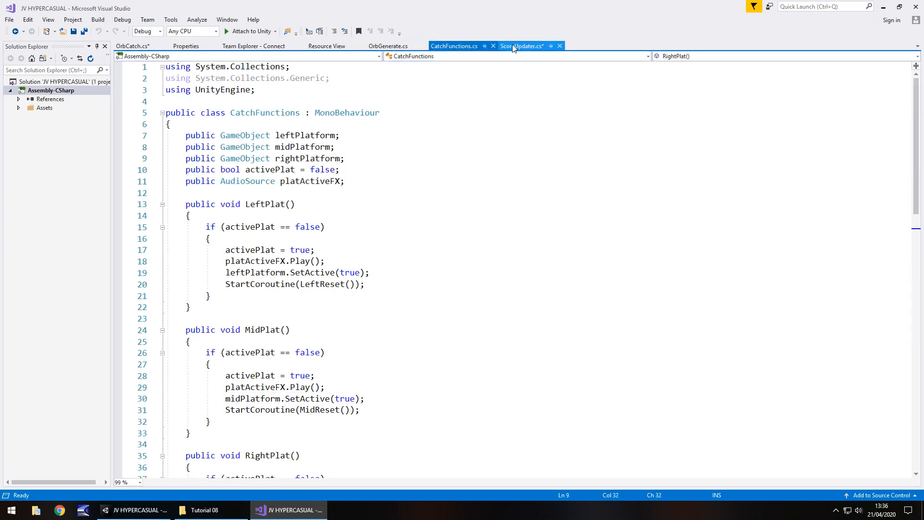
left_click(522, 47)
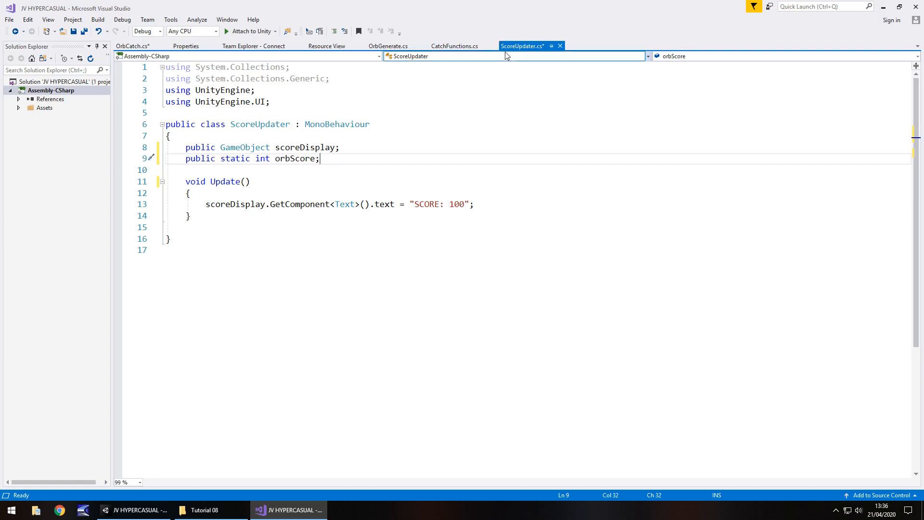
mouse_move(259, 154)
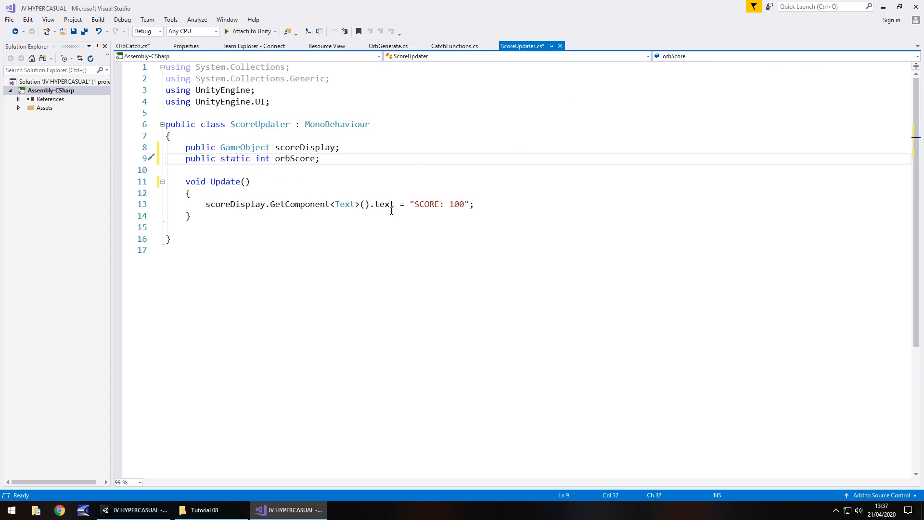
mouse_move(295, 204)
type("\"")
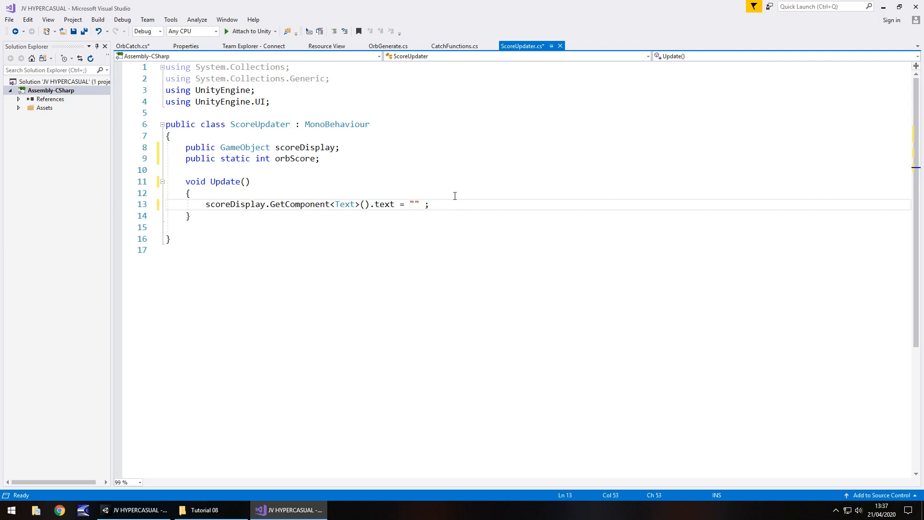
type("+ orbScore")
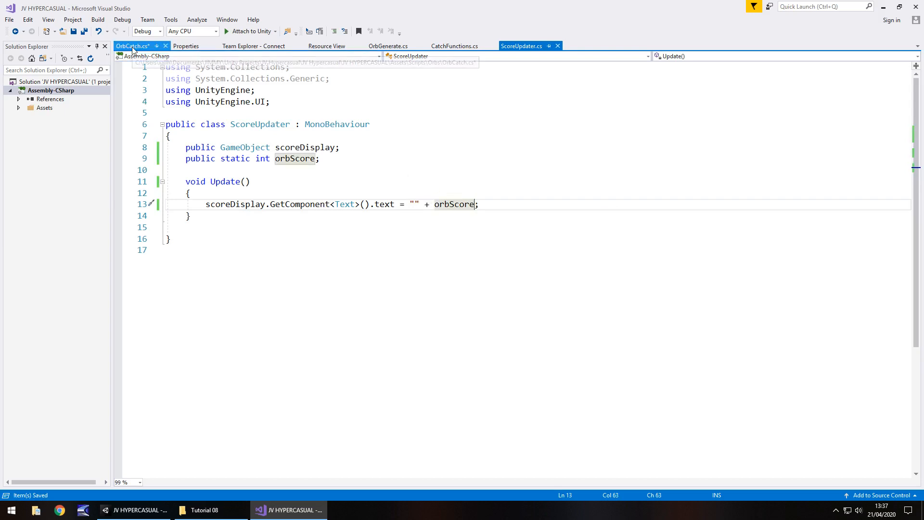
mouse_move(133, 46)
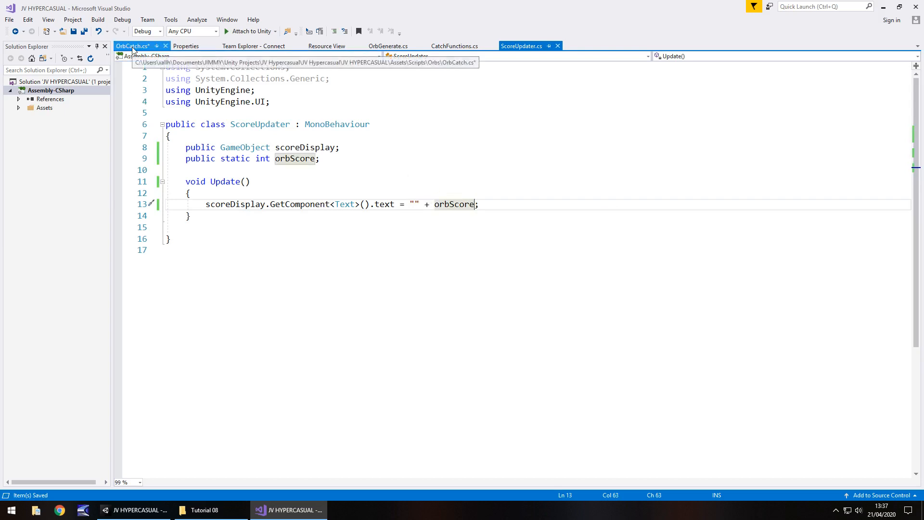
Set ScoreUpdater.orbScore = 1 inside OrbCatch's RedOrb check.
left_click(133, 47)
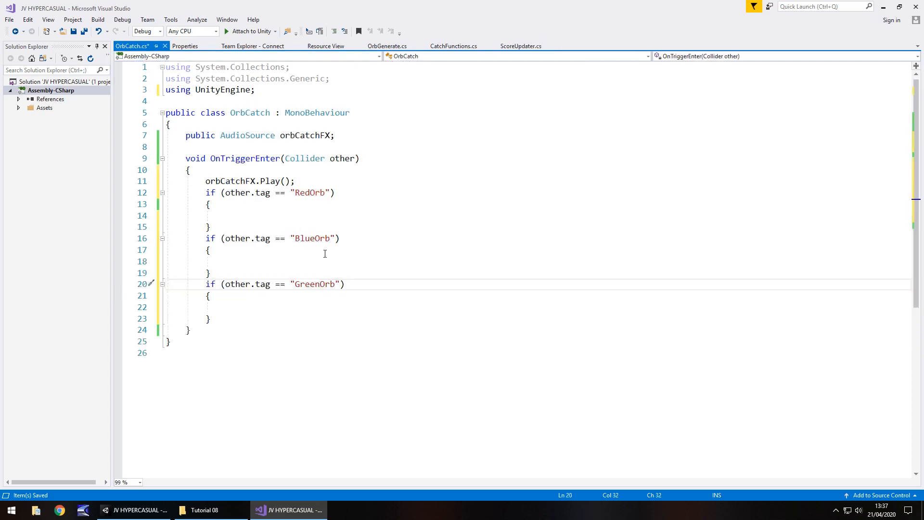
mouse_move(283, 213)
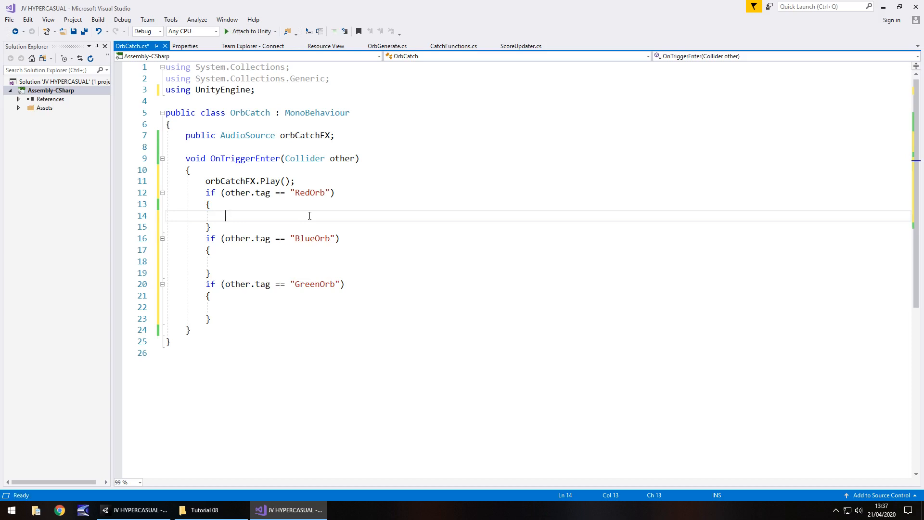
type("ScoreUpdater")
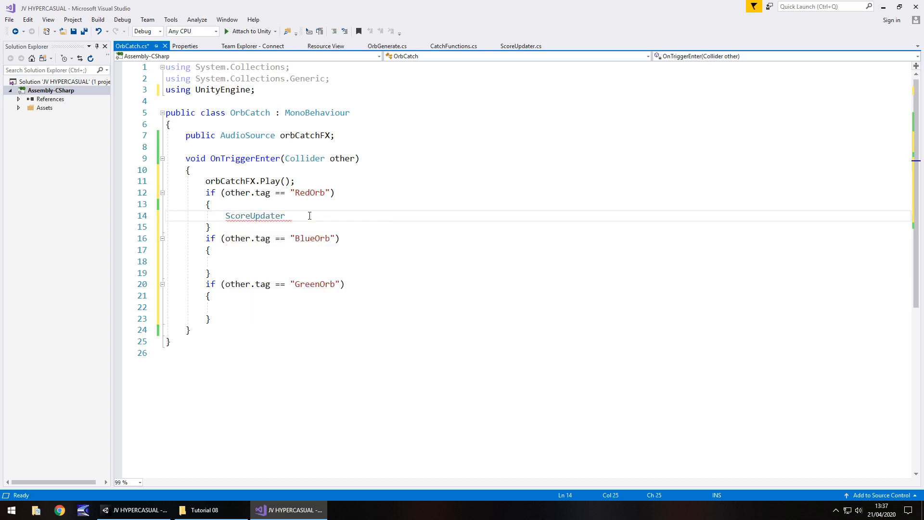
type(".orbScore =")
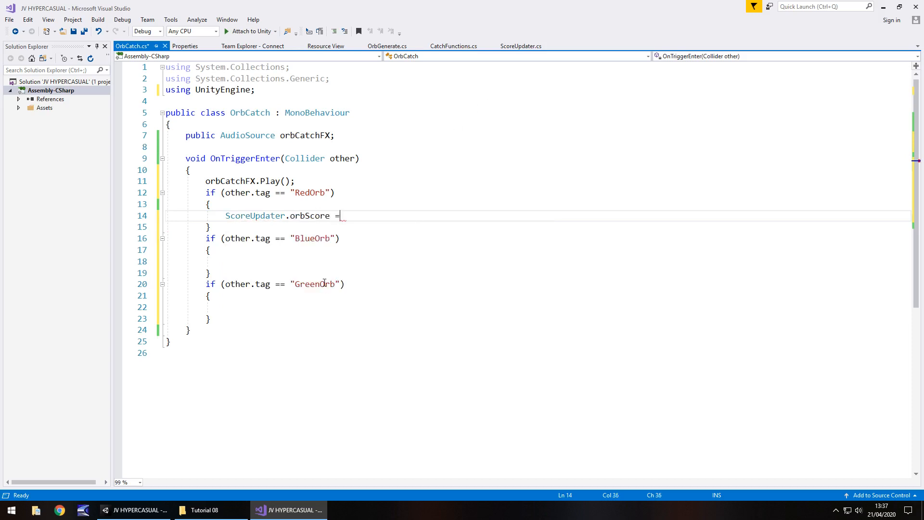
type("1;")
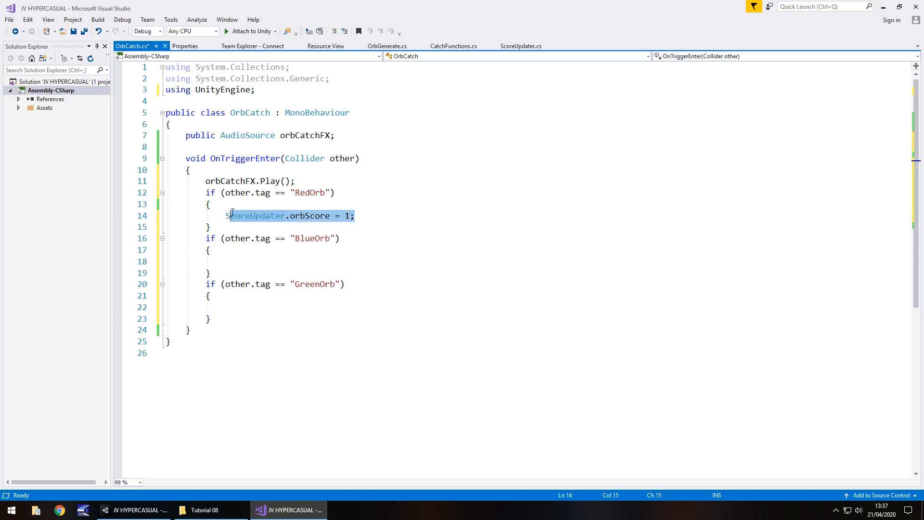
Set ScoreUpdater.orbScore to 2 for BlueOrb and 3 for GreenOrb, and save OrbCatch.
left_click(296, 261)
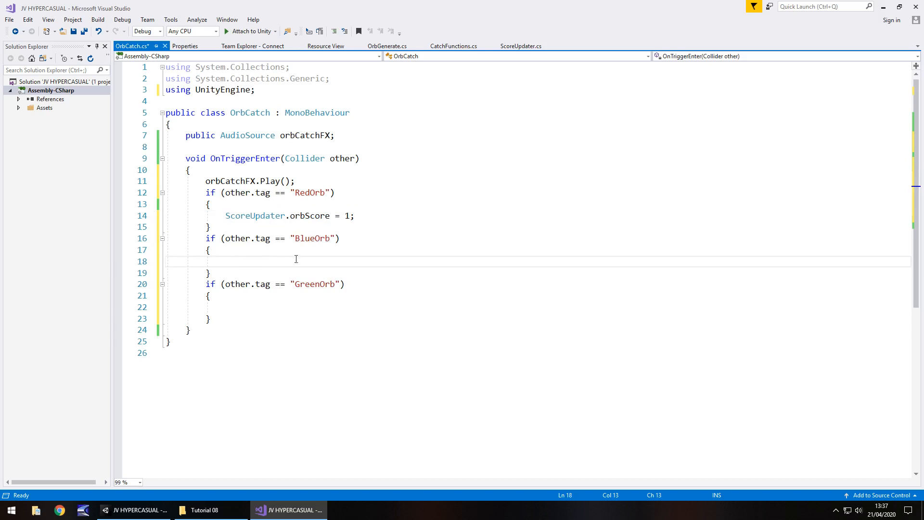
type("ScoreUpdater.orbScore = 2;")
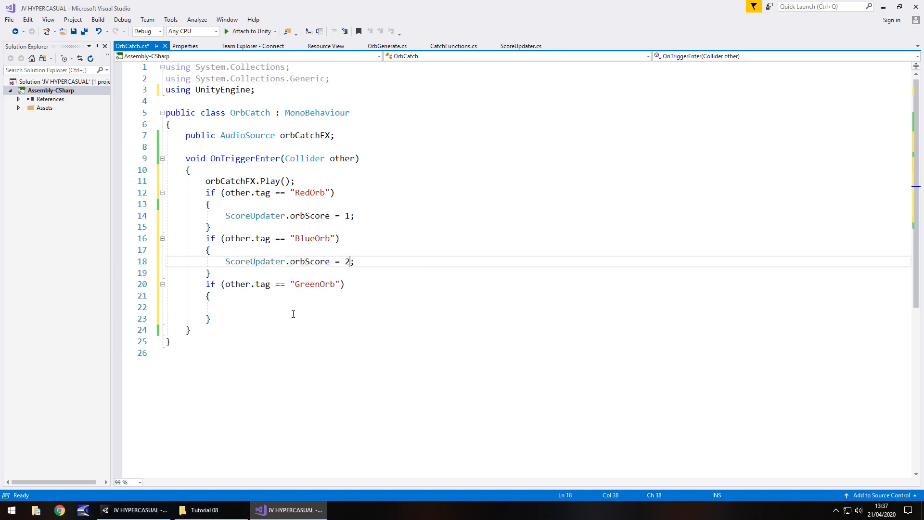
type("ScoreUpdater.orbScore = 3;")
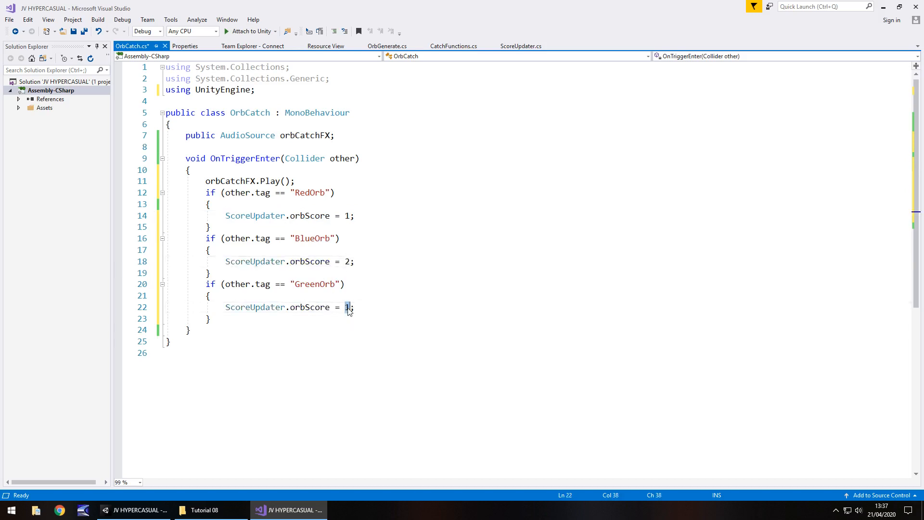
type("3")
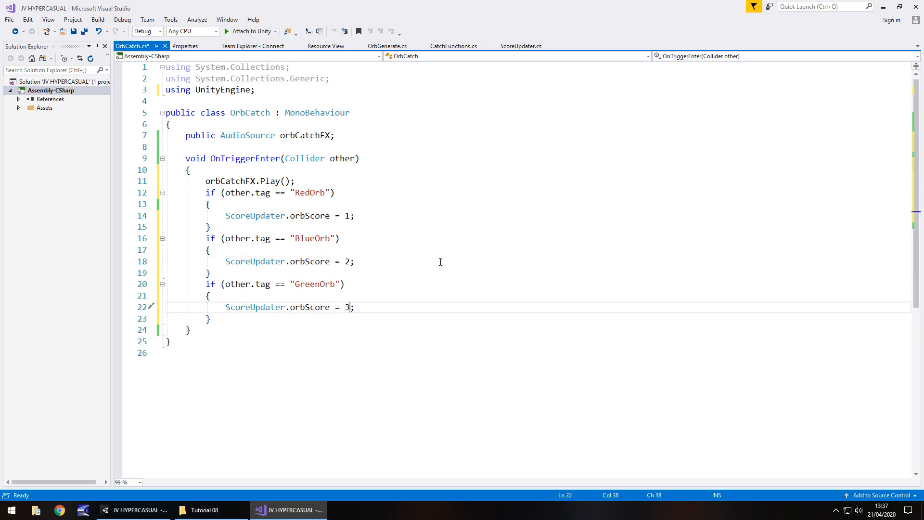
key("ctrl+s")
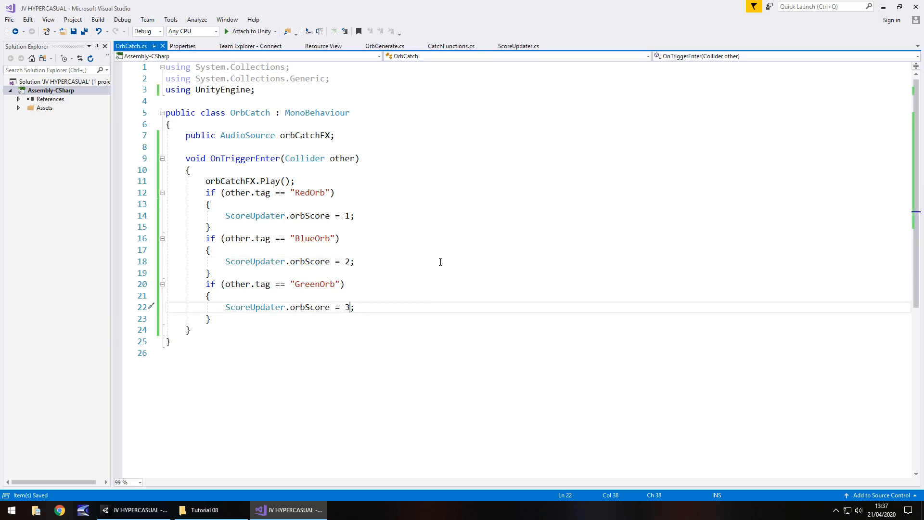
mouse_move(381, 241)
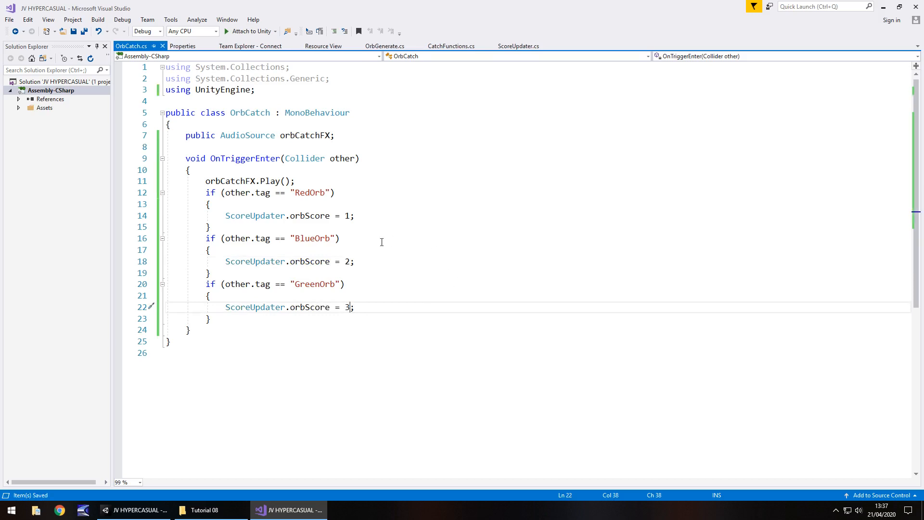
mouse_move(198, 471)
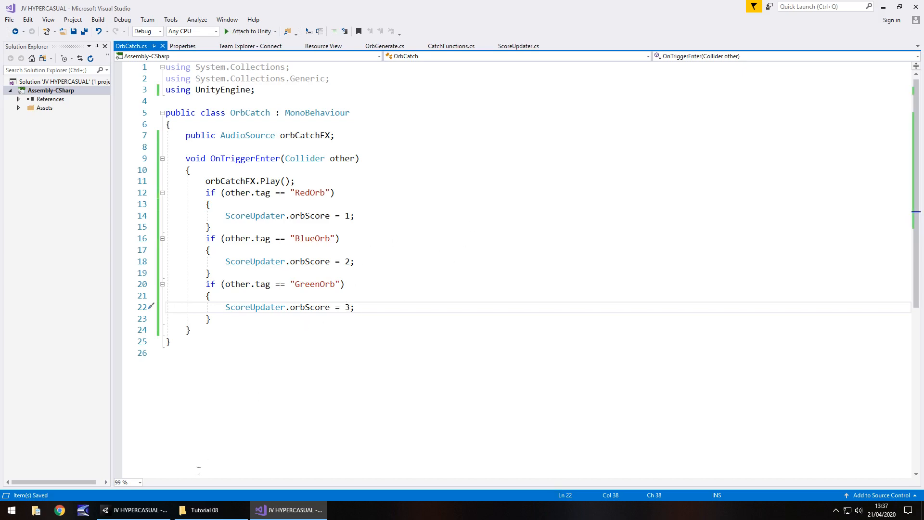
Run the game and catch orbs with the platforms, watching the score text change to 1 or 2.
left_click(288, 511)
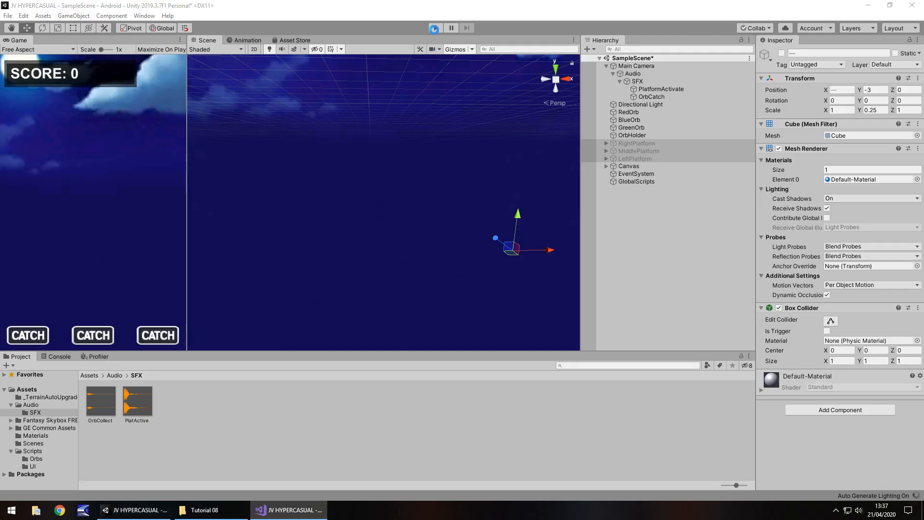
left_click(434, 28)
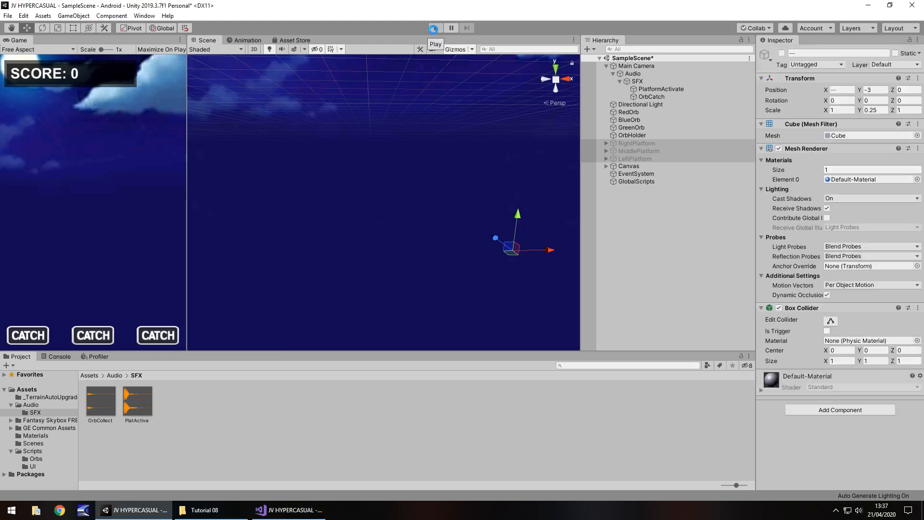
left_click(435, 28)
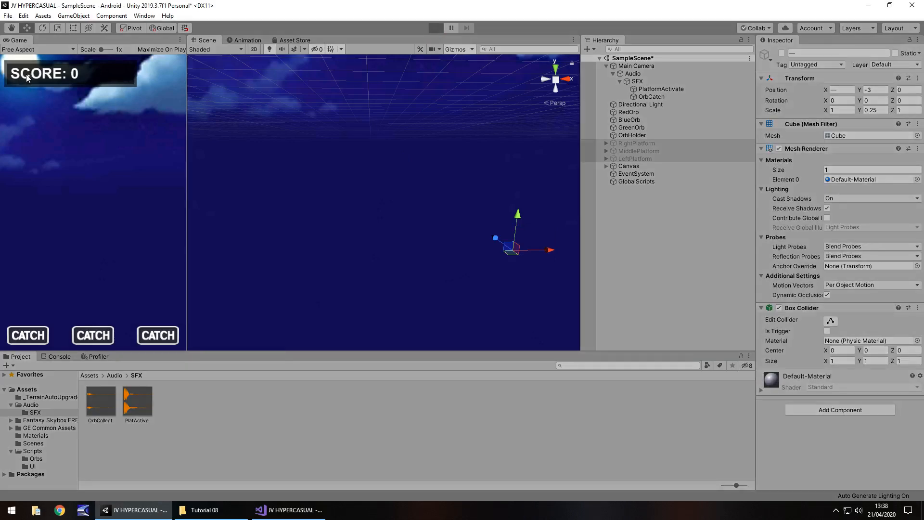
left_click(436, 28)
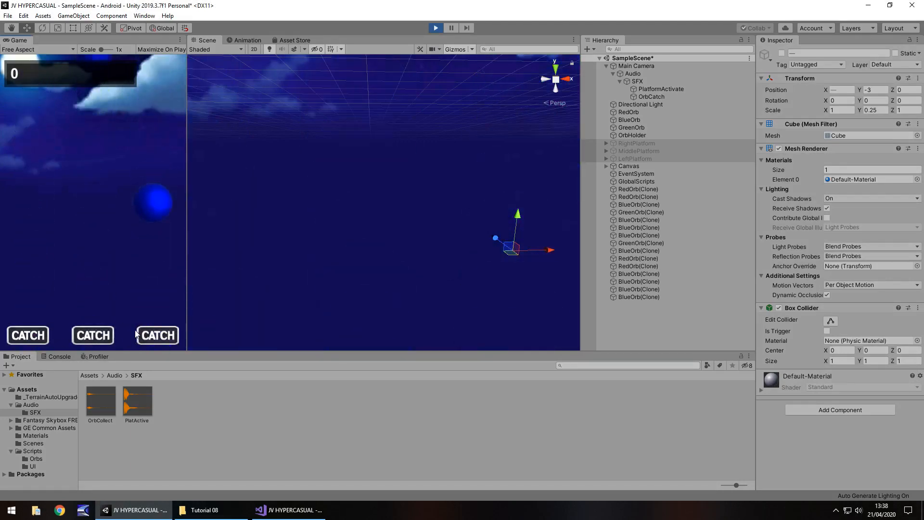
left_click(93, 335)
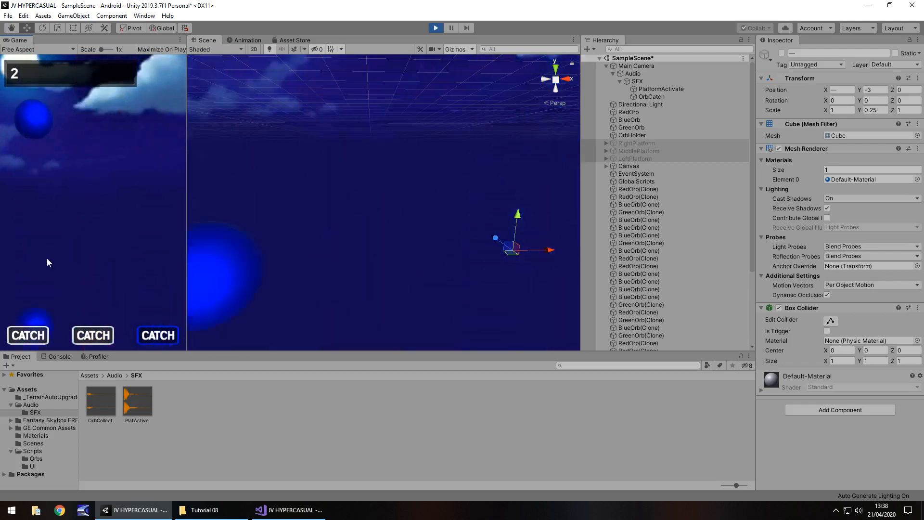
left_click(93, 335)
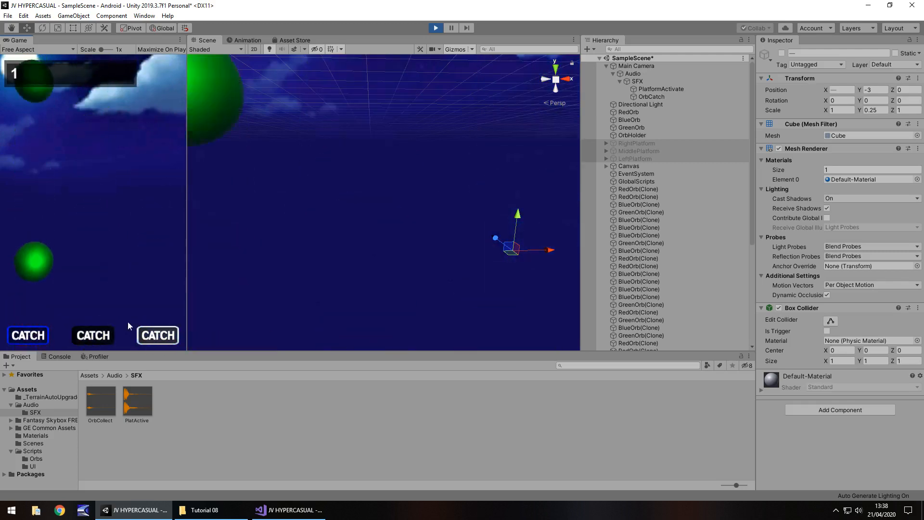
left_click(287, 510)
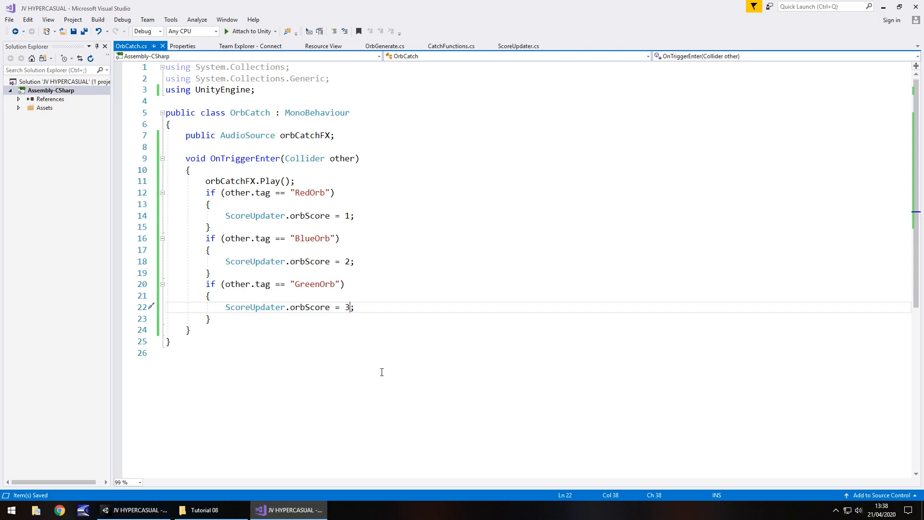
mouse_move(314, 361)
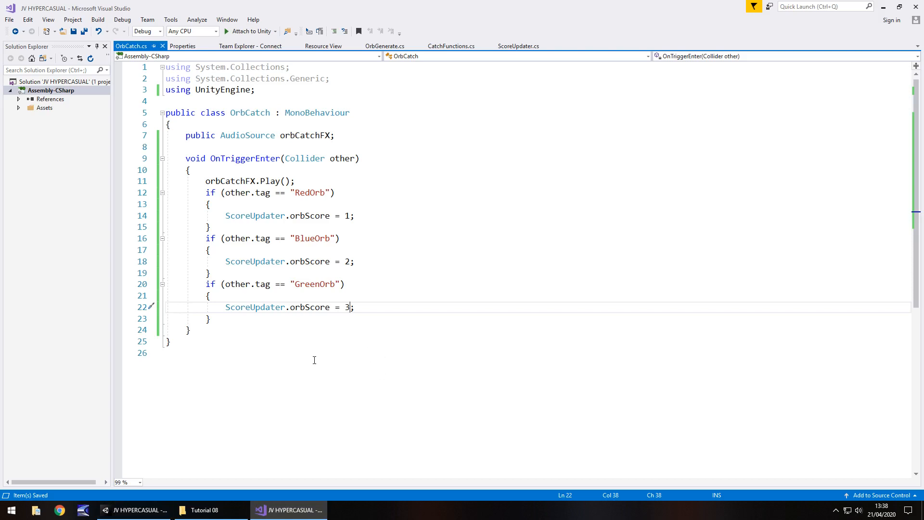
mouse_move(276, 319)
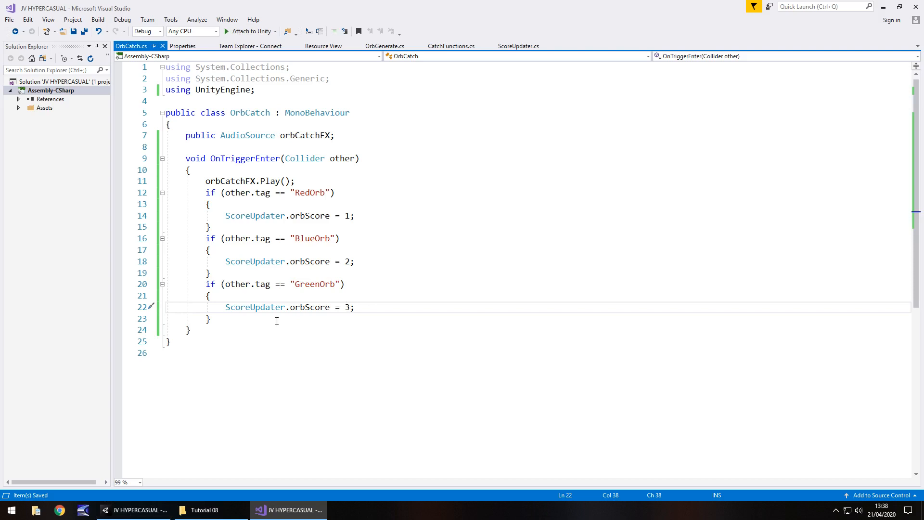
mouse_move(274, 296)
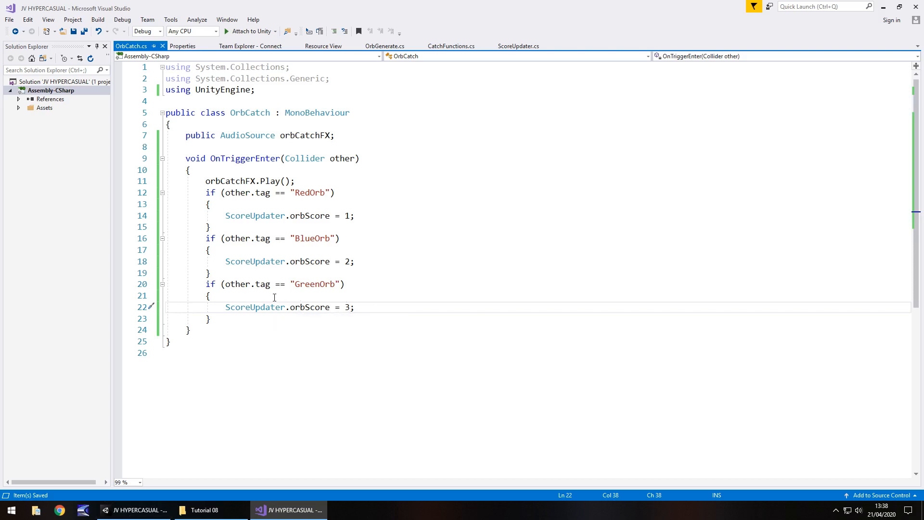
mouse_move(424, 206)
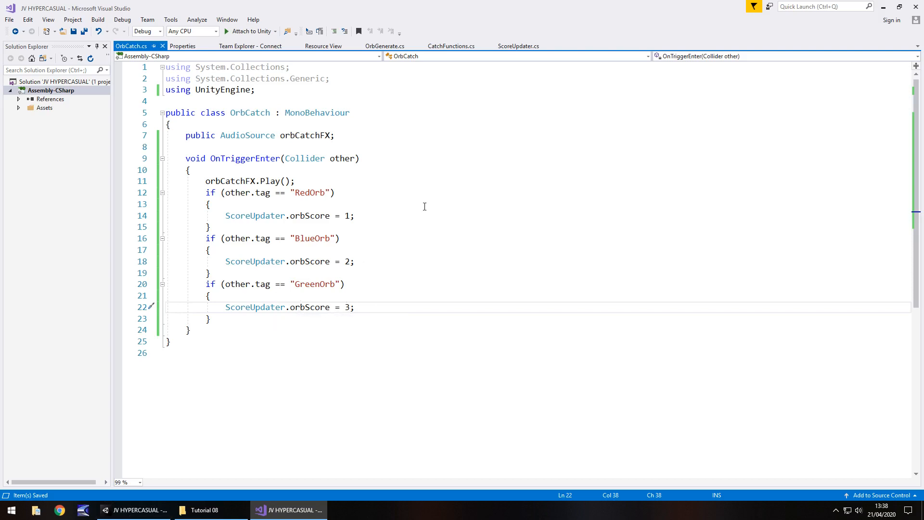
left_click(350, 306)
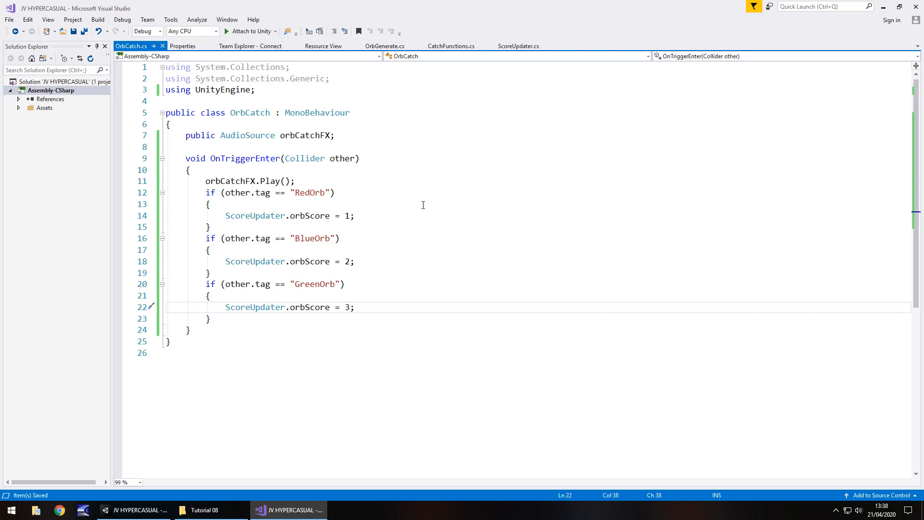
mouse_move(295, 225)
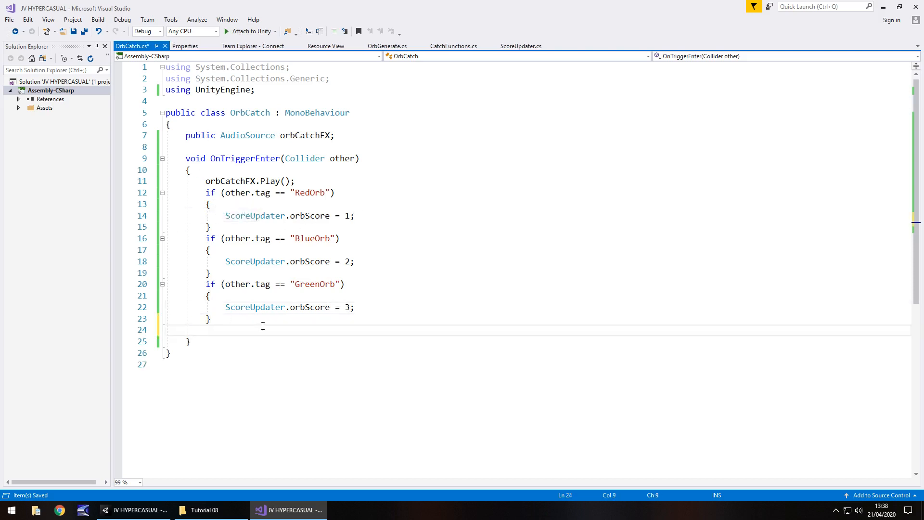
type("other.")
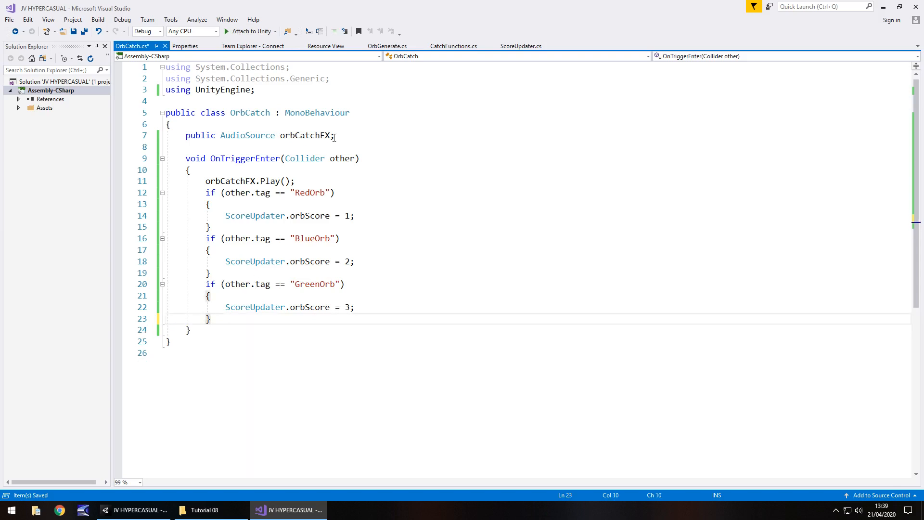
mouse_move(353, 151)
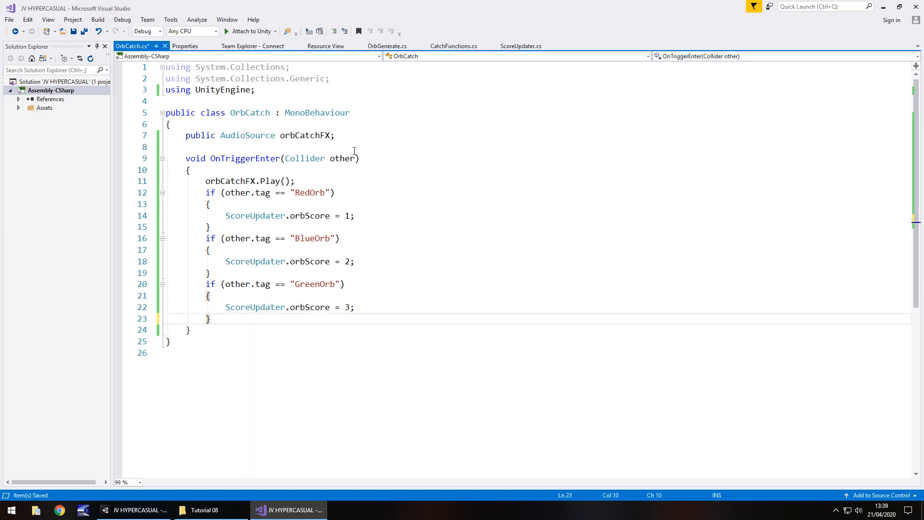
mouse_move(254, 307)
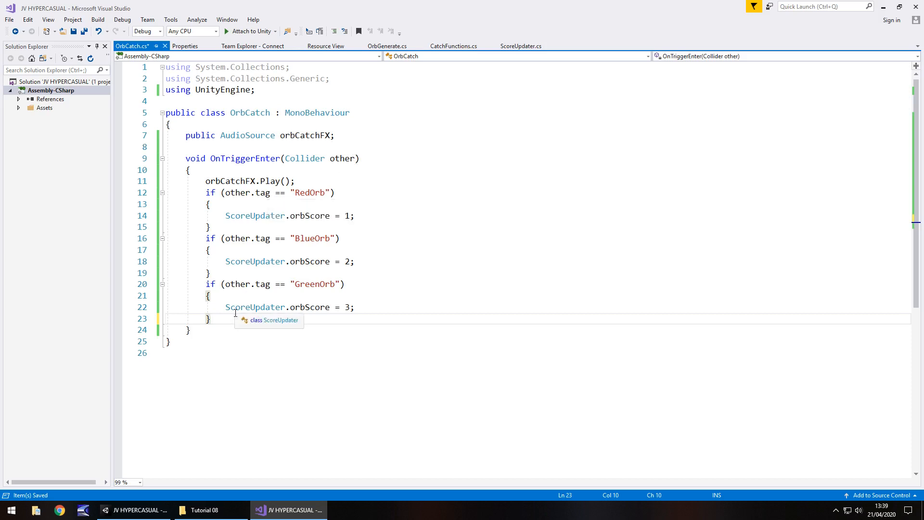
mouse_move(305, 158)
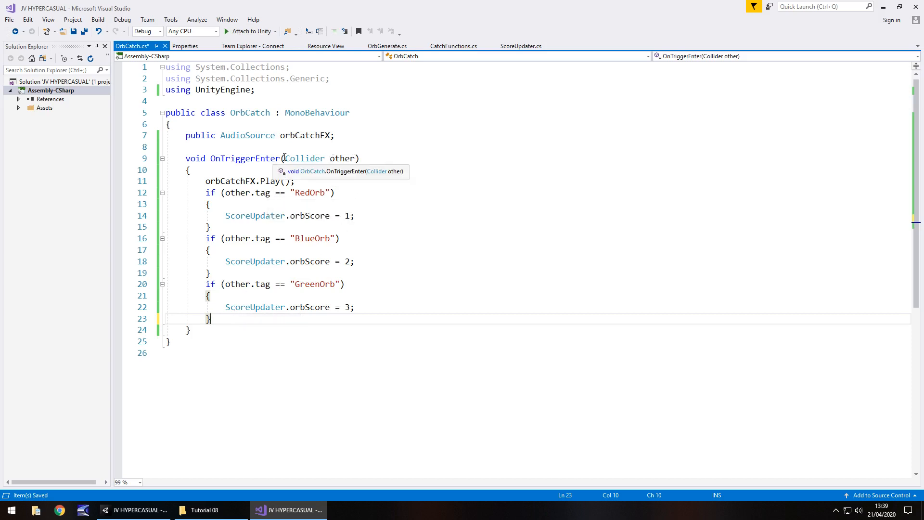
left_click(343, 158)
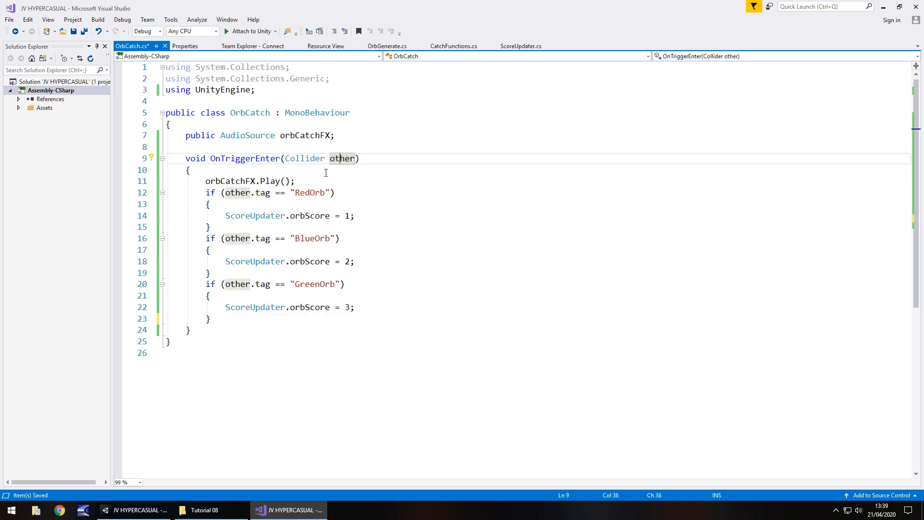
left_click(235, 193)
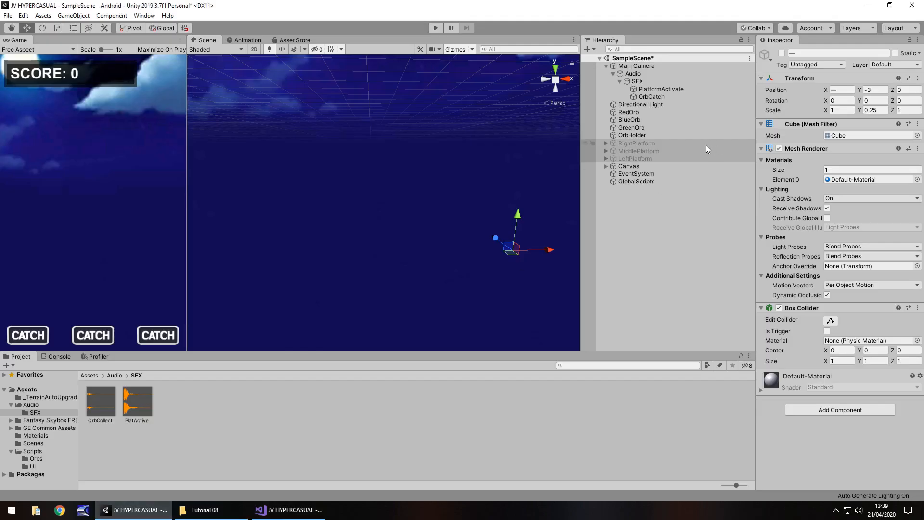
Check RedOrb's Tag in the Inspector and go back to the OrbCatch script.
left_click(651, 96)
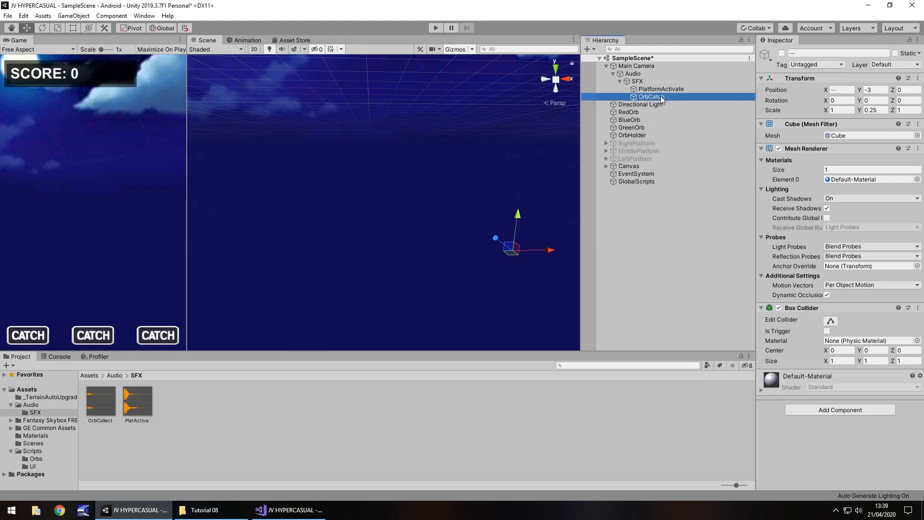
left_click(629, 112)
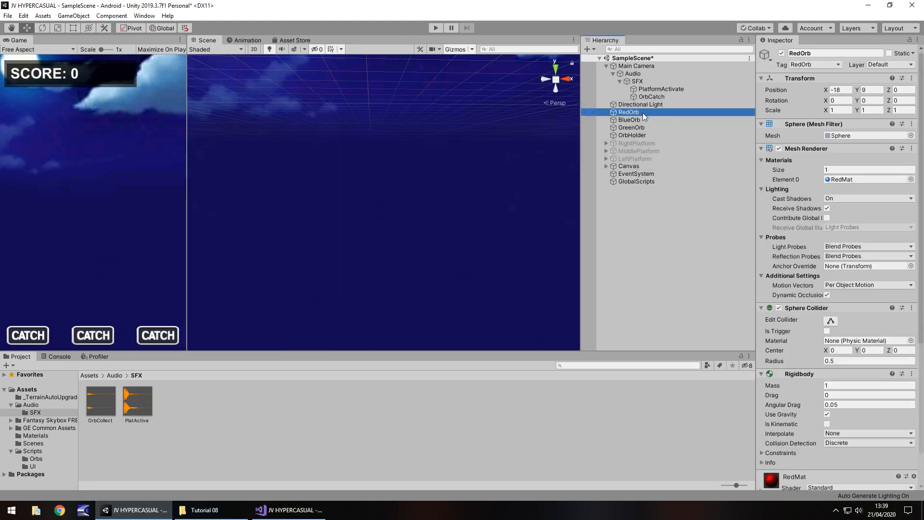
left_click(288, 510)
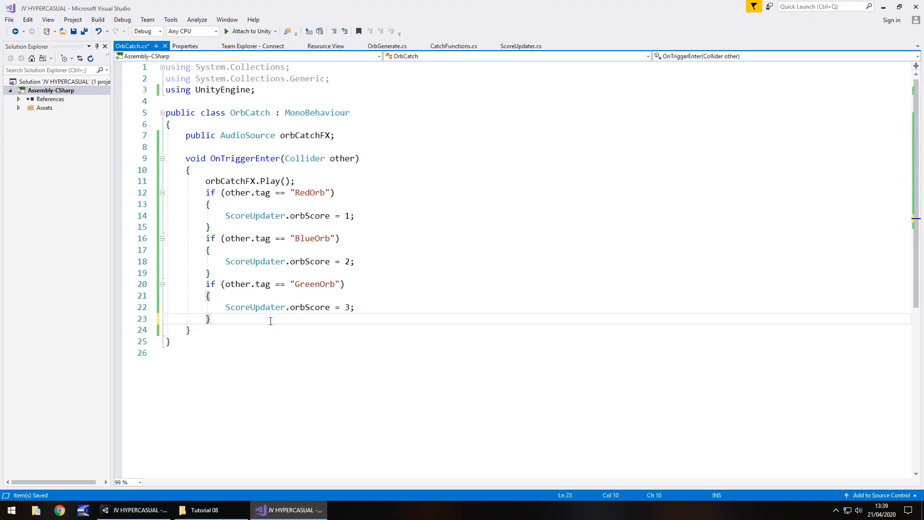
End OrbCatch's trigger method with Destroy(other); and save it.
key("Return")
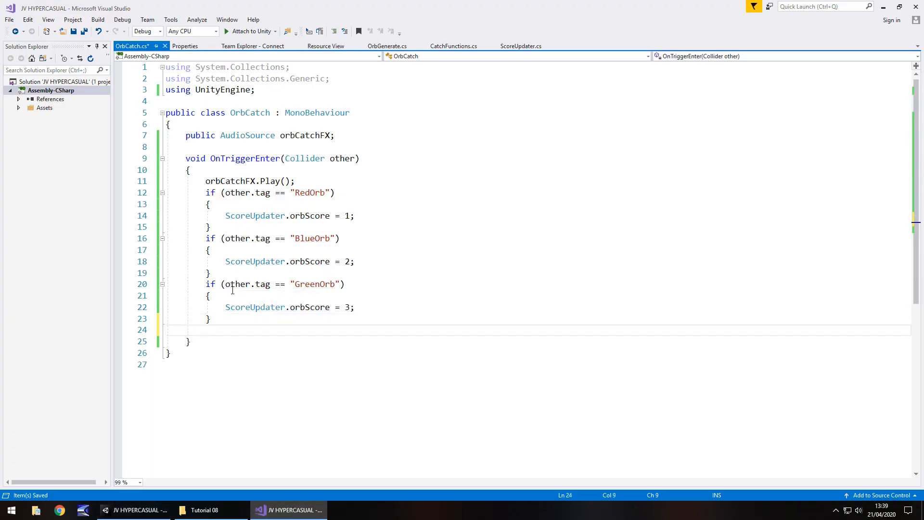
type("Destroy")
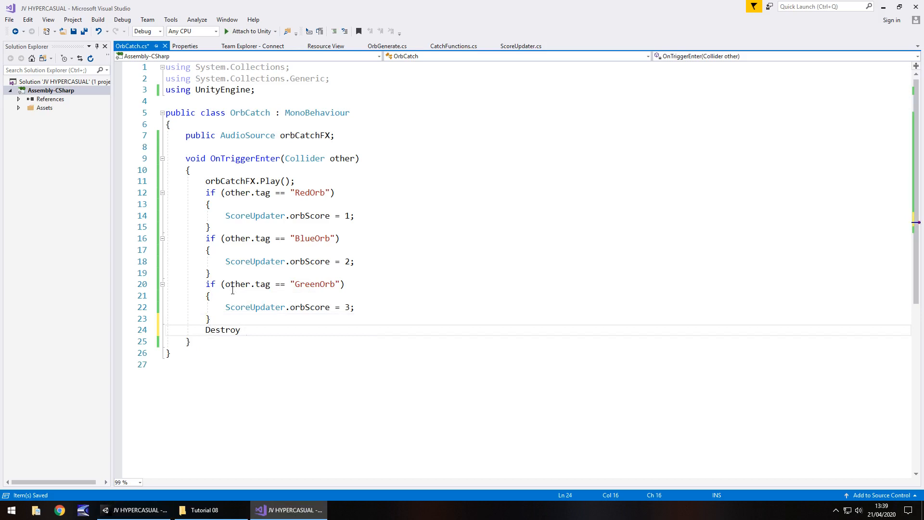
type("(other);")
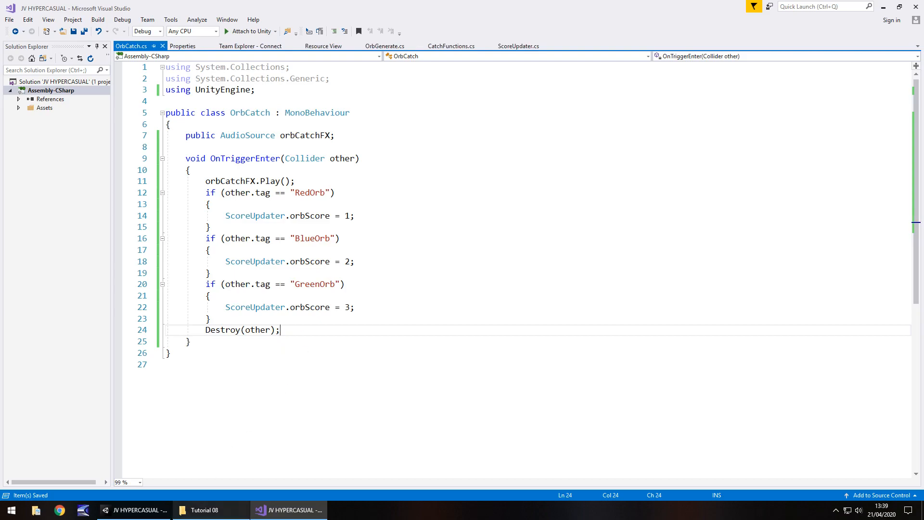
left_click(288, 511)
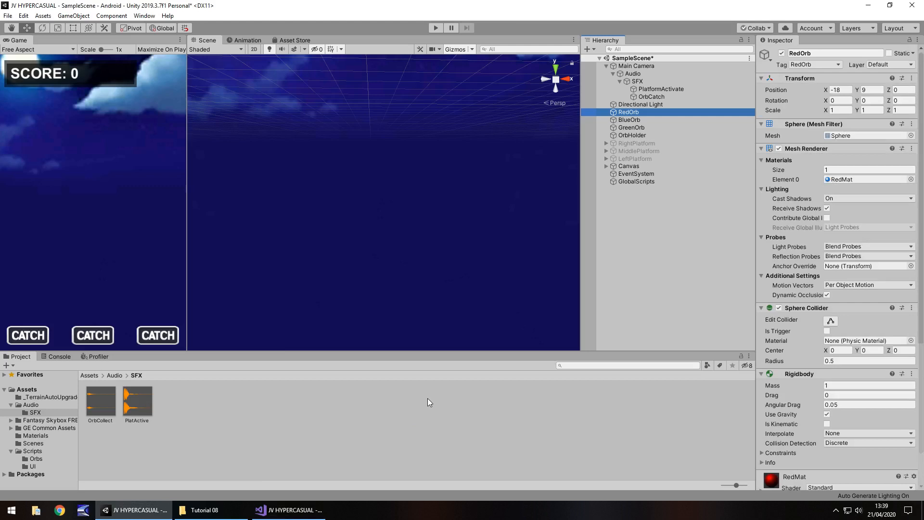
mouse_move(442, 5)
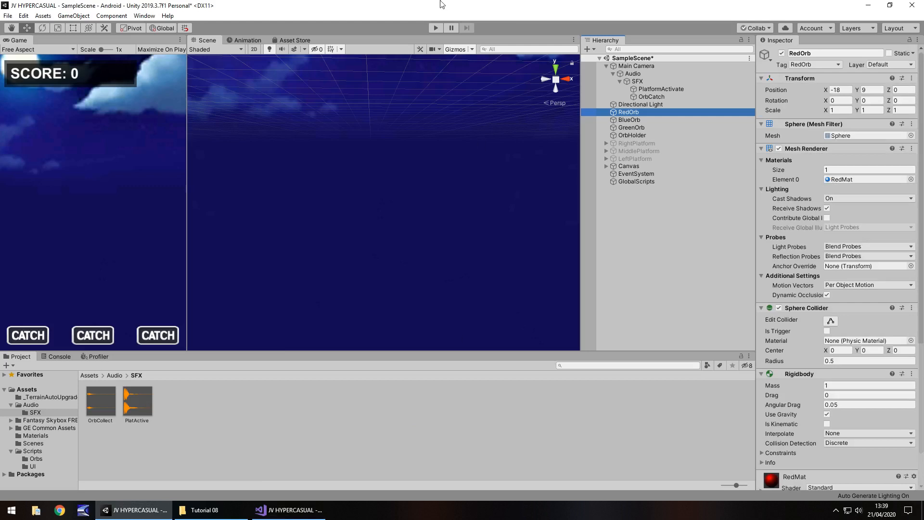
Play-test catching orbs so they vanish and the score shows 1 to 3, then stop play mode.
left_click(435, 28)
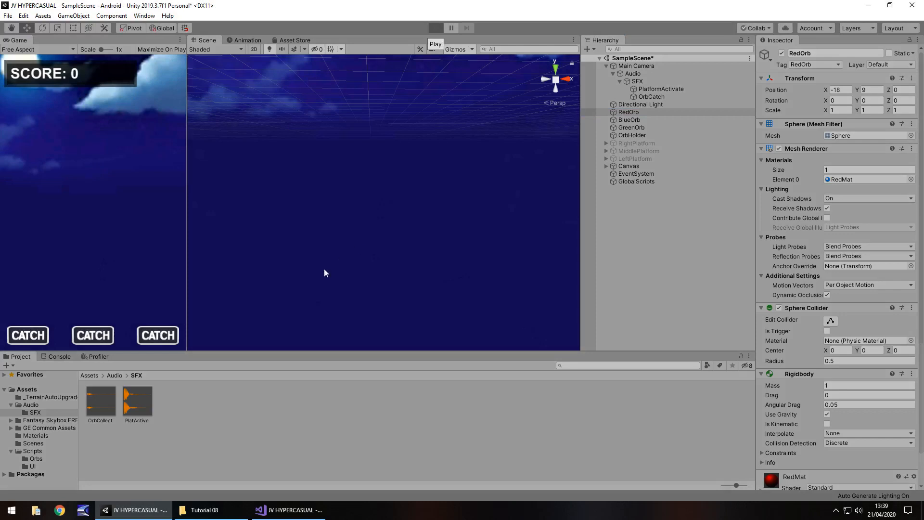
left_click(435, 28)
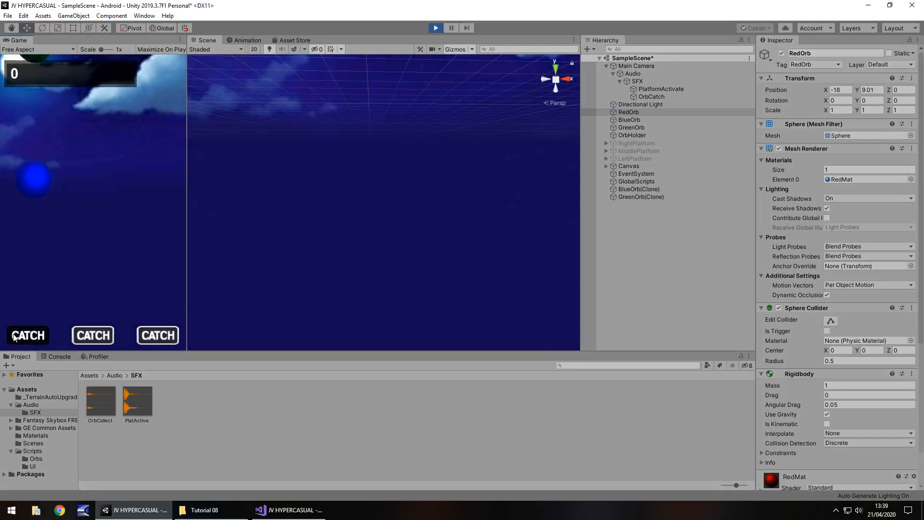
left_click(92, 335)
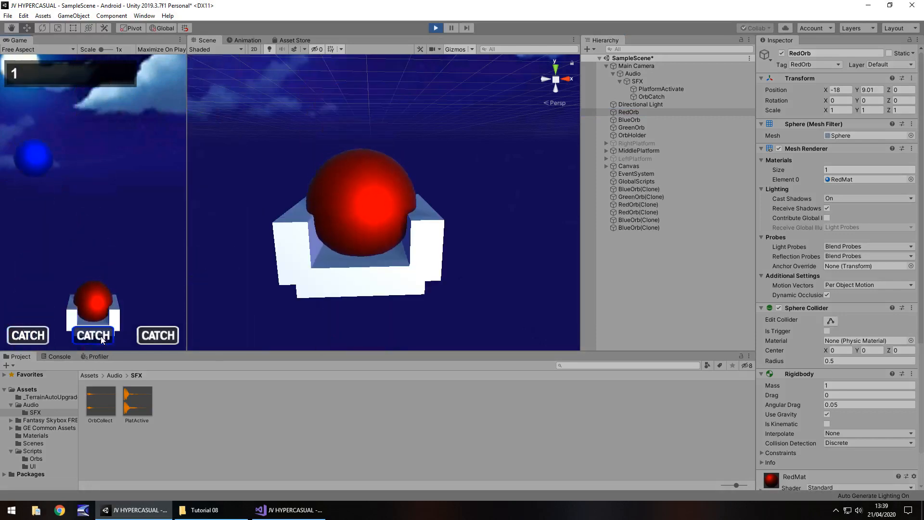
left_click(92, 335)
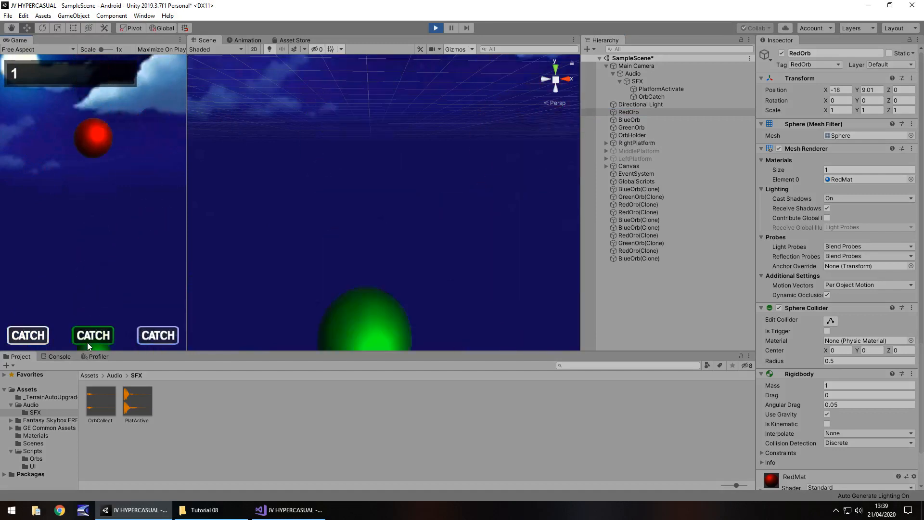
left_click(27, 335)
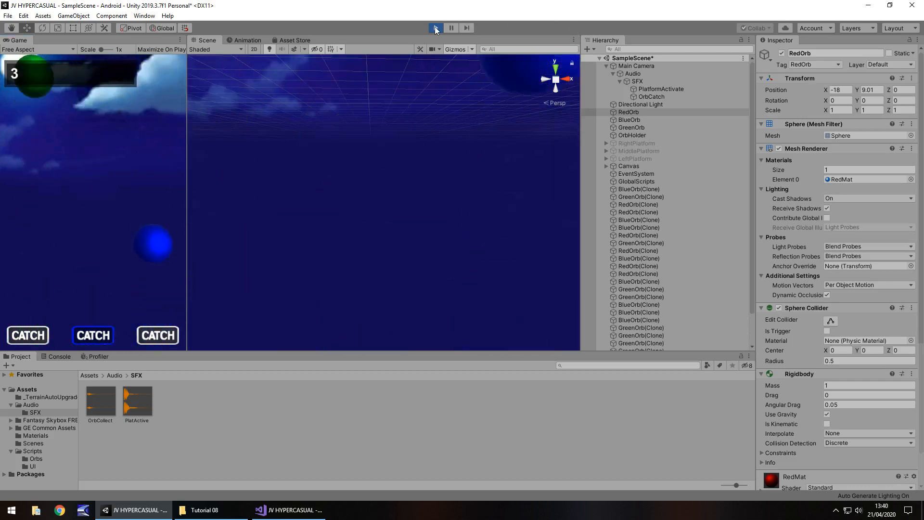
left_click(436, 28)
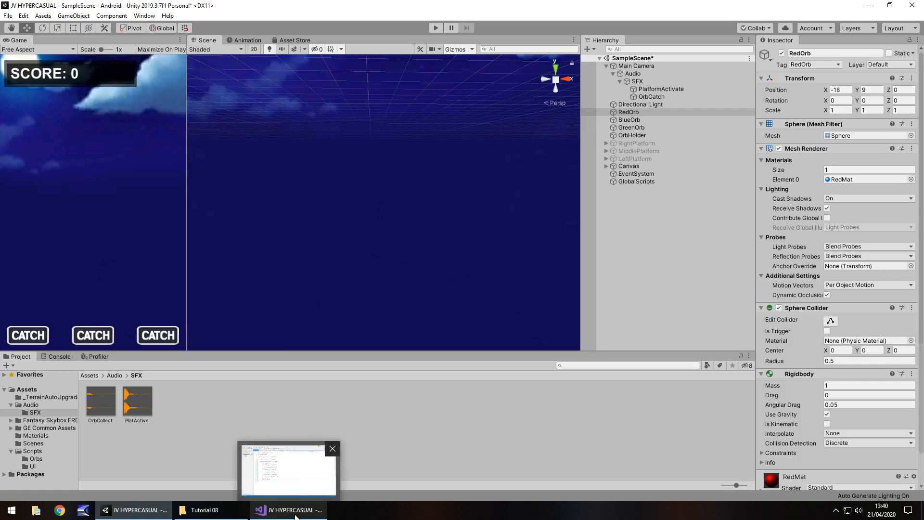
left_click(288, 472)
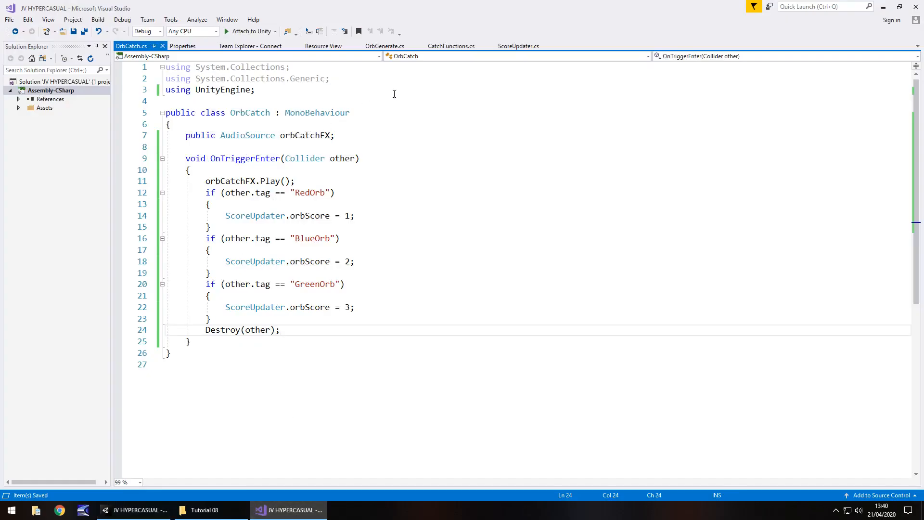
mouse_move(142, 422)
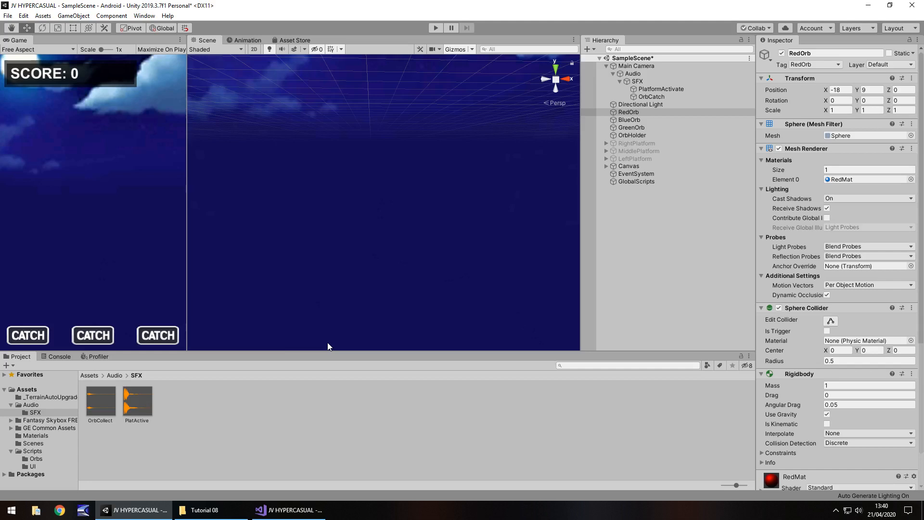
mouse_move(359, 370)
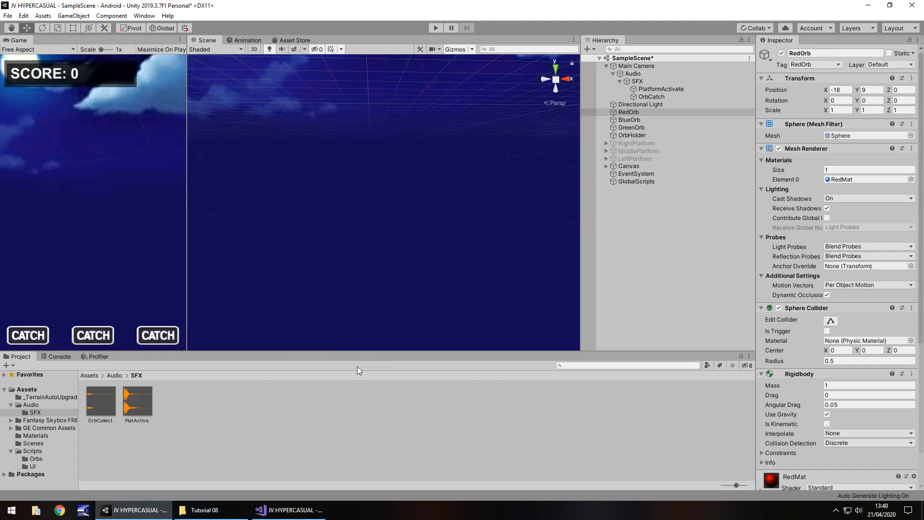
mouse_move(518, 193)
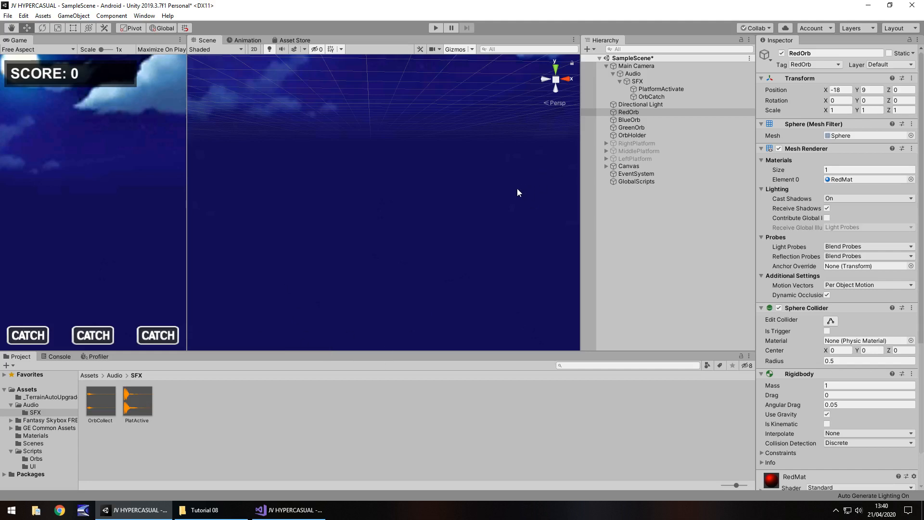
left_click(295, 426)
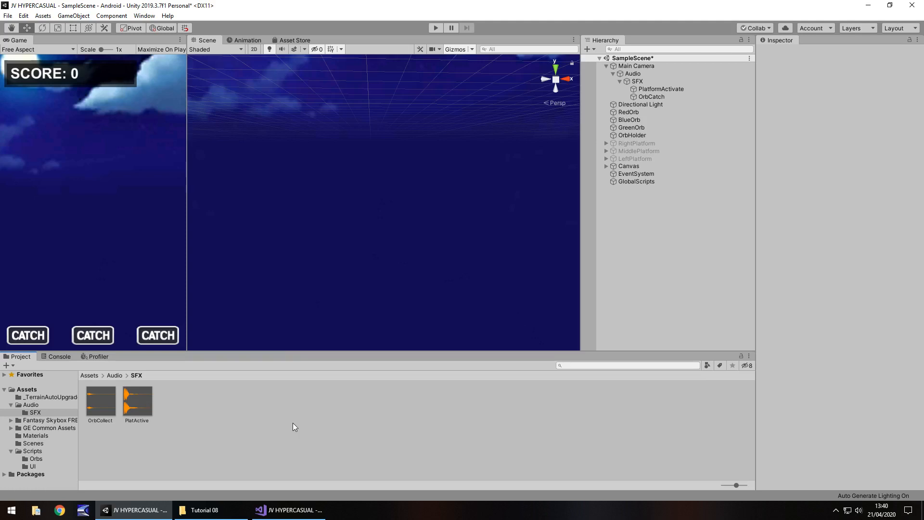
mouse_move(435, 28)
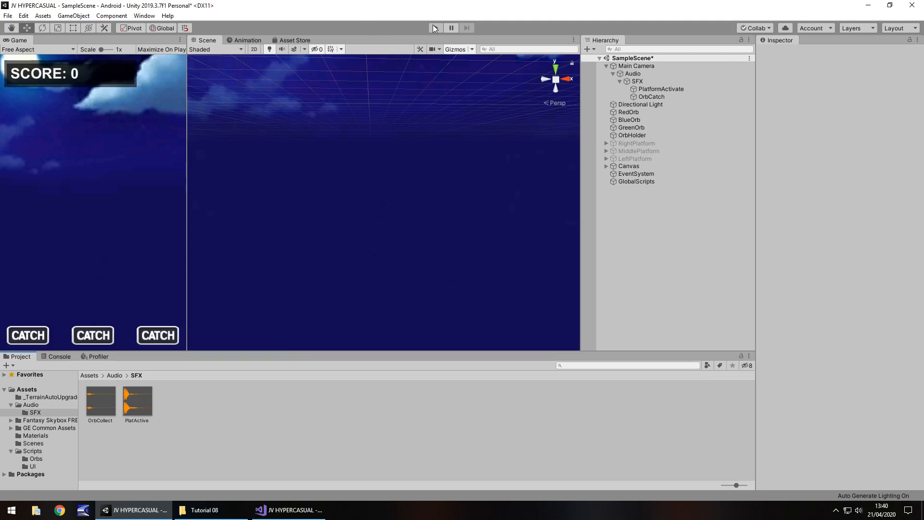